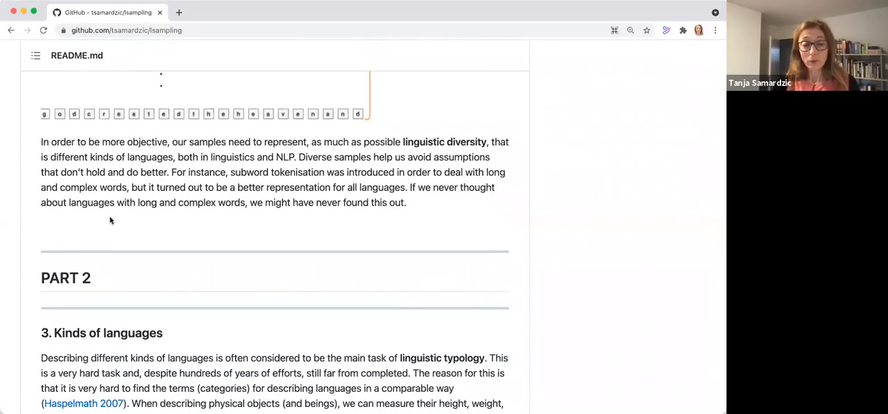
{"action": "scroll", "scroll_direction": "down", "scroll_amount": 3}
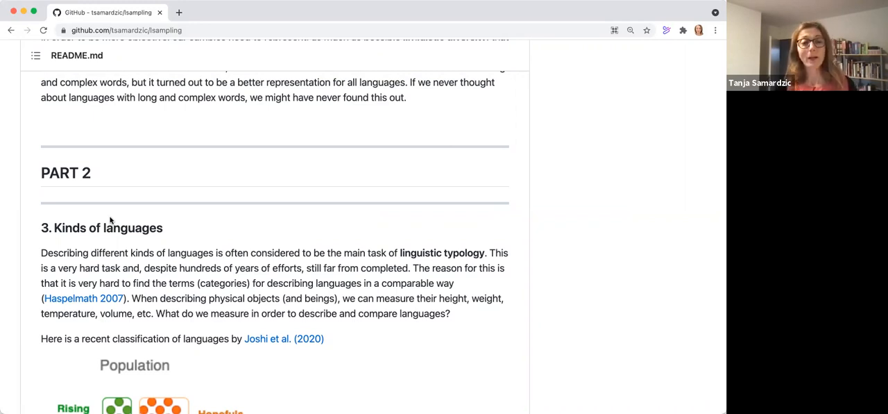
{"action": "scroll", "scroll_direction": "down", "scroll_amount": 3}
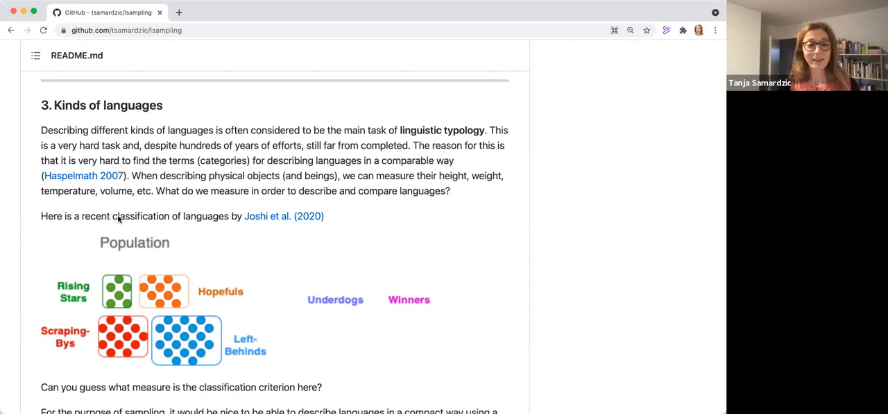
{"action": "mouse_move", "coordinate": [113, 311]}
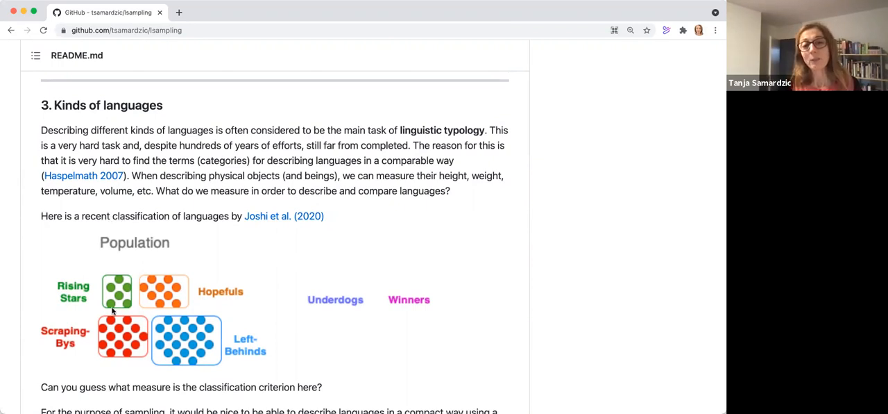
{"action": "mouse_move", "coordinate": [128, 225]}
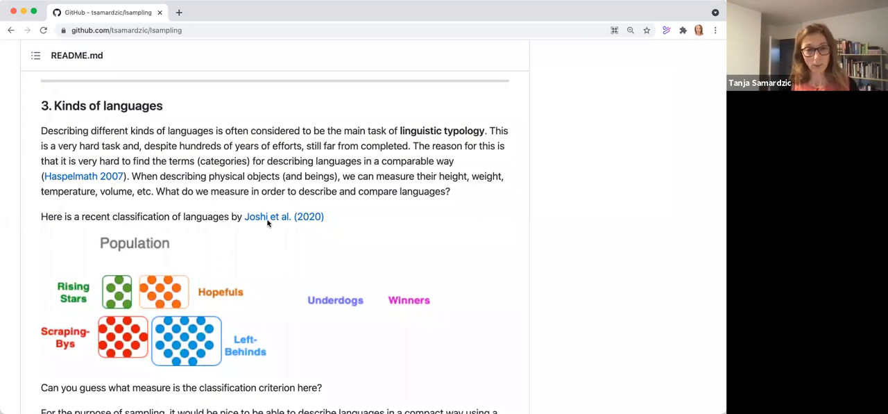
{"action": "scroll", "scroll_direction": "up", "scroll_amount": 3}
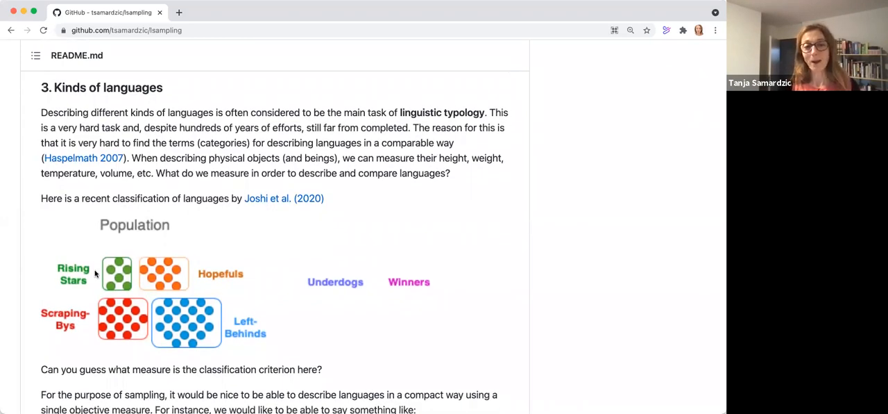
{"action": "mouse_move", "coordinate": [72, 326]}
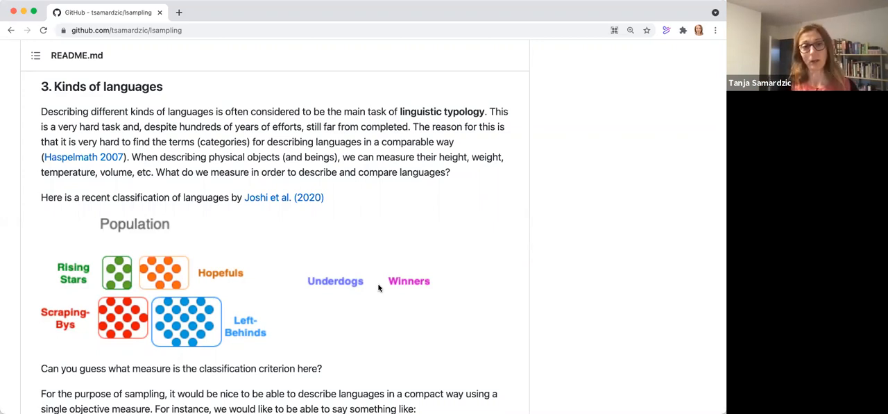
{"action": "mouse_move", "coordinate": [210, 333]}
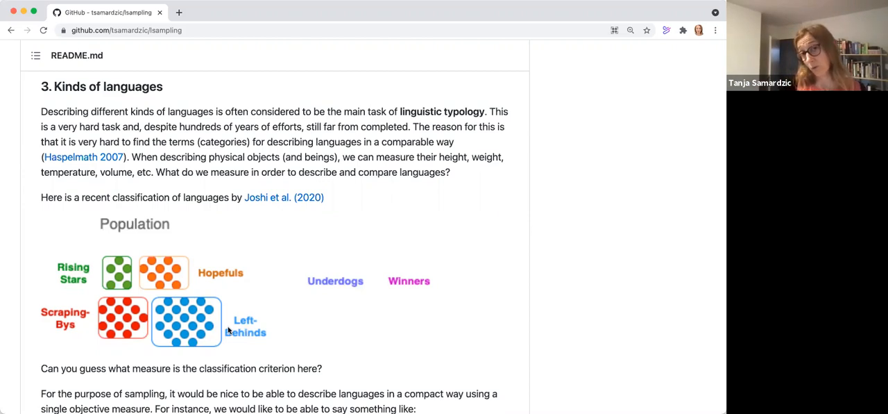
{"action": "mouse_move", "coordinate": [210, 327]}
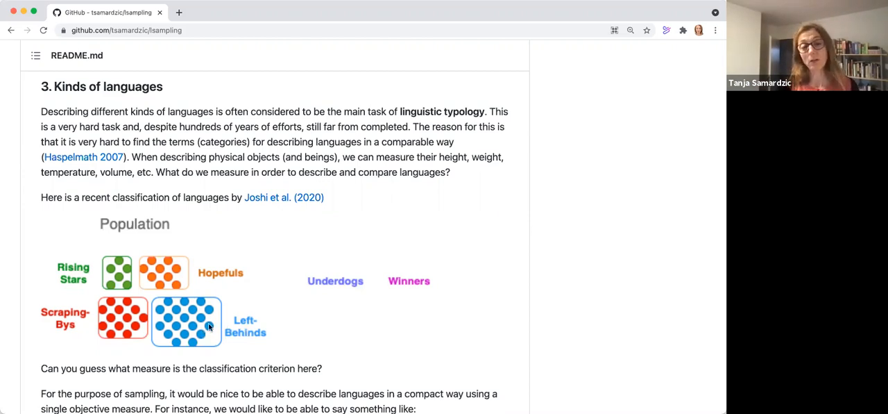
{"action": "mouse_move", "coordinate": [193, 305]}
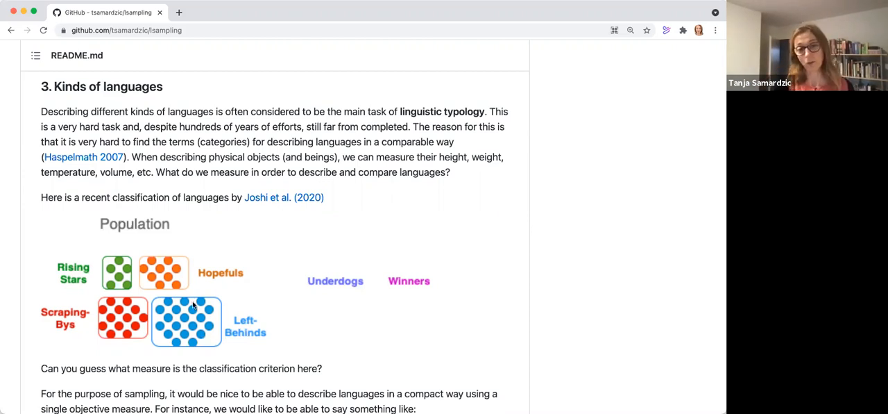
{"action": "mouse_move", "coordinate": [166, 278]}
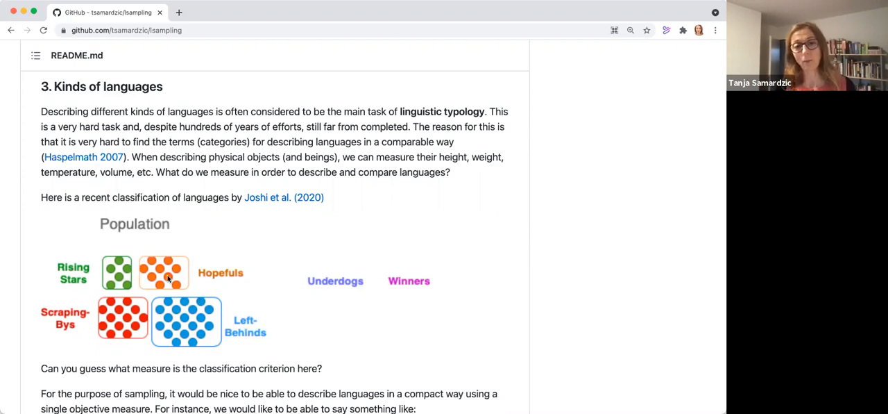
{"action": "mouse_move", "coordinate": [269, 302]}
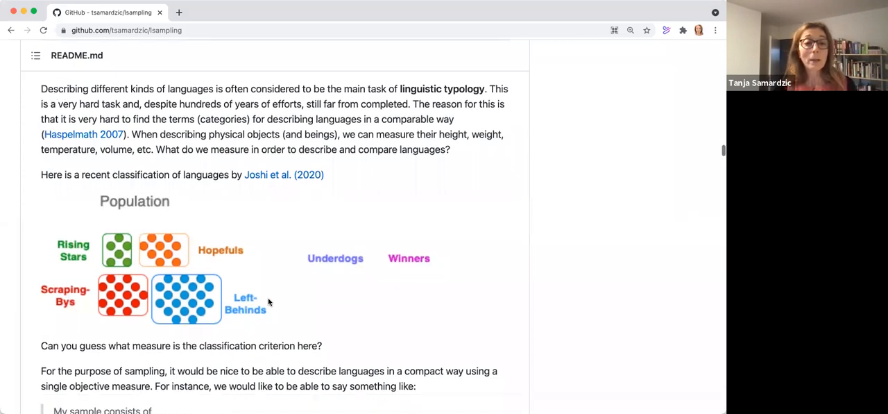
{"action": "scroll", "scroll_direction": "down", "scroll_amount": 3}
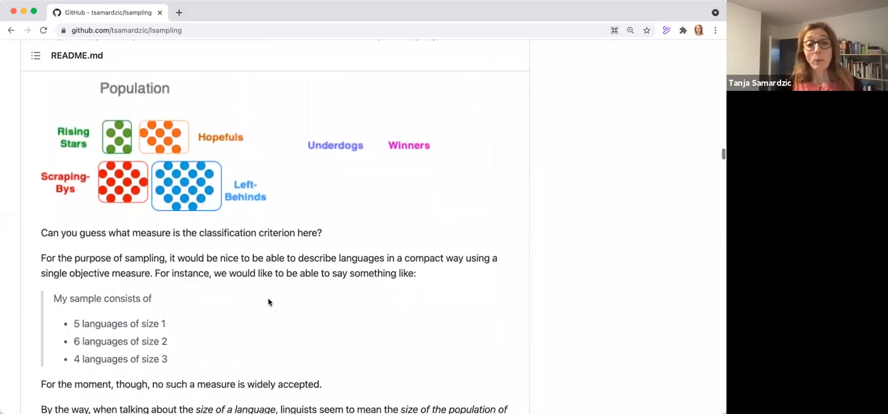
{"action": "scroll", "scroll_direction": "down", "scroll_amount": 3}
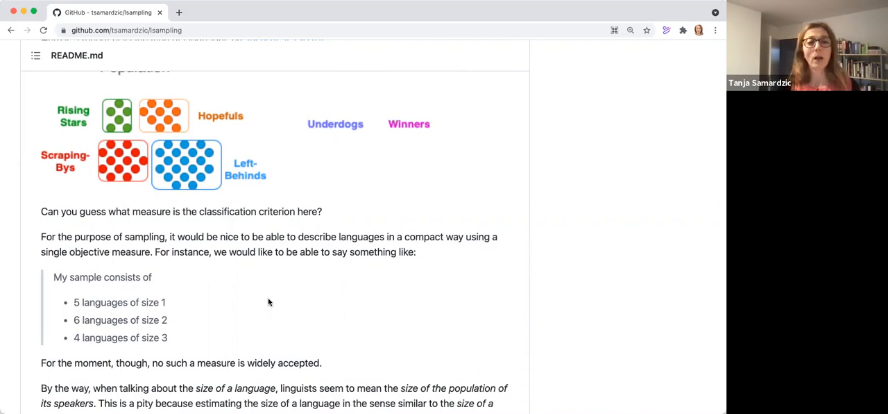
{"action": "scroll", "scroll_direction": "down", "scroll_amount": 3}
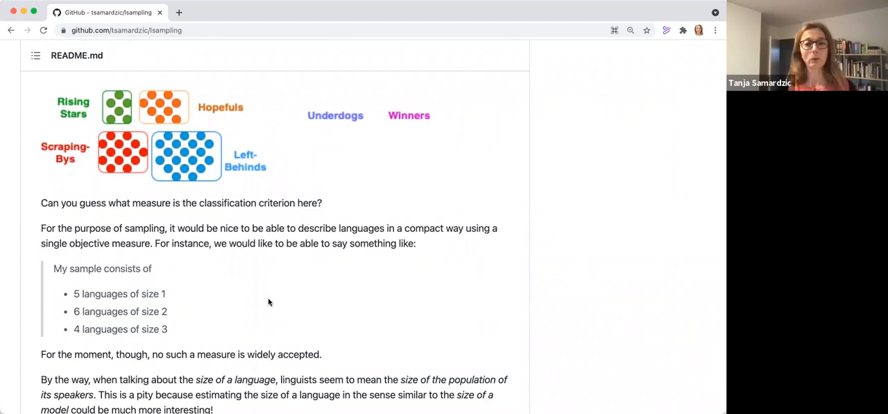
{"action": "scroll", "scroll_direction": "down", "scroll_amount": 3}
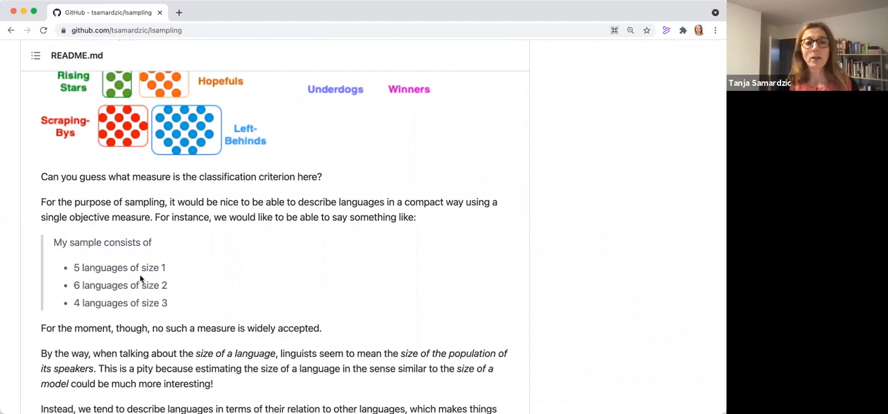
{"action": "mouse_move", "coordinate": [147, 286]}
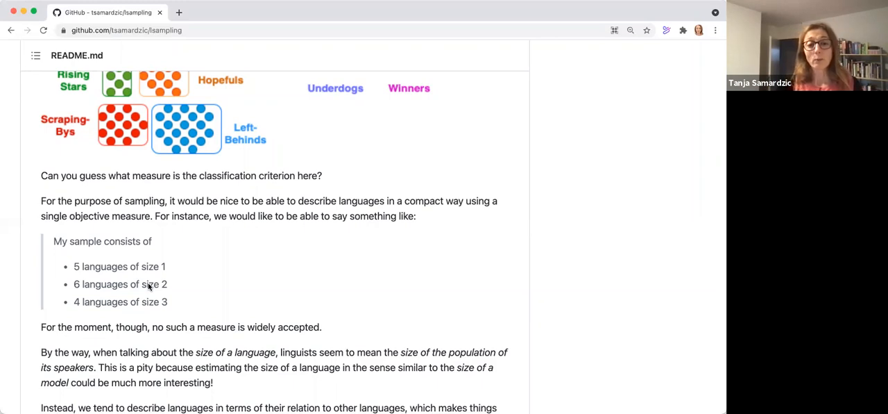
{"action": "scroll", "scroll_direction": "down", "scroll_amount": 3}
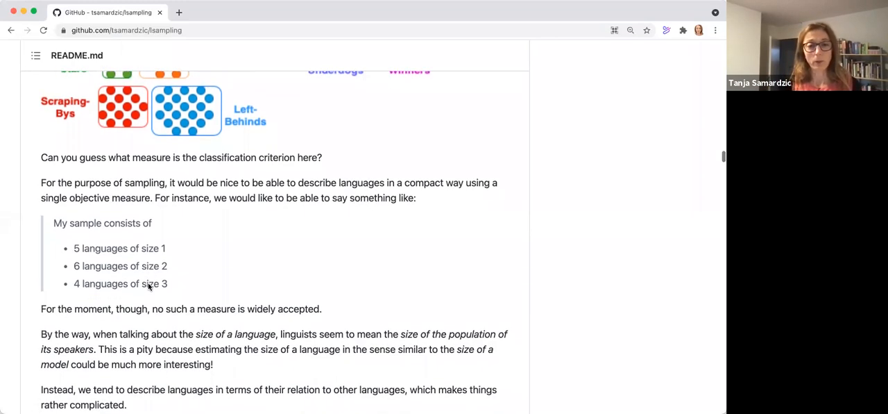
{"action": "scroll", "scroll_direction": "down", "scroll_amount": 3}
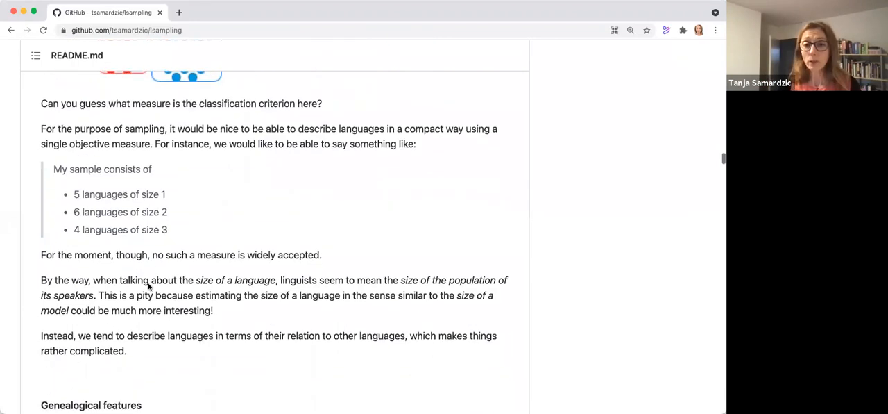
{"action": "scroll", "scroll_direction": "down", "scroll_amount": 3}
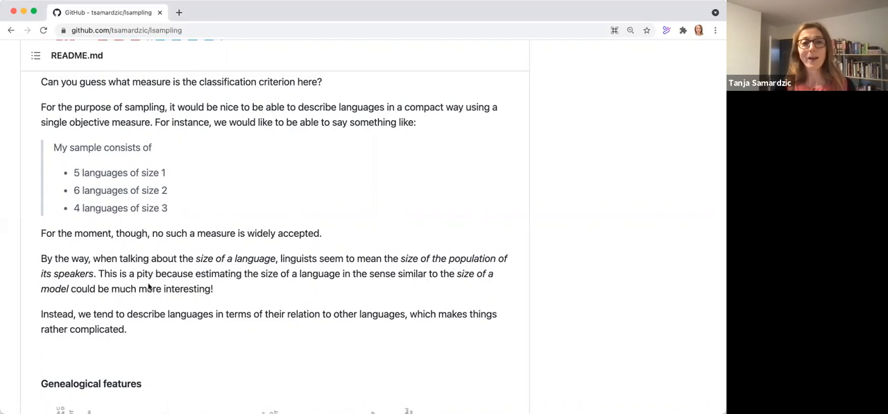
{"action": "mouse_move", "coordinate": [156, 212]}
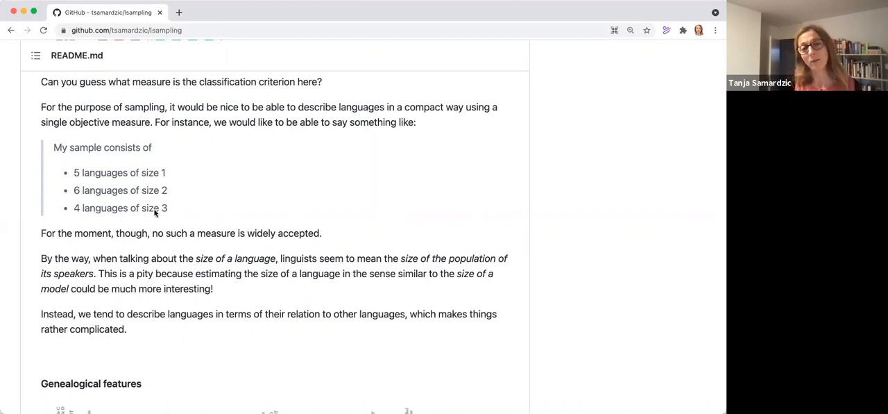
{"action": "mouse_move", "coordinate": [141, 262]}
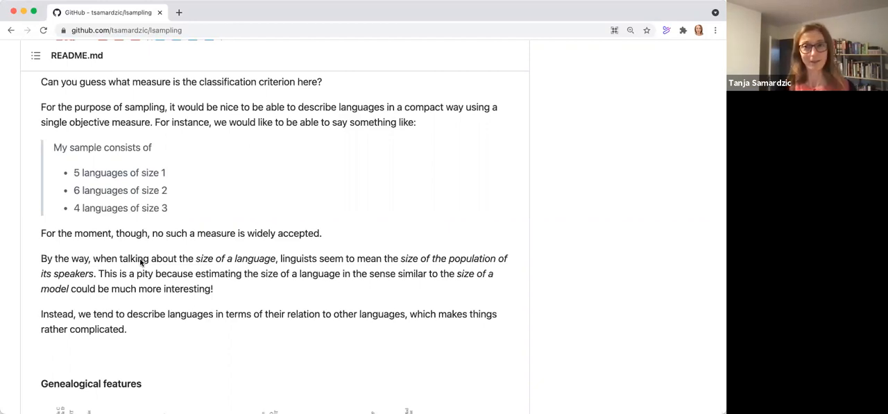
{"action": "mouse_move", "coordinate": [125, 263]}
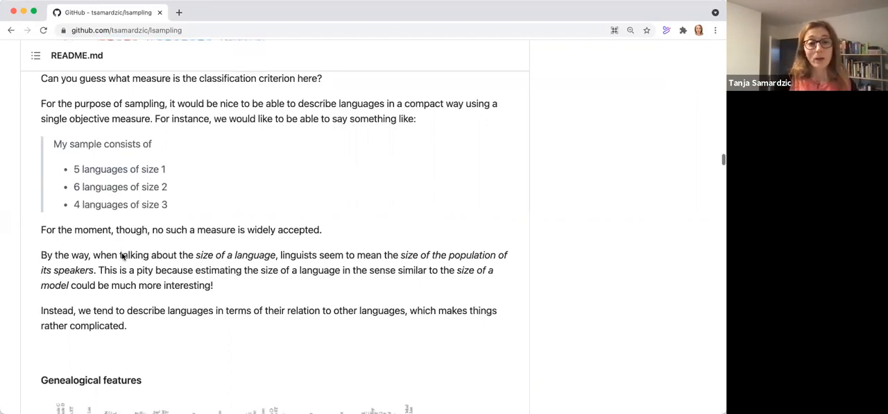
{"action": "scroll", "scroll_direction": "down", "scroll_amount": 3}
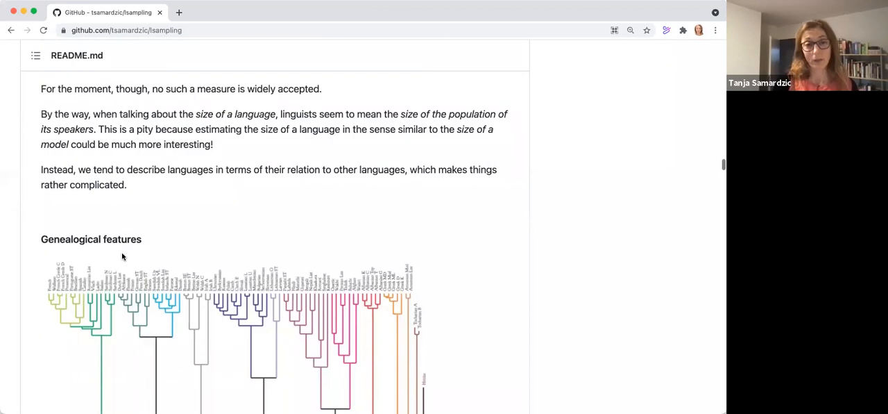
{"action": "scroll", "scroll_direction": "down", "scroll_amount": 3}
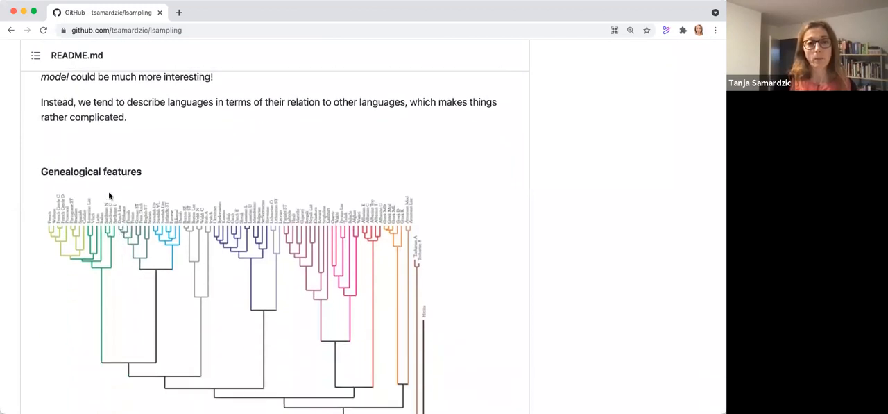
{"action": "scroll", "scroll_direction": "down", "scroll_amount": 3}
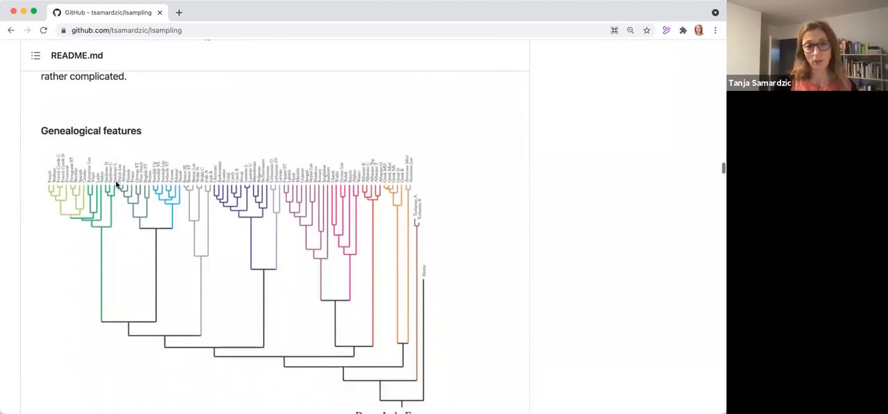
{"action": "scroll", "scroll_direction": "down", "scroll_amount": 3}
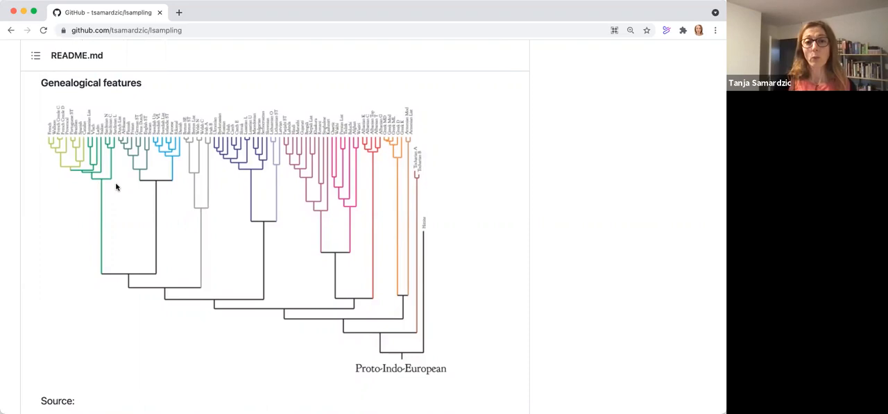
{"action": "scroll", "scroll_direction": "down", "scroll_amount": 3}
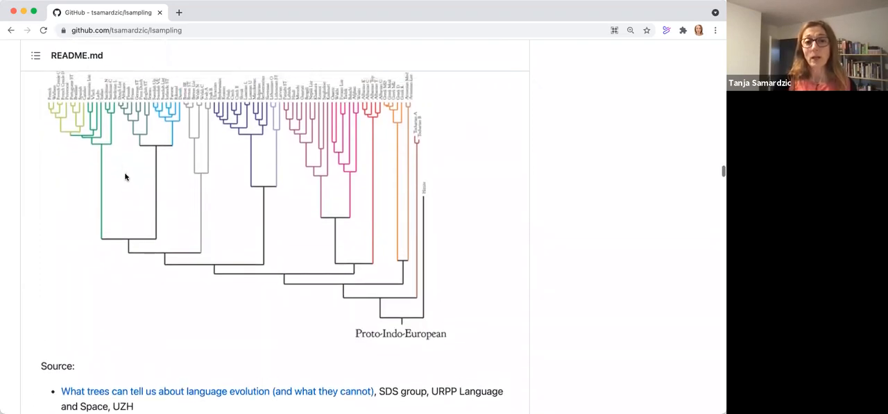
{"action": "mouse_move", "coordinate": [180, 280]}
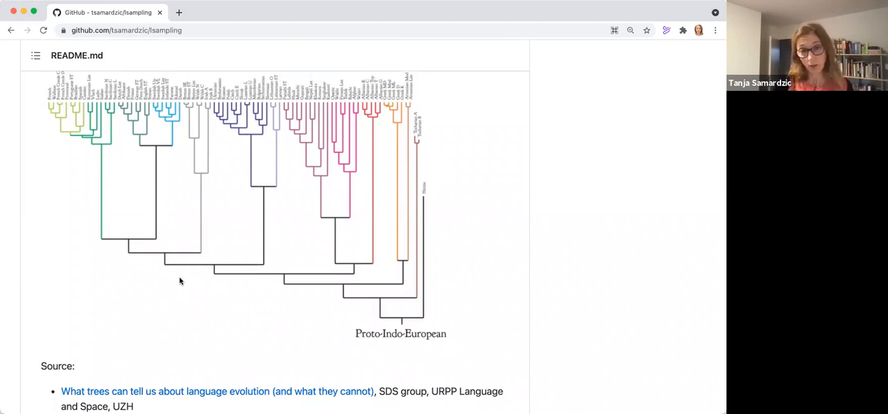
{"action": "mouse_move", "coordinate": [195, 269]}
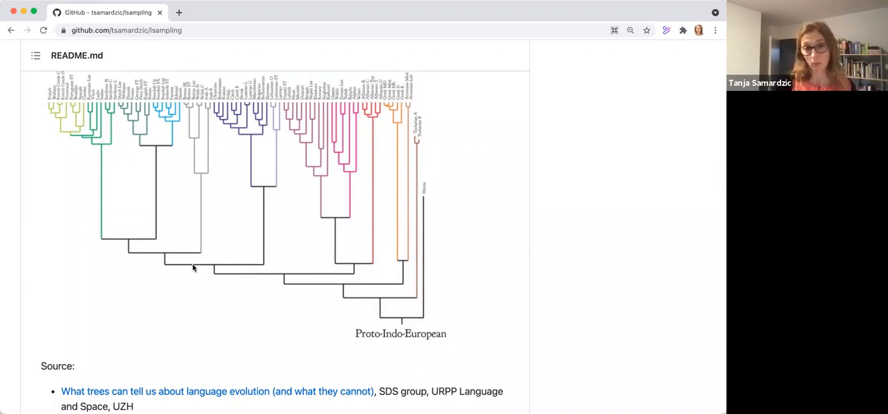
{"action": "scroll", "scroll_direction": "down", "scroll_amount": 3}
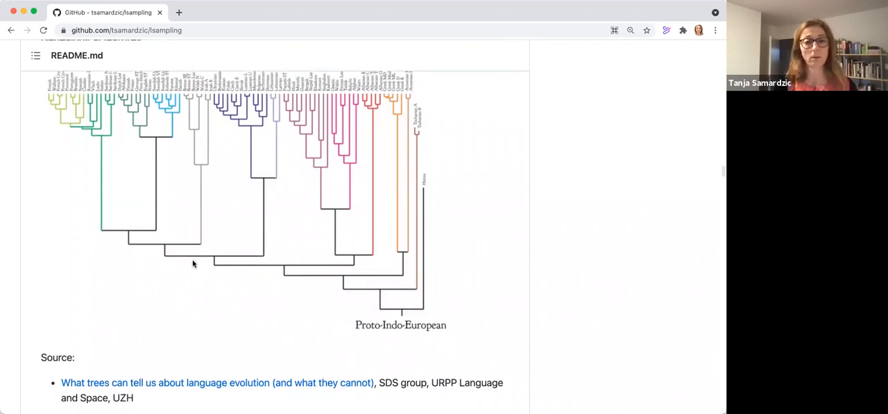
{"action": "scroll", "scroll_direction": "down", "scroll_amount": 3}
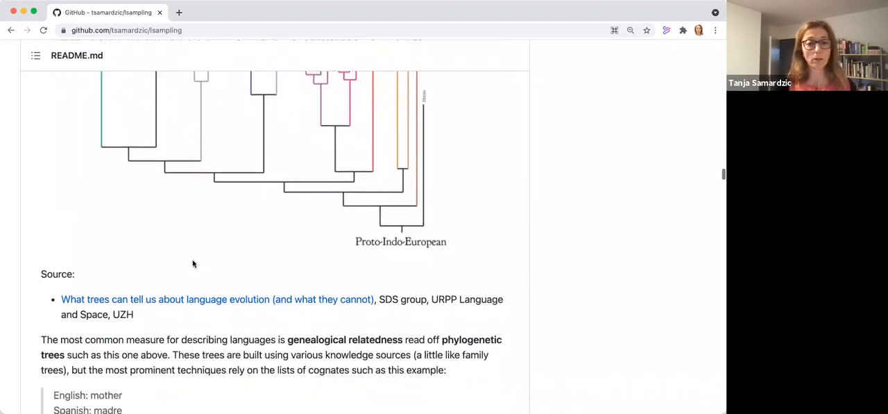
{"action": "scroll", "scroll_direction": "down", "scroll_amount": 3}
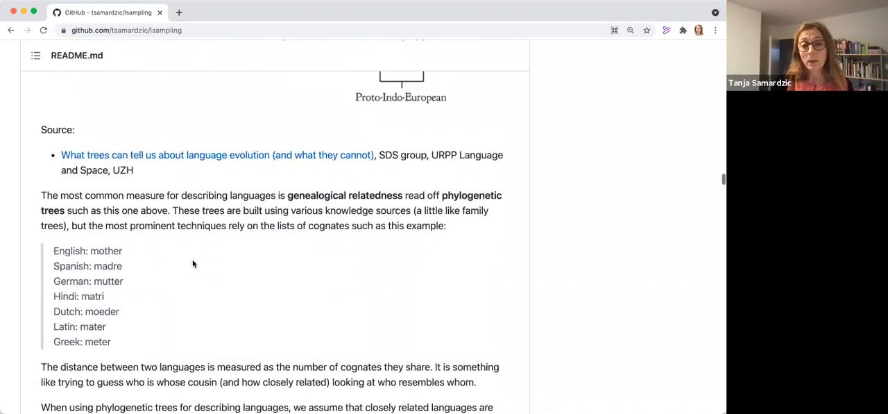
{"action": "scroll", "scroll_direction": "down", "scroll_amount": 3}
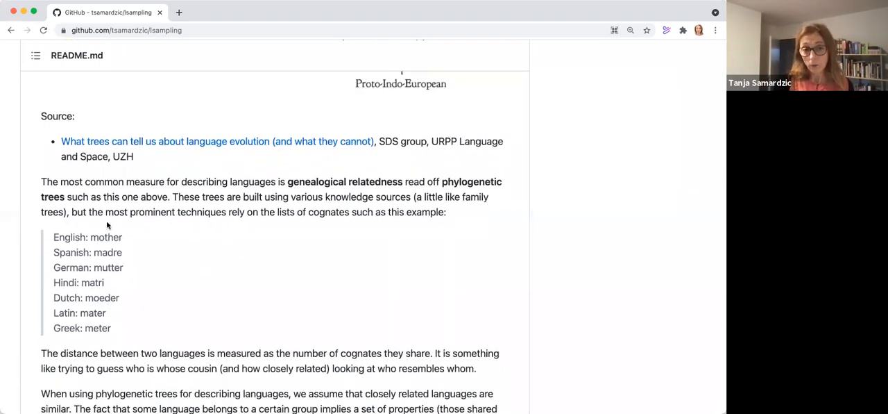
{"action": "mouse_move", "coordinate": [139, 300]}
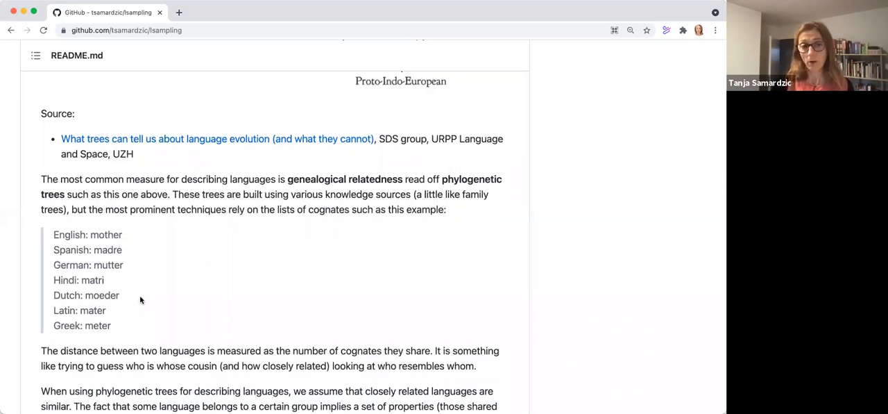
{"action": "scroll", "scroll_direction": "down", "scroll_amount": 3}
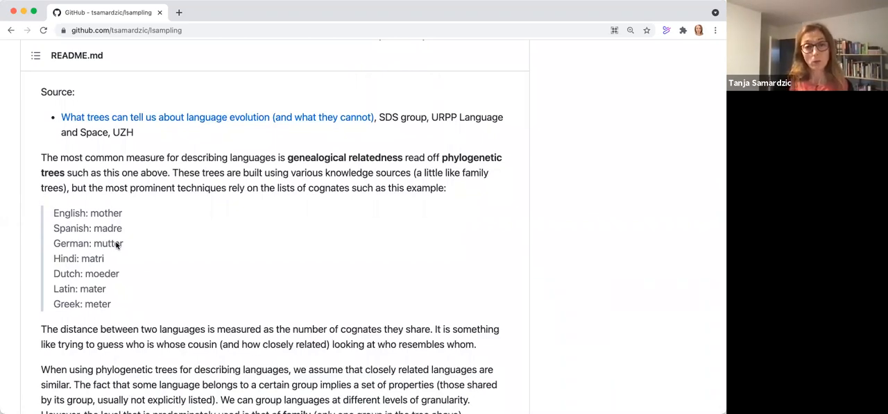
{"action": "scroll", "scroll_direction": "up", "scroll_amount": 3}
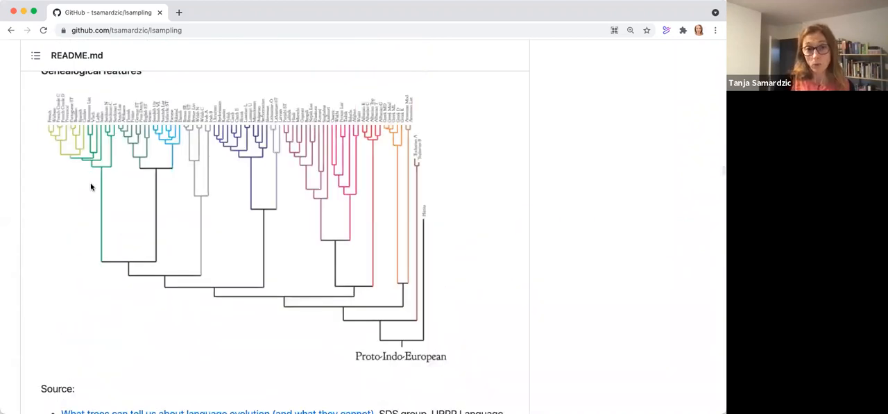
{"action": "mouse_move", "coordinate": [51, 136]}
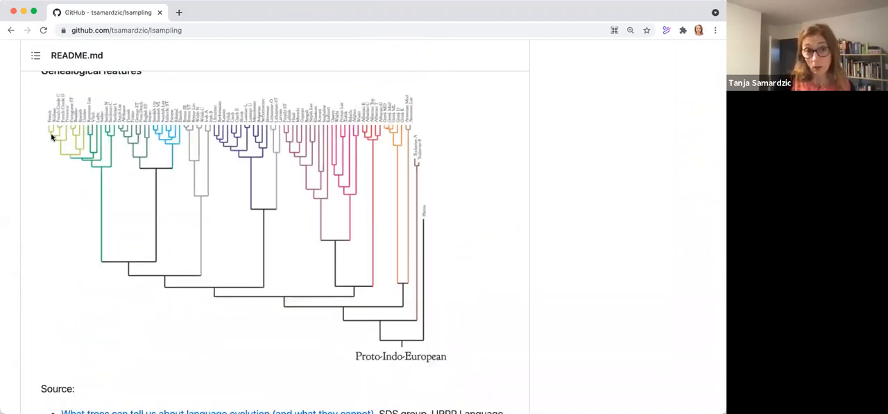
{"action": "scroll", "scroll_direction": "down", "scroll_amount": 3}
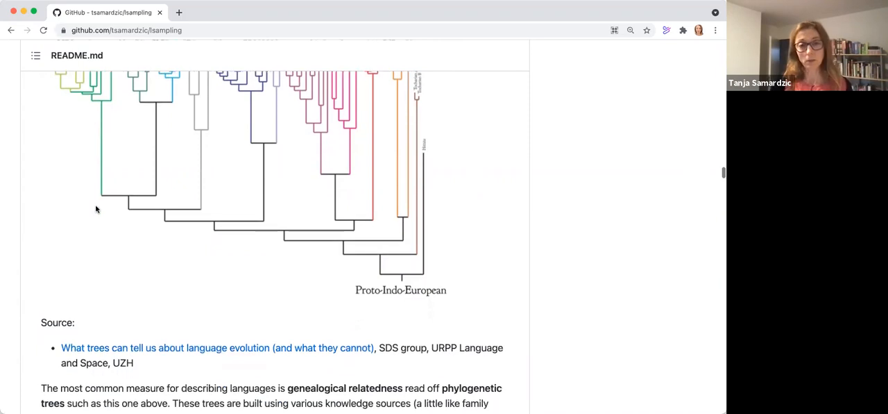
{"action": "scroll", "scroll_direction": "down", "scroll_amount": 3}
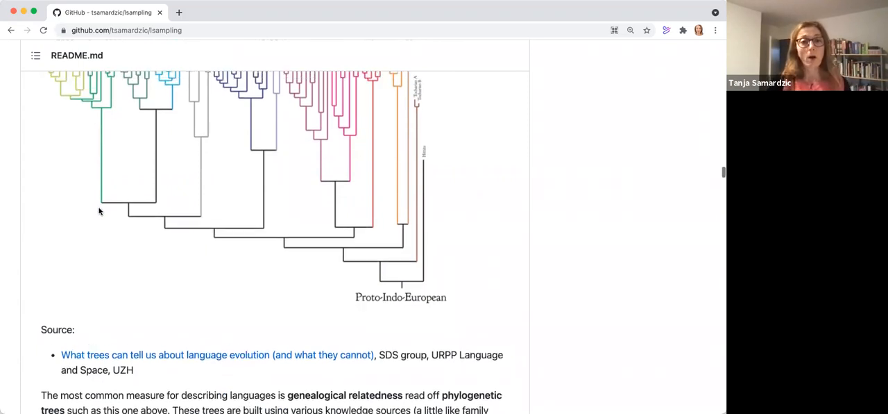
{"action": "scroll", "scroll_direction": "up", "scroll_amount": 3}
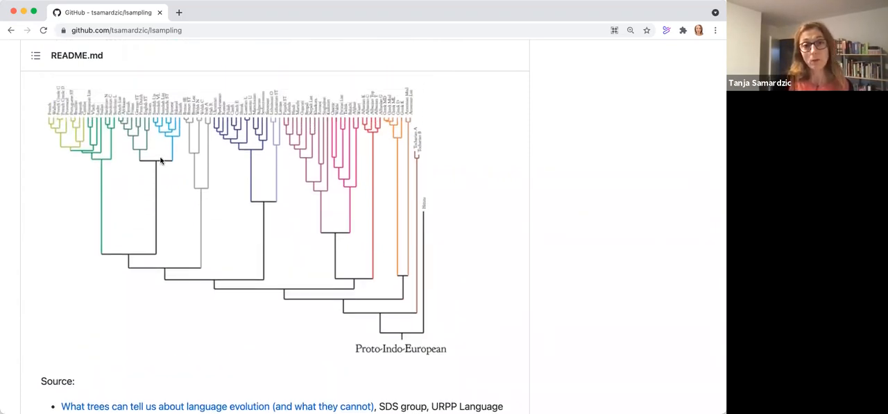
{"action": "mouse_move", "coordinate": [169, 197]}
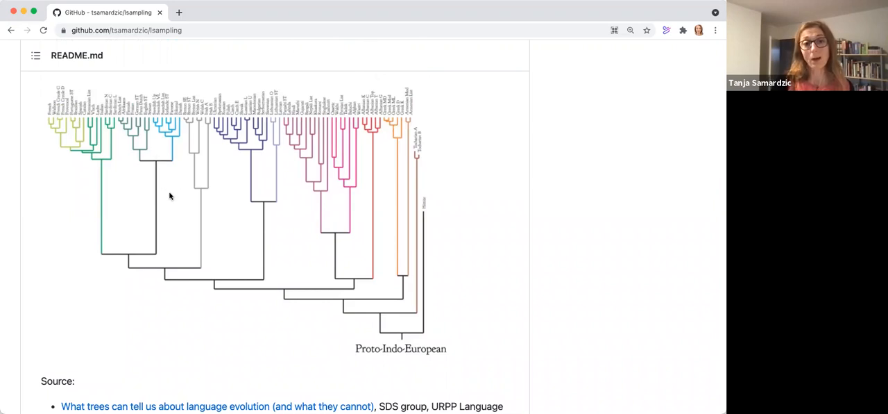
{"action": "scroll", "scroll_direction": "down", "scroll_amount": 3}
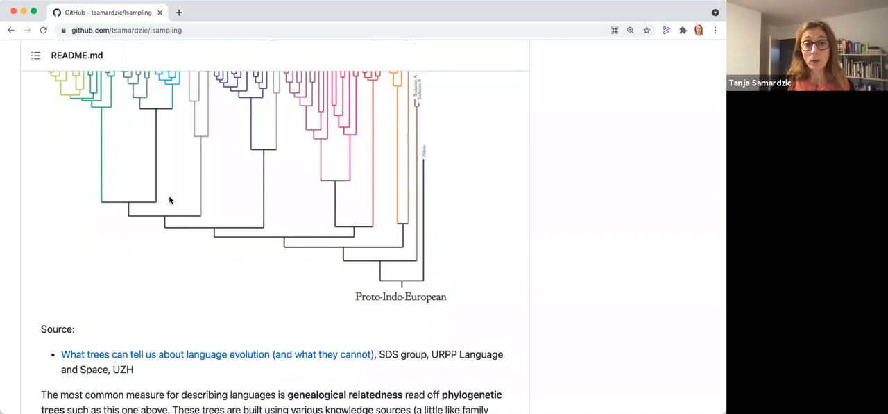
{"action": "scroll", "scroll_direction": "up", "scroll_amount": 3}
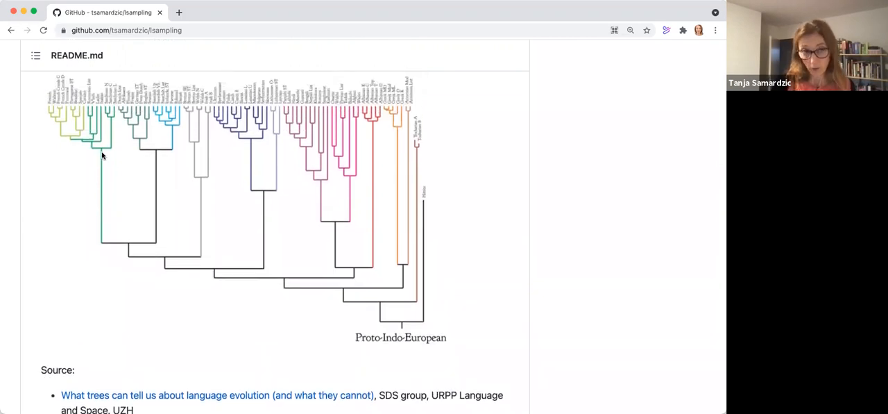
{"action": "mouse_move", "coordinate": [239, 169]}
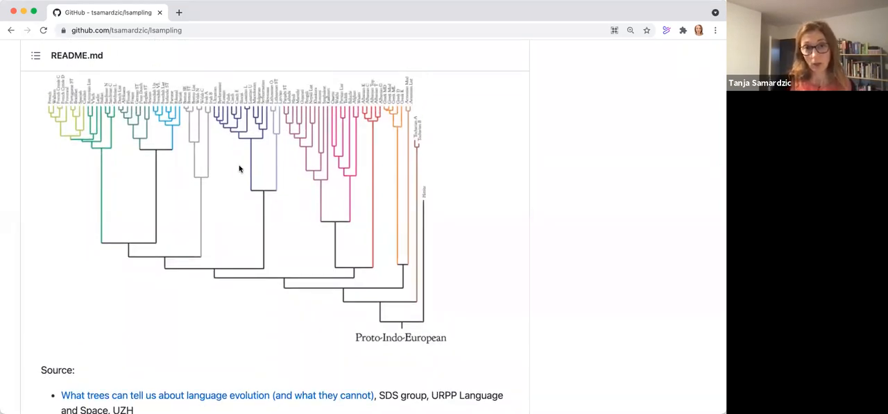
{"action": "mouse_move", "coordinate": [107, 211]}
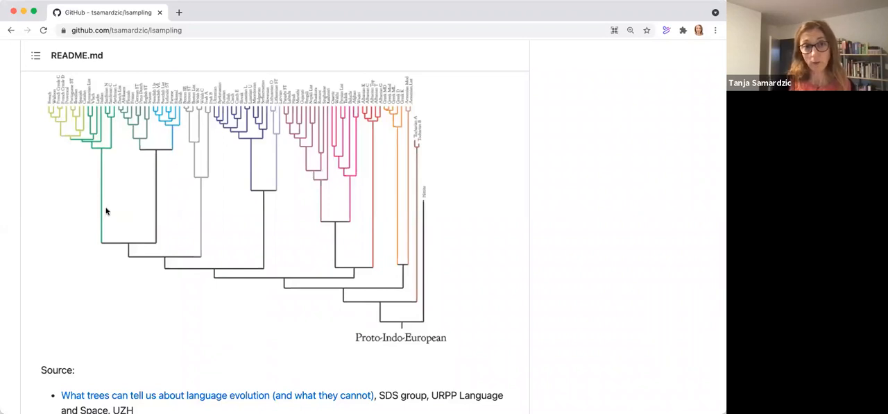
{"action": "mouse_move", "coordinate": [89, 225]}
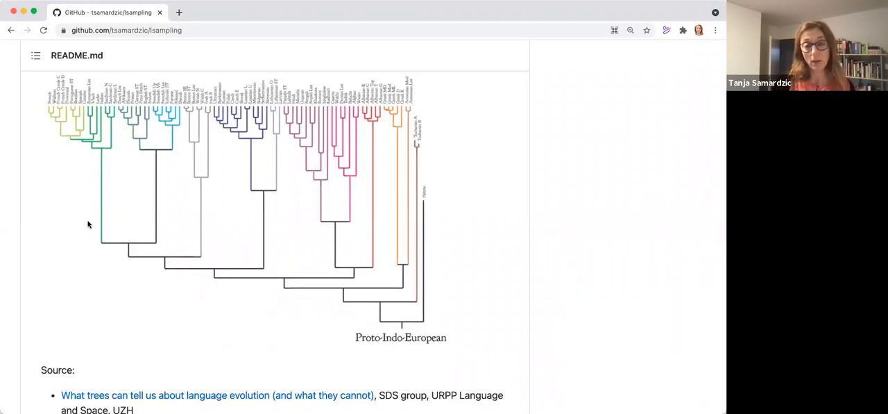
{"action": "scroll", "scroll_direction": "down", "scroll_amount": 3}
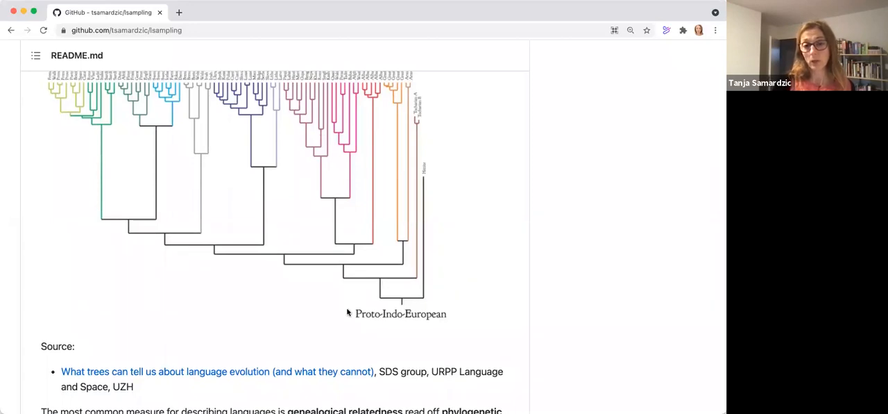
{"action": "mouse_move", "coordinate": [364, 323]}
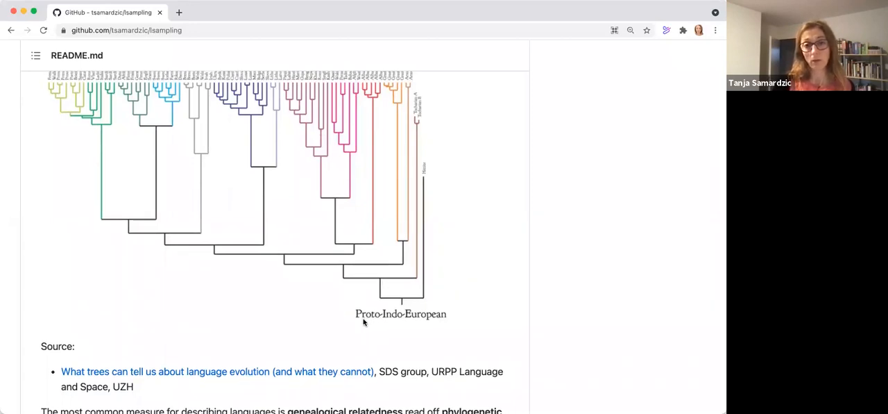
{"action": "scroll", "scroll_direction": "down", "scroll_amount": 3}
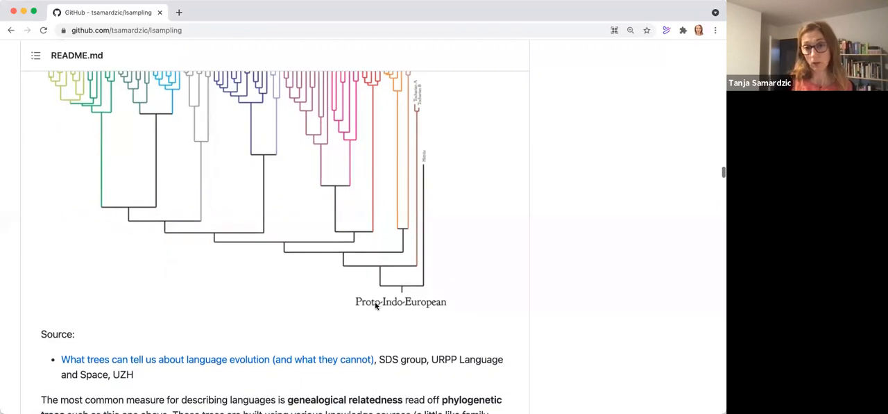
{"action": "scroll", "scroll_direction": "up", "scroll_amount": 3}
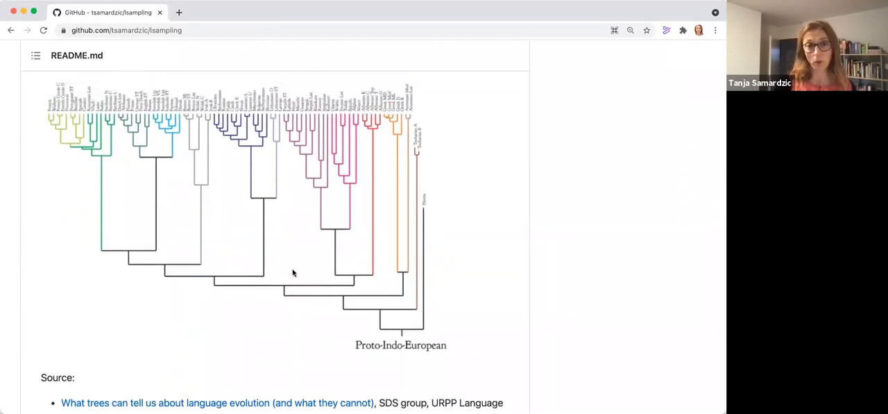
{"action": "scroll", "scroll_direction": "down", "scroll_amount": 3}
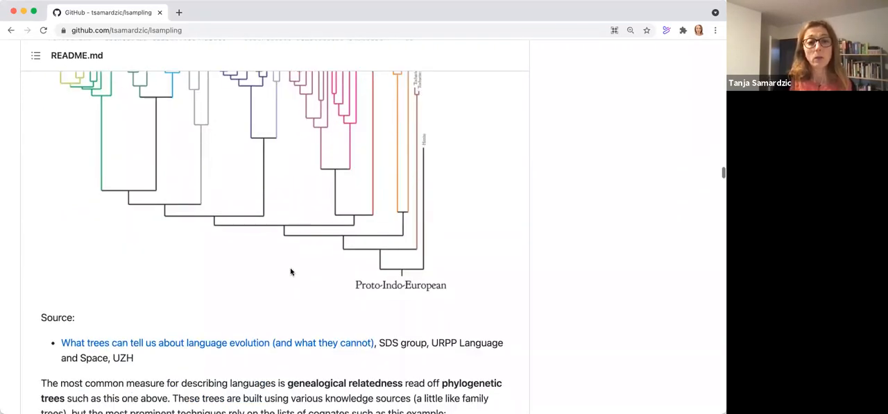
{"action": "scroll", "scroll_direction": "up", "scroll_amount": 3}
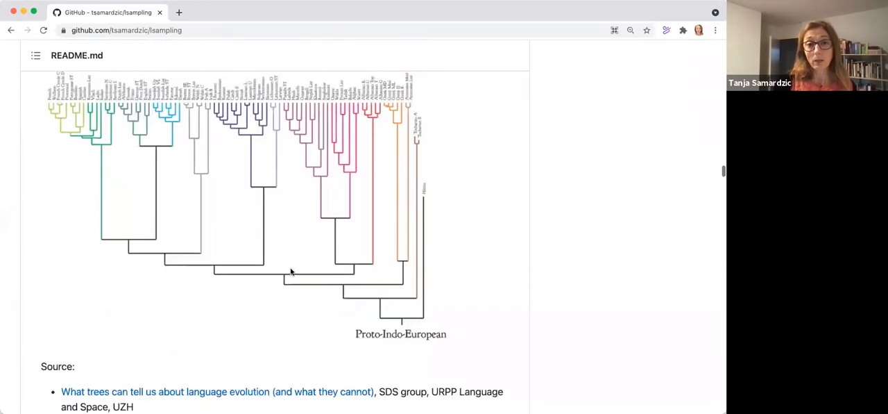
{"action": "scroll", "scroll_direction": "down", "scroll_amount": 3}
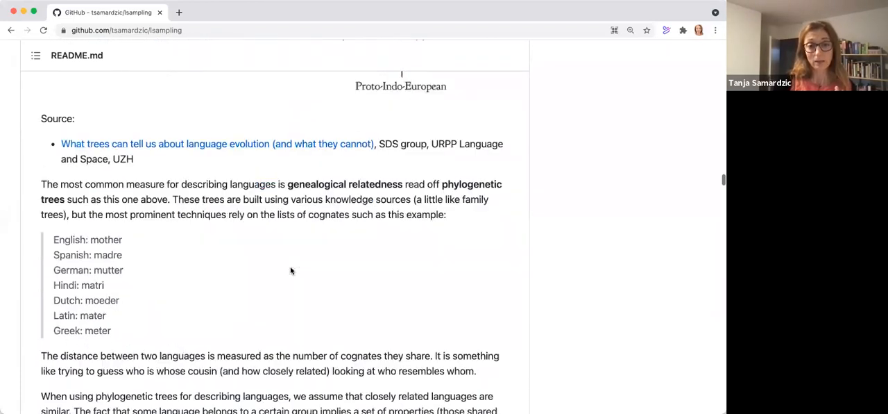
{"action": "scroll", "scroll_direction": "down", "scroll_amount": 3}
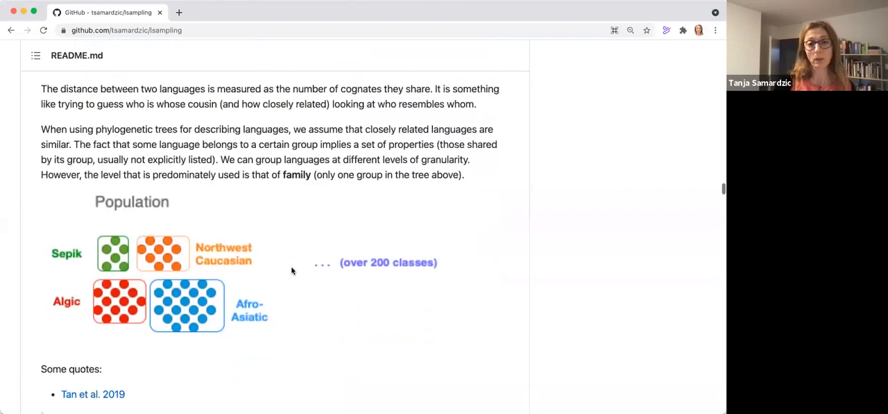
{"action": "scroll", "scroll_direction": "down", "scroll_amount": 3}
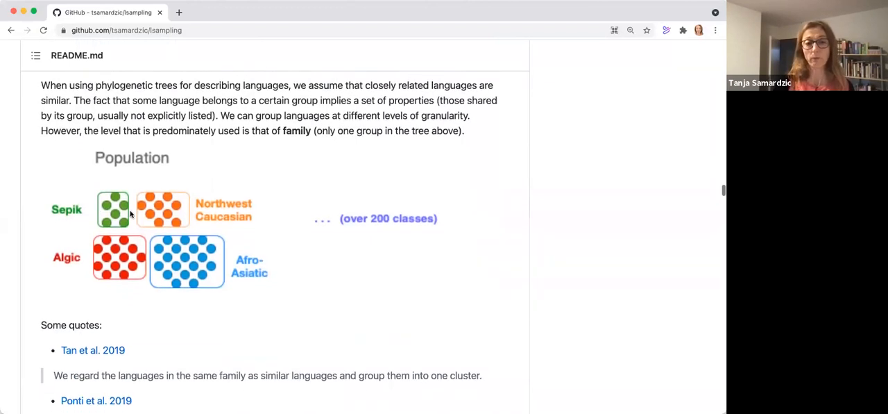
{"action": "mouse_move", "coordinate": [141, 248]}
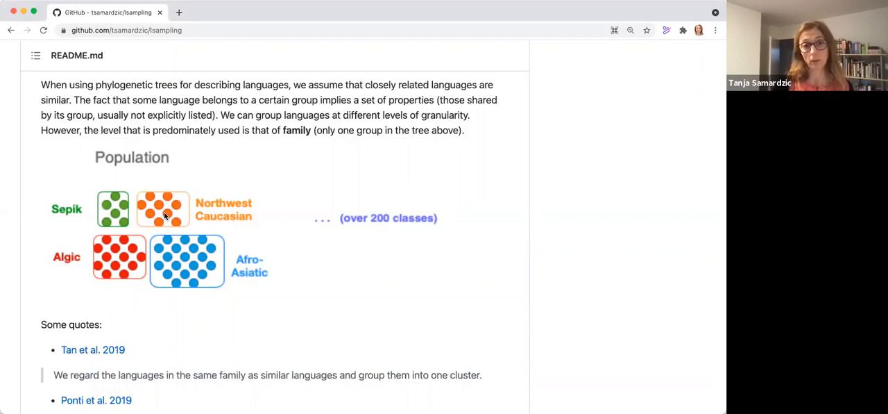
{"action": "mouse_move", "coordinate": [145, 239]}
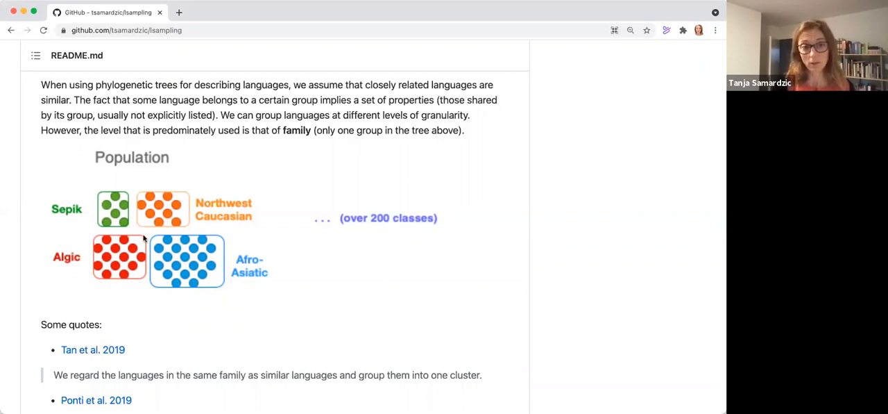
{"action": "scroll", "scroll_direction": "down", "scroll_amount": 3}
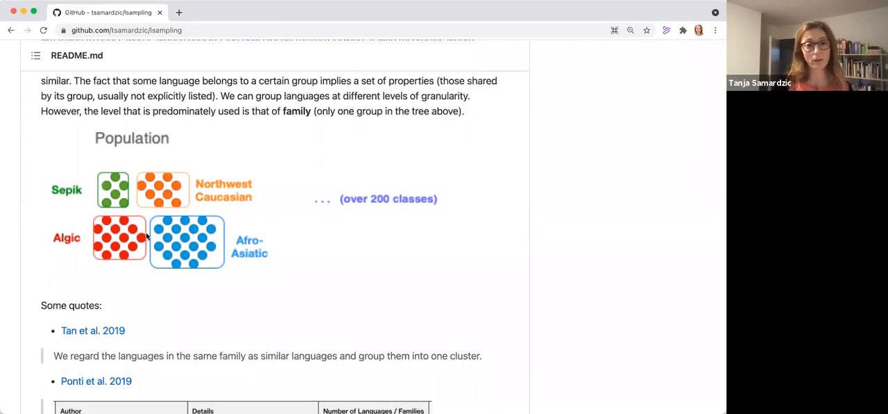
{"action": "scroll", "scroll_direction": "down", "scroll_amount": 3}
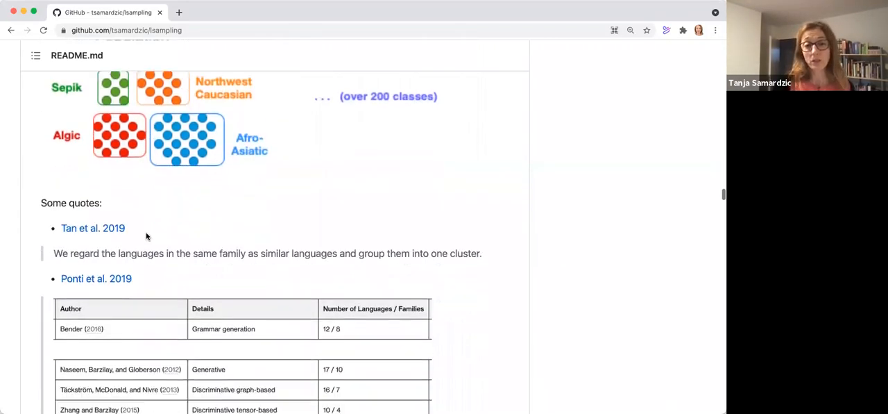
{"action": "scroll", "scroll_direction": "down", "scroll_amount": 3}
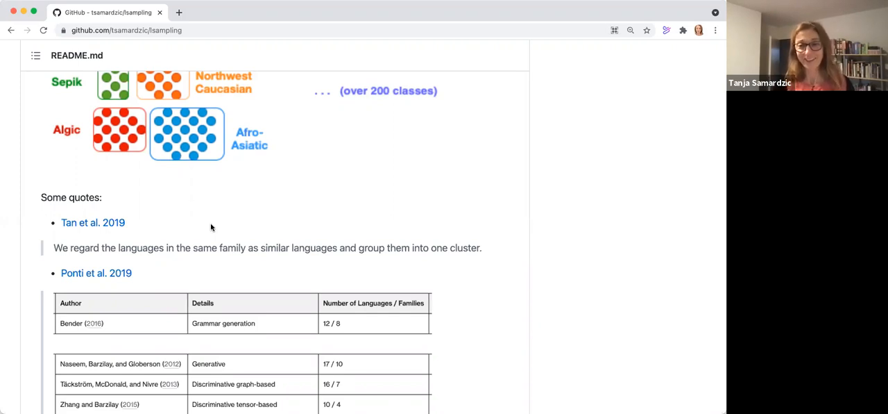
{"action": "scroll", "scroll_direction": "down", "scroll_amount": 3}
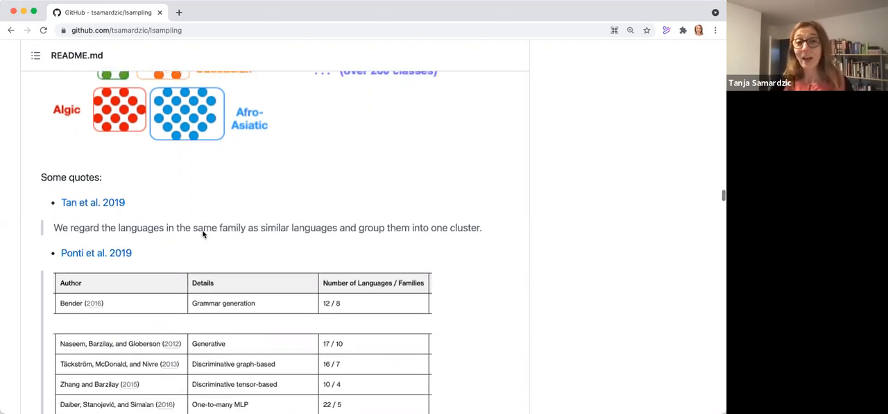
{"action": "scroll", "scroll_direction": "down", "scroll_amount": 3}
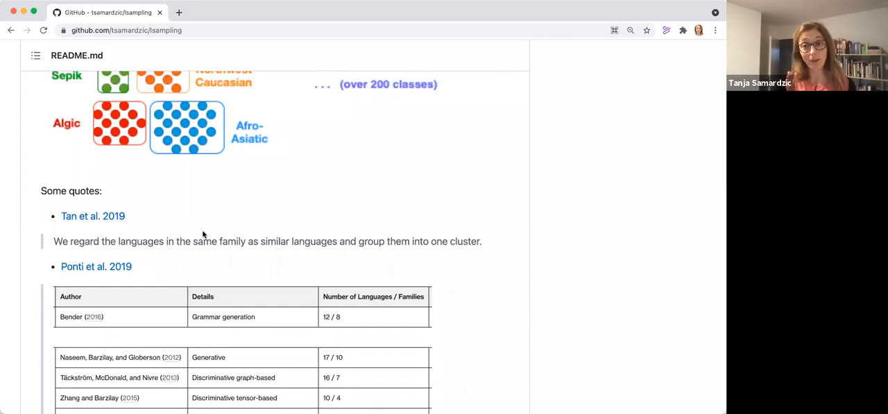
{"action": "scroll", "scroll_direction": "down", "scroll_amount": 3}
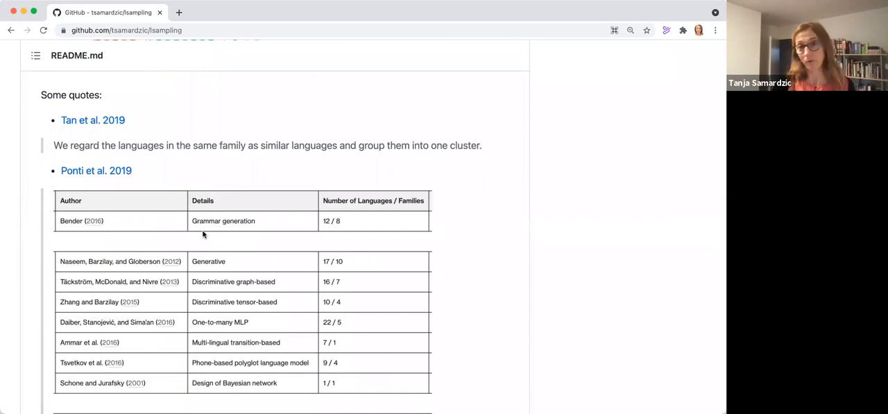
{"action": "scroll", "scroll_direction": "down", "scroll_amount": 3}
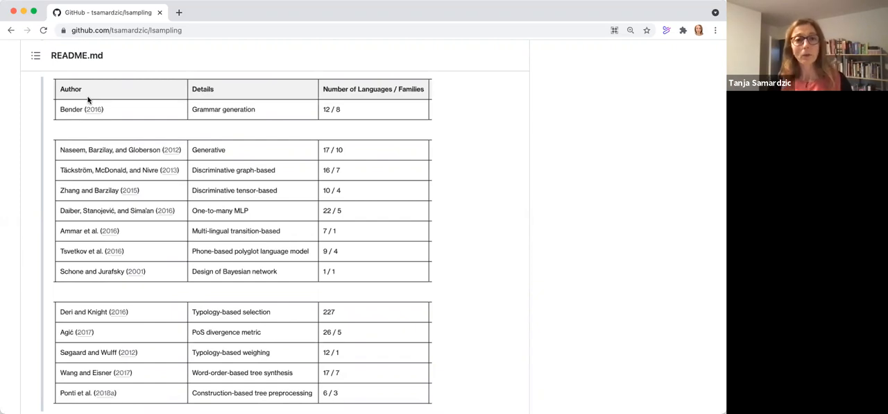
{"action": "mouse_move", "coordinate": [134, 117]}
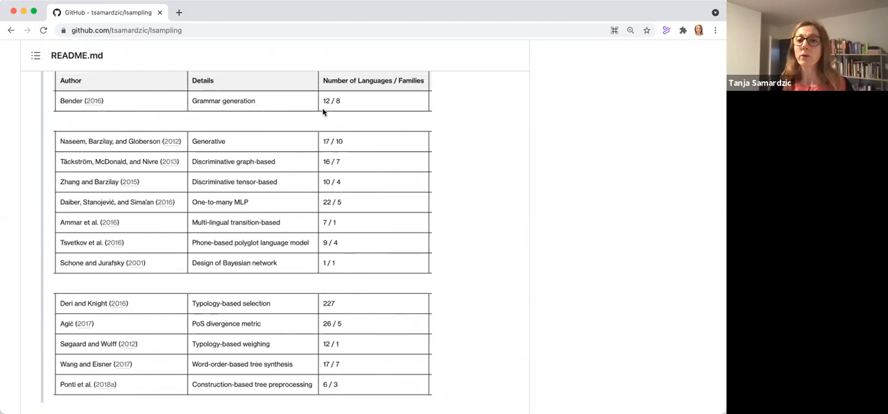
{"action": "mouse_move", "coordinate": [339, 108]}
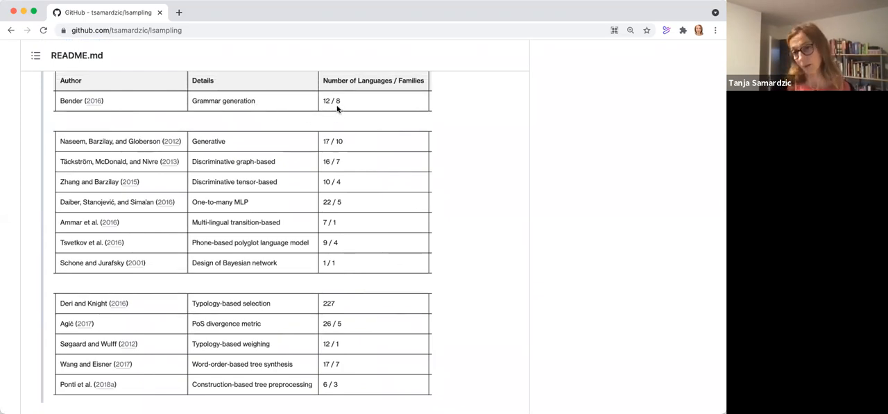
{"action": "mouse_move", "coordinate": [330, 125]}
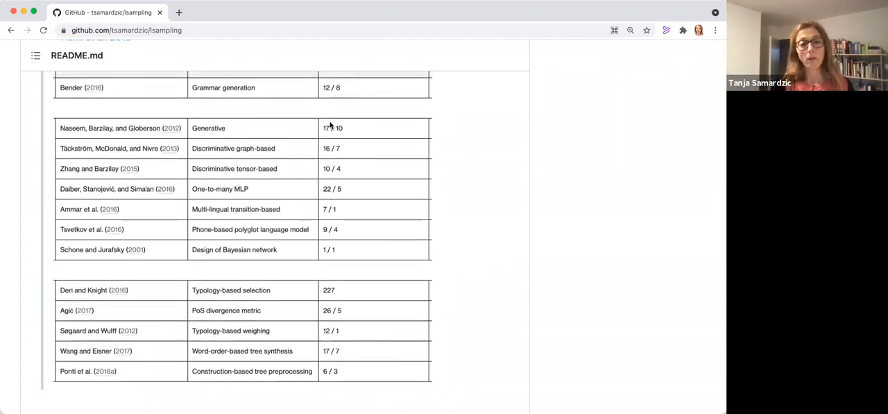
{"action": "scroll", "scroll_direction": "up", "scroll_amount": 3}
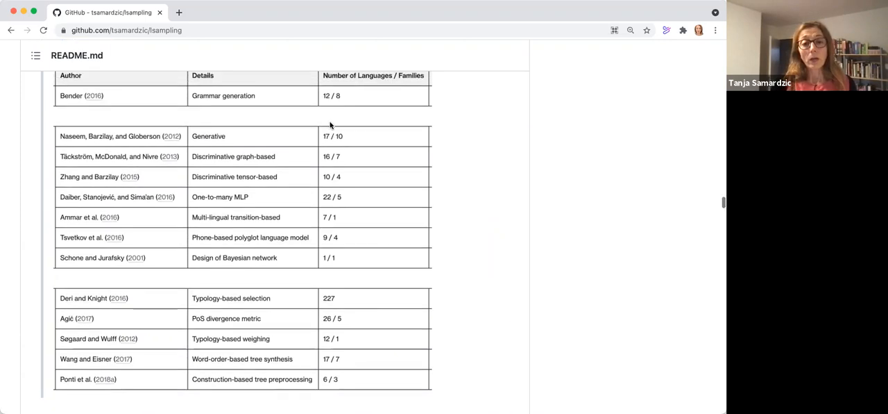
{"action": "scroll", "scroll_direction": "down", "scroll_amount": 3}
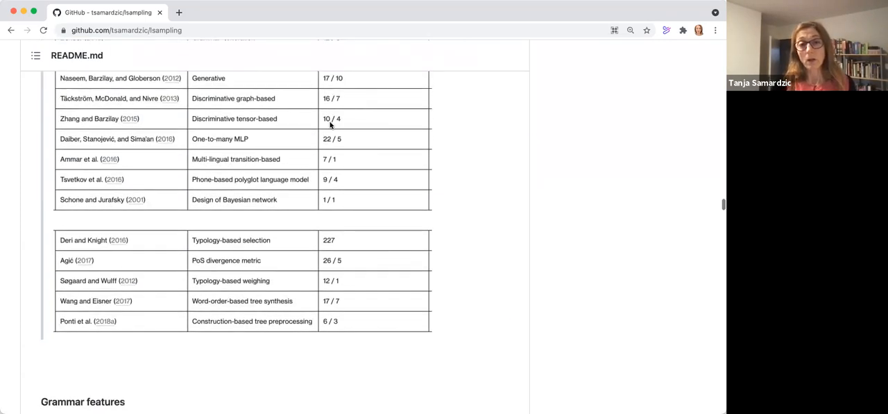
{"action": "scroll", "scroll_direction": "up", "scroll_amount": 3}
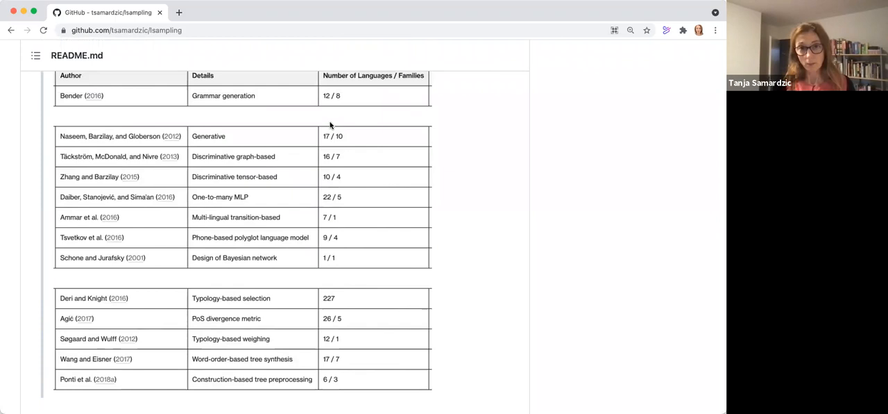
{"action": "mouse_move", "coordinate": [327, 125]}
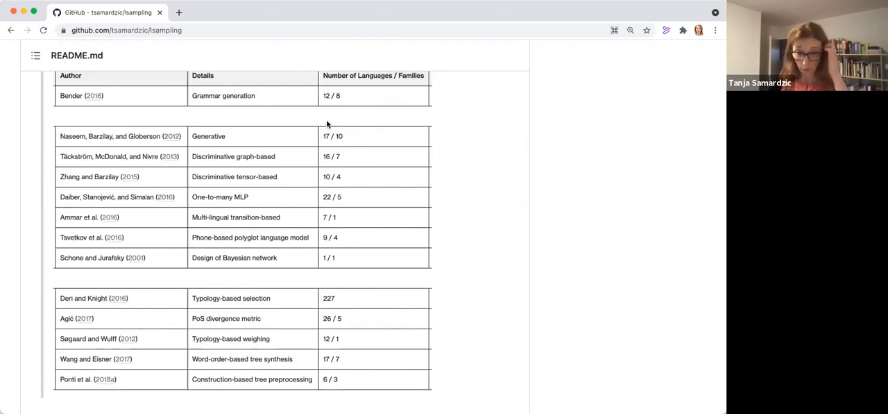
{"action": "scroll", "scroll_direction": "up", "scroll_amount": 3}
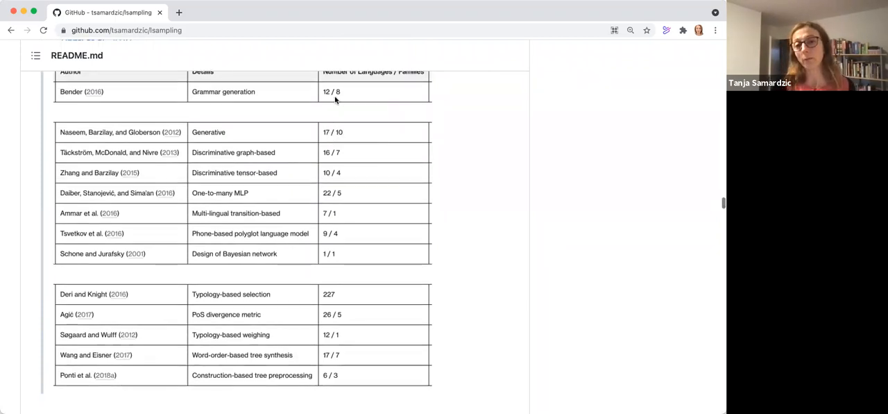
{"action": "mouse_move", "coordinate": [333, 172]}
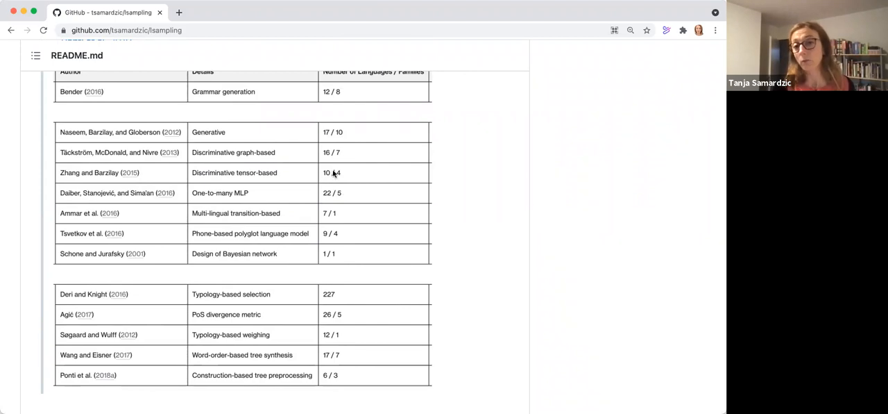
{"action": "mouse_move", "coordinate": [338, 217]}
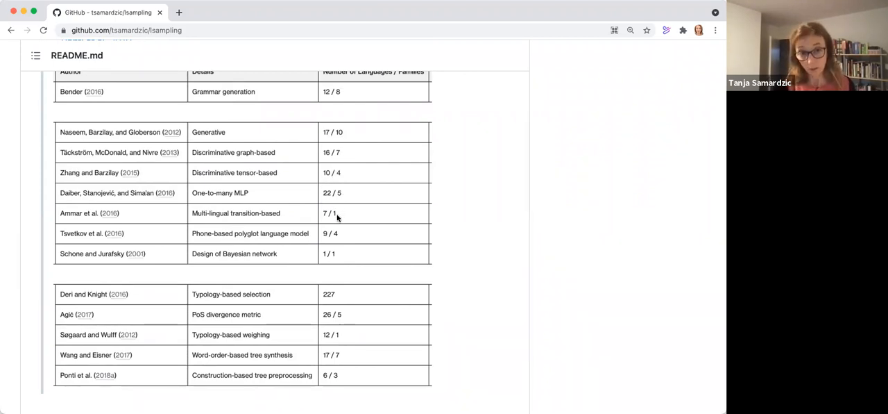
{"action": "scroll", "scroll_direction": "up", "scroll_amount": 3}
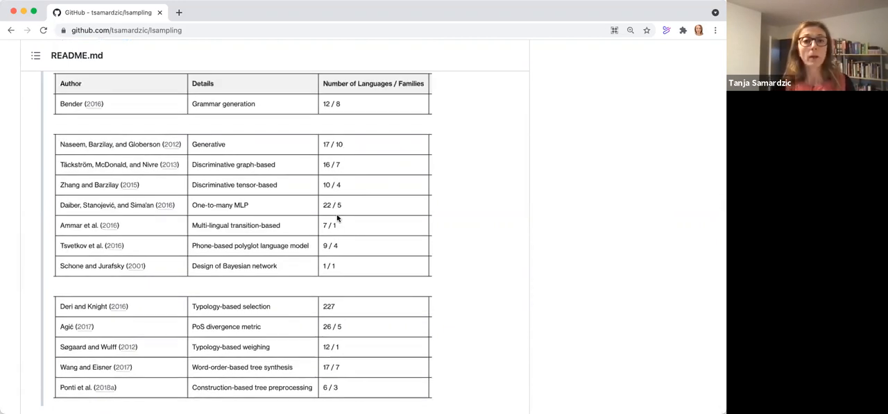
{"action": "scroll", "scroll_direction": "up", "scroll_amount": 3}
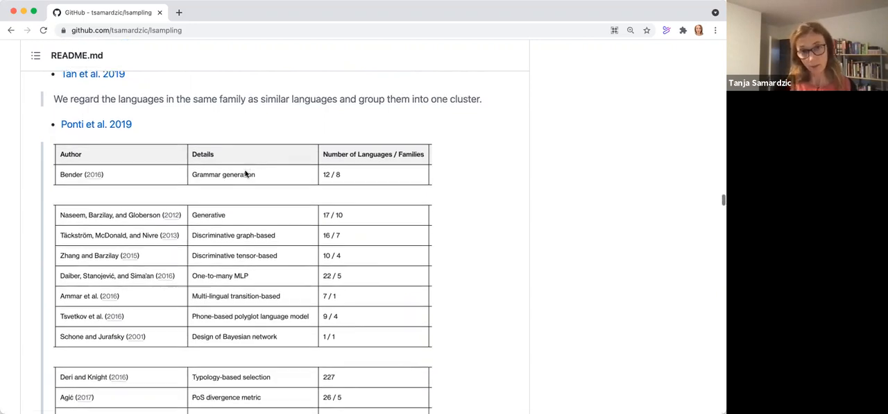
{"action": "mouse_move", "coordinate": [333, 278]}
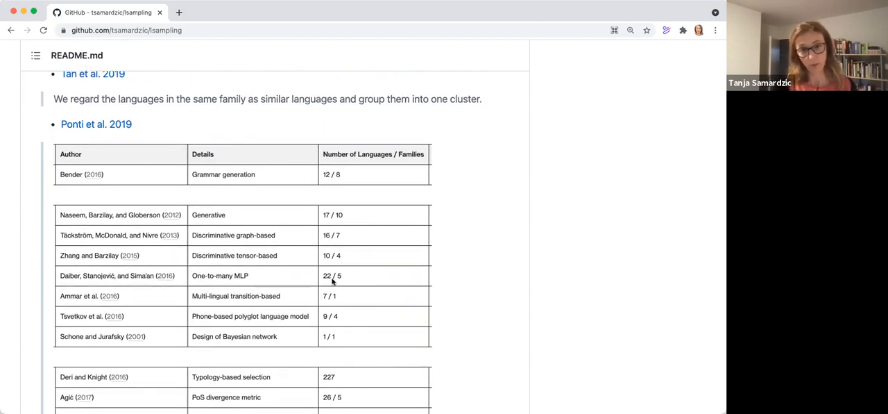
{"action": "mouse_move", "coordinate": [322, 264]}
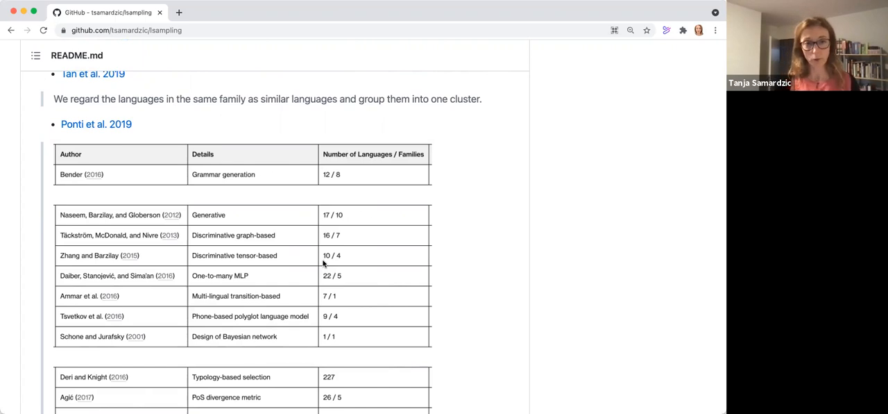
{"action": "scroll", "scroll_direction": "down", "scroll_amount": 3}
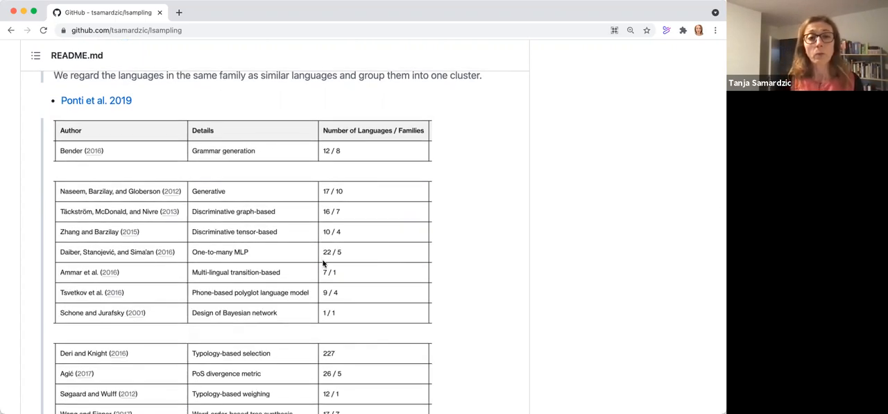
{"action": "scroll", "scroll_direction": "up", "scroll_amount": 3}
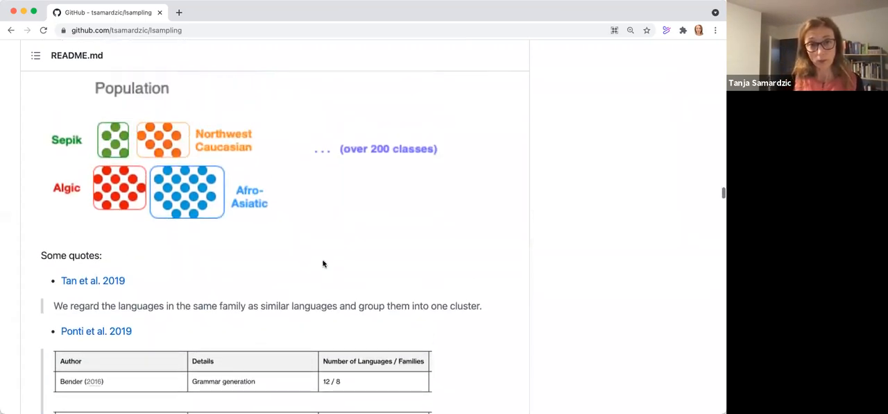
{"action": "scroll", "scroll_direction": "up", "scroll_amount": 3}
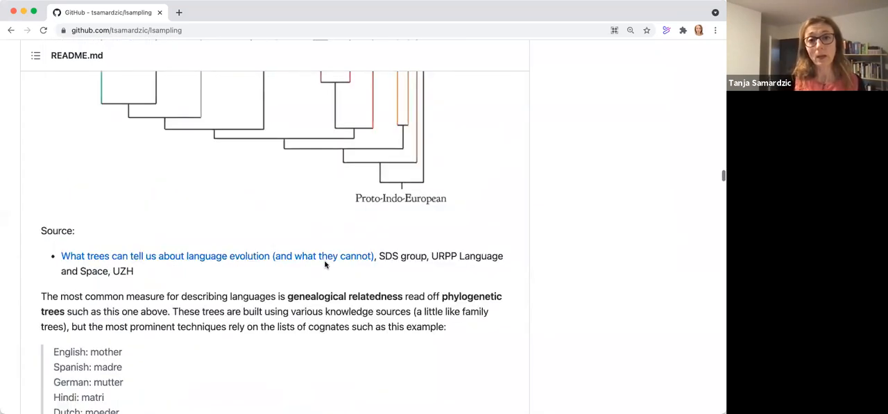
{"action": "scroll", "scroll_direction": "up", "scroll_amount": 3}
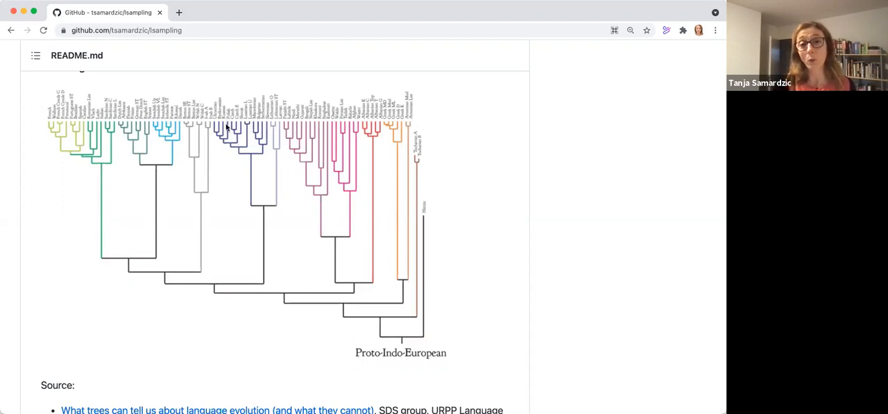
{"action": "mouse_move", "coordinate": [192, 153]}
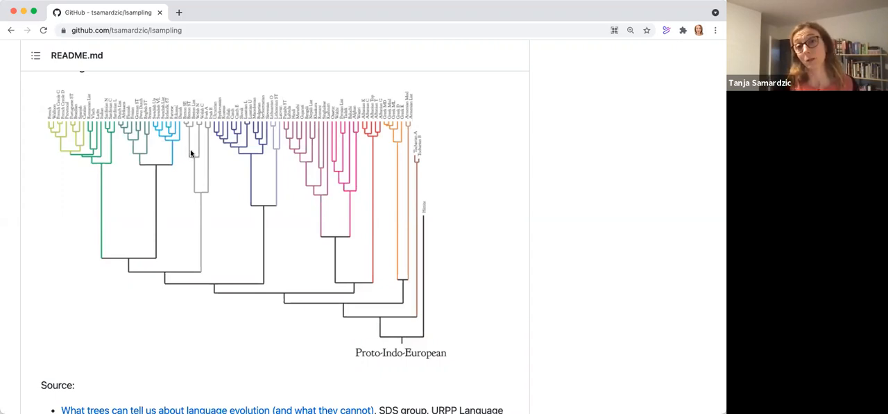
{"action": "scroll", "scroll_direction": "down", "scroll_amount": 3}
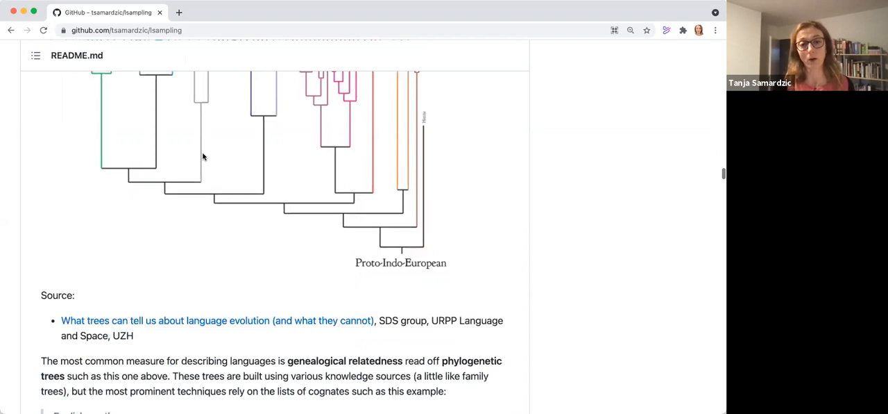
{"action": "scroll", "scroll_direction": "down", "scroll_amount": 3}
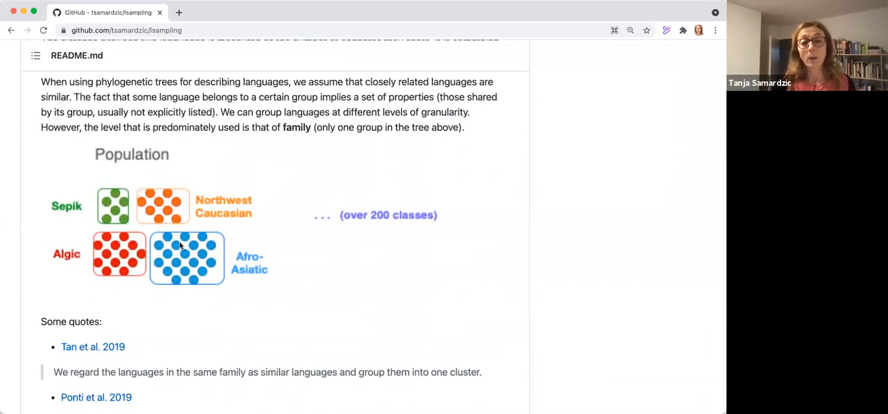
{"action": "scroll", "scroll_direction": "up", "scroll_amount": 3}
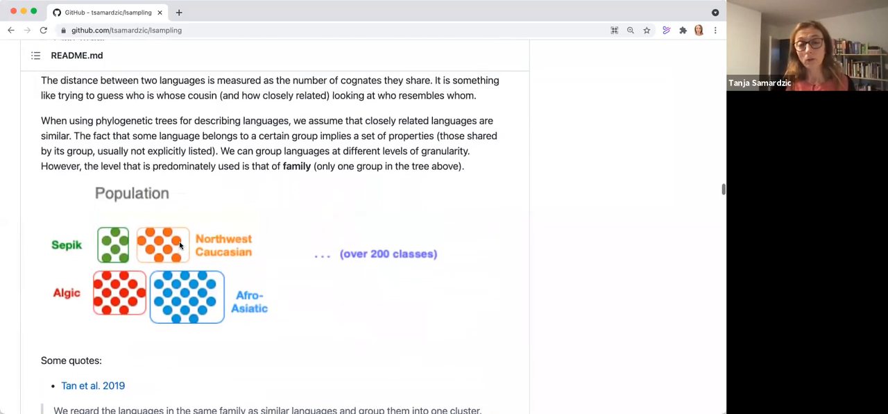
{"action": "scroll", "scroll_direction": "up", "scroll_amount": 3}
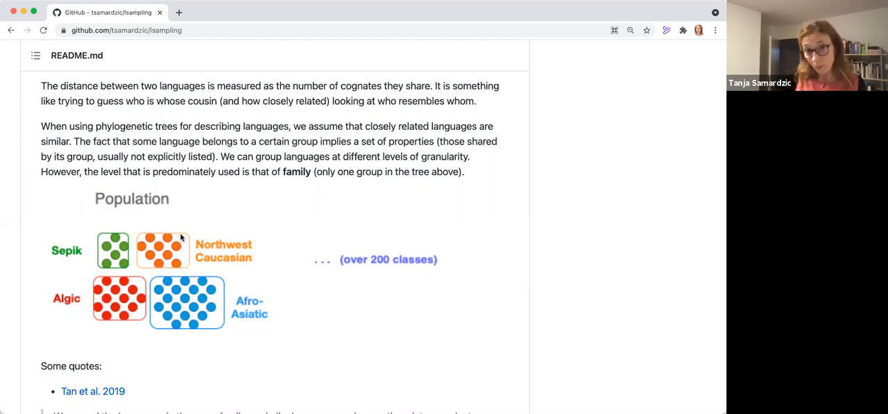
{"action": "mouse_move", "coordinate": [183, 224]}
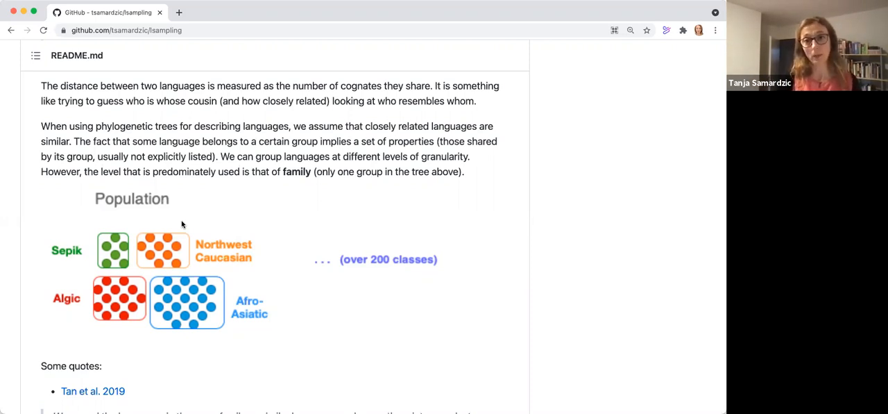
{"action": "mouse_move", "coordinate": [175, 212]}
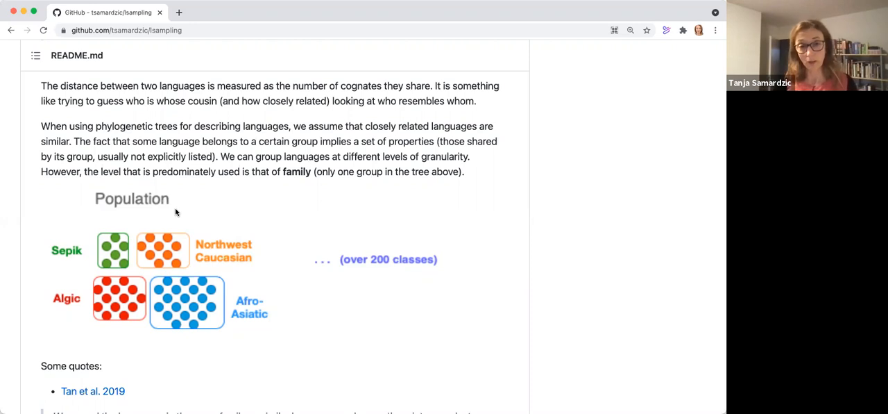
{"action": "scroll", "scroll_direction": "down", "scroll_amount": 3}
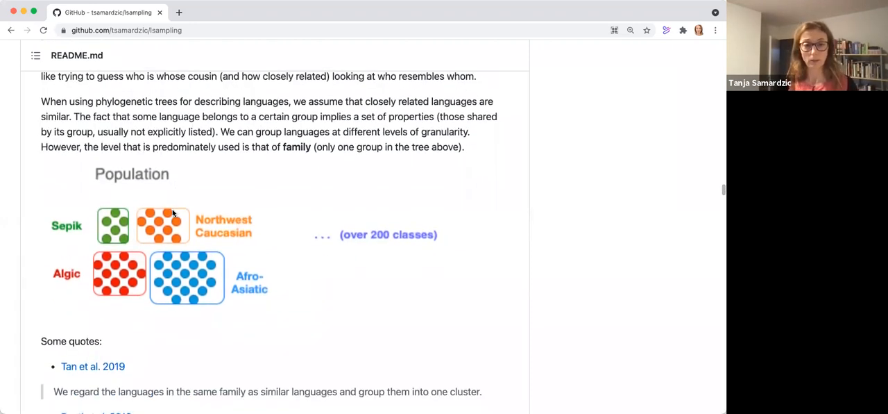
{"action": "scroll", "scroll_direction": "up", "scroll_amount": 3}
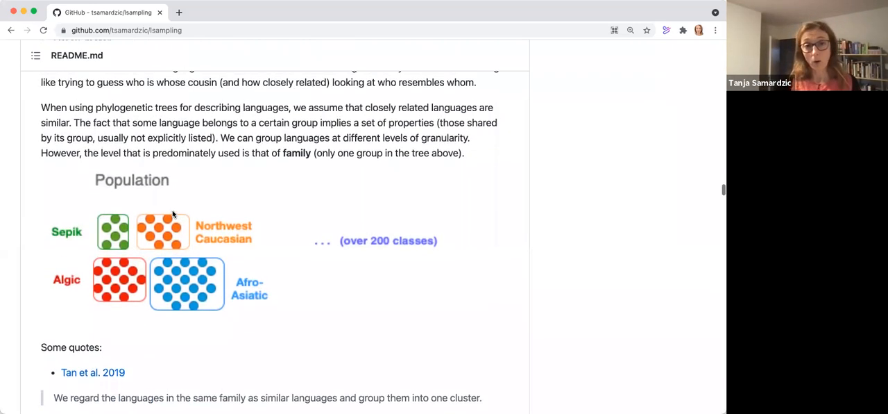
{"action": "scroll", "scroll_direction": "up", "scroll_amount": 3}
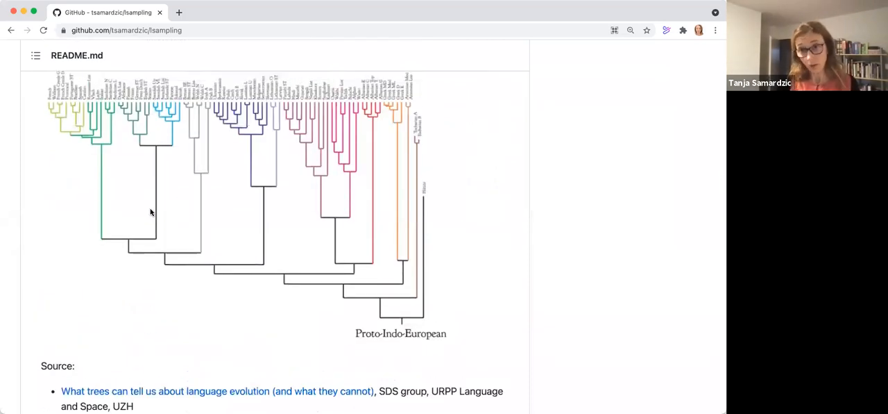
{"action": "scroll", "scroll_direction": "down", "scroll_amount": 3}
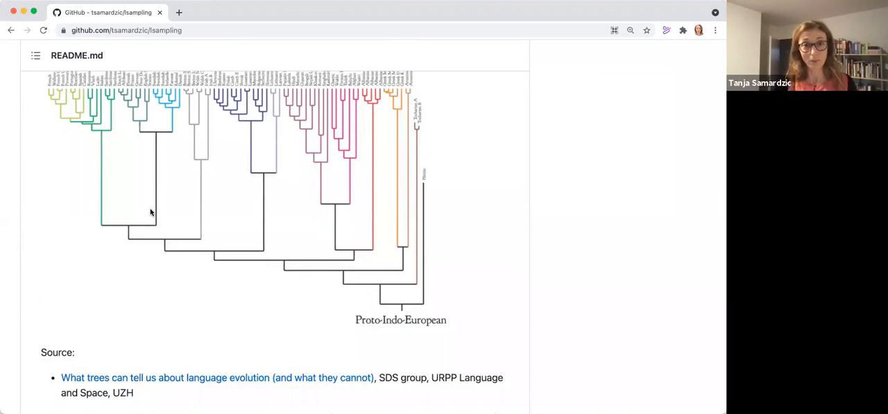
{"action": "scroll", "scroll_direction": "down", "scroll_amount": 3}
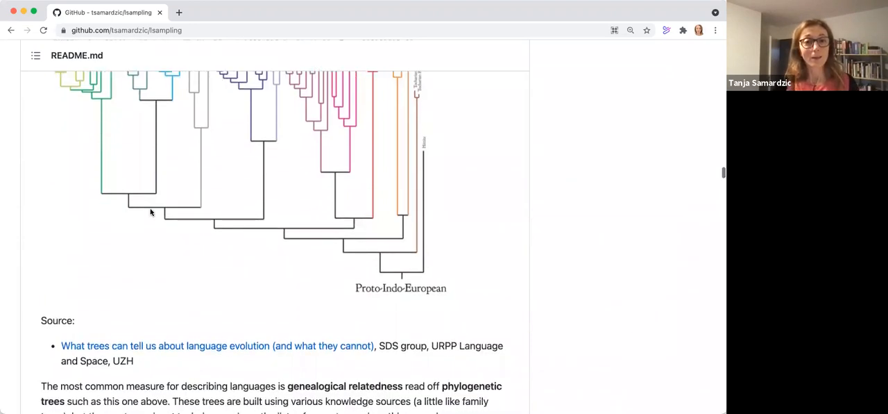
{"action": "scroll", "scroll_direction": "down", "scroll_amount": 3}
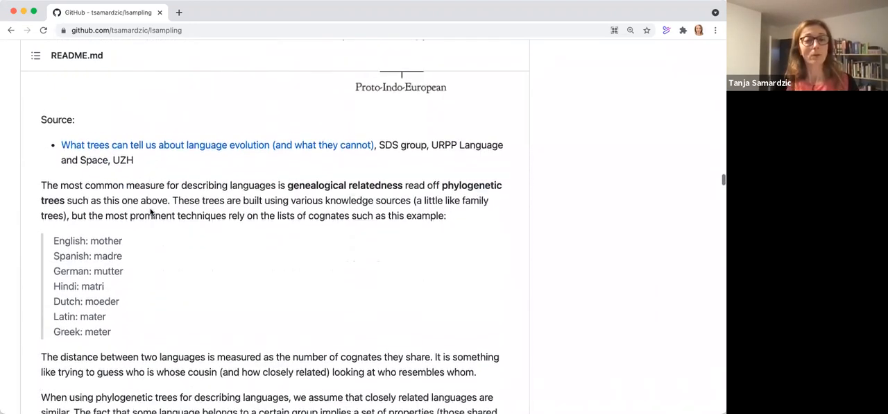
{"action": "scroll", "scroll_direction": "down", "scroll_amount": 3}
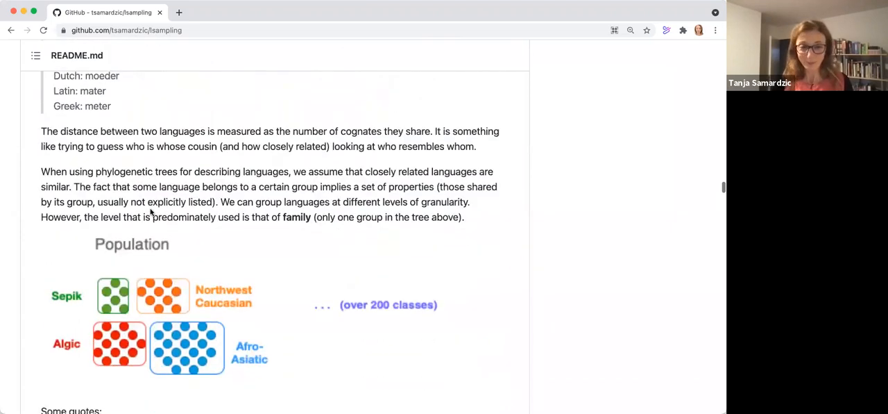
{"action": "scroll", "scroll_direction": "down", "scroll_amount": 3}
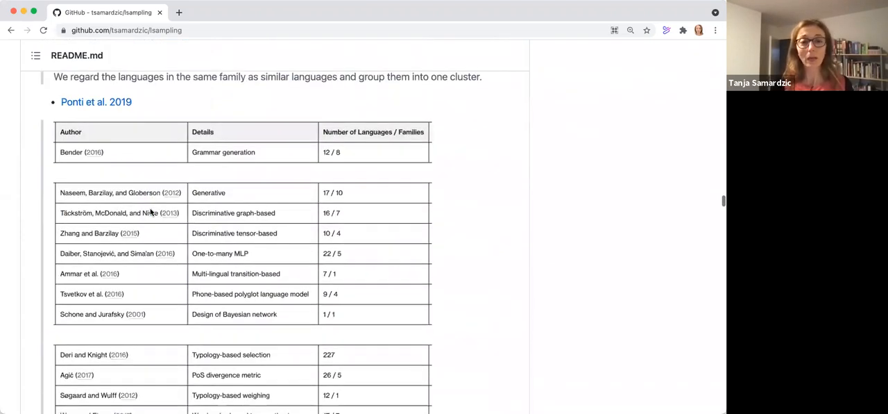
{"action": "scroll", "scroll_direction": "down", "scroll_amount": 3}
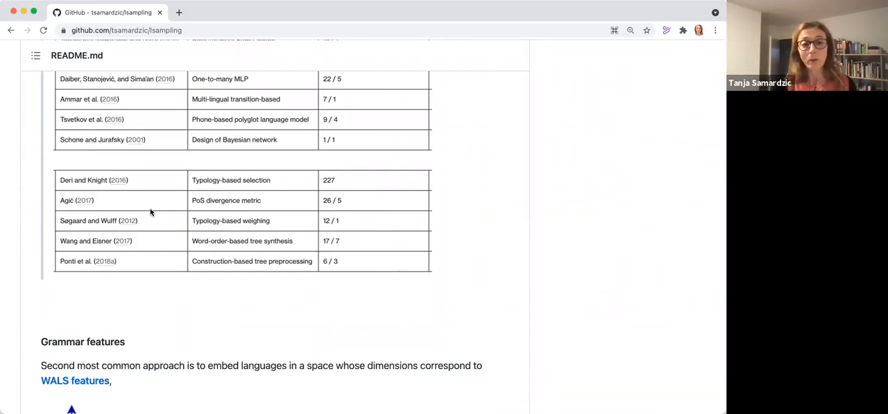
{"action": "scroll", "scroll_direction": "down", "scroll_amount": 3}
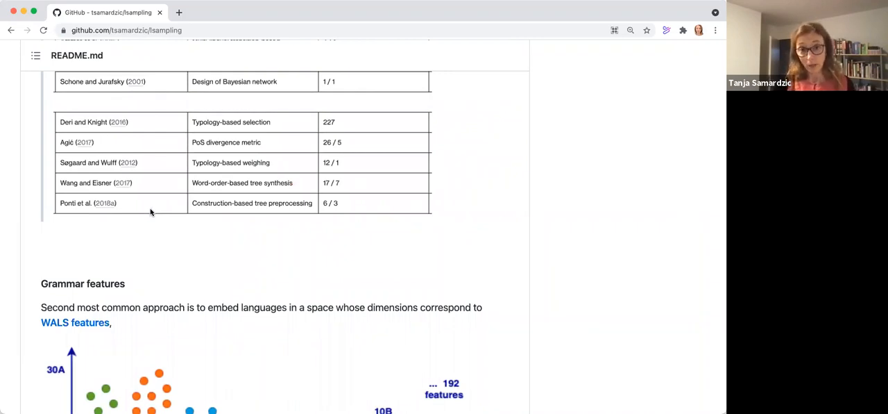
{"action": "scroll", "scroll_direction": "down", "scroll_amount": 3}
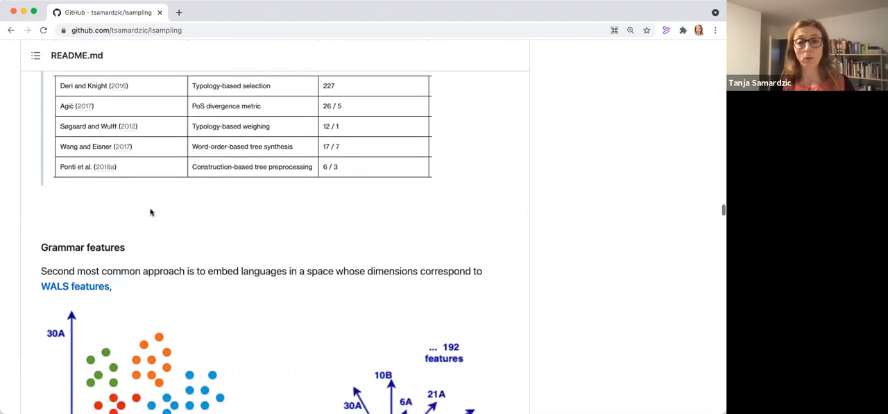
{"action": "scroll", "scroll_direction": "down", "scroll_amount": 3}
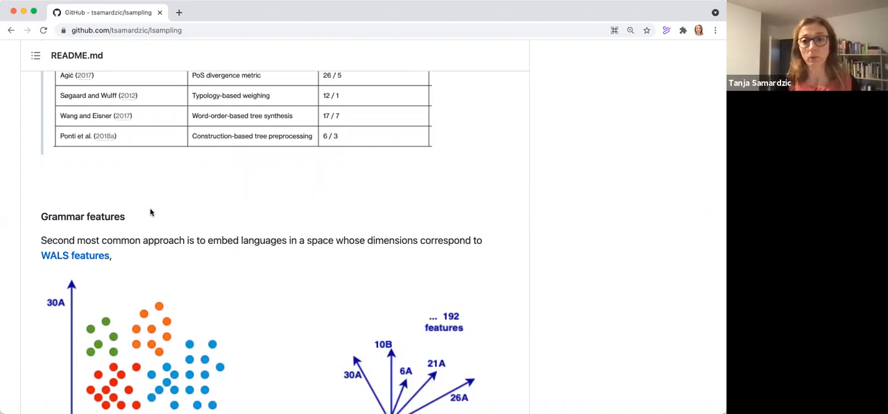
{"action": "scroll", "scroll_direction": "down", "scroll_amount": 3}
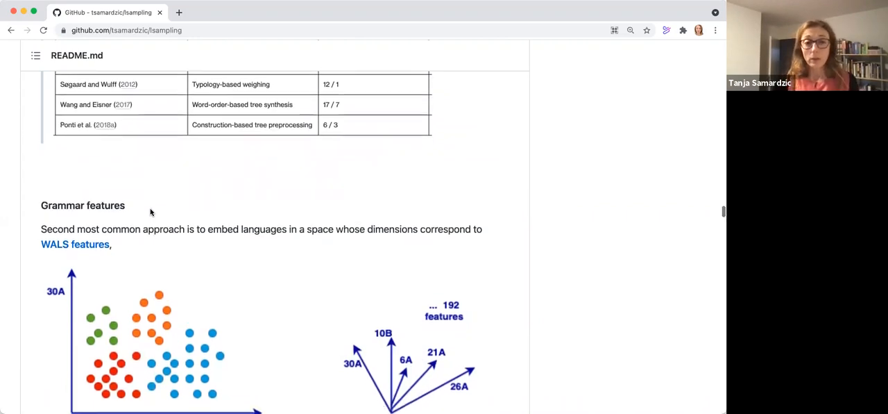
{"action": "scroll", "scroll_direction": "down", "scroll_amount": 3}
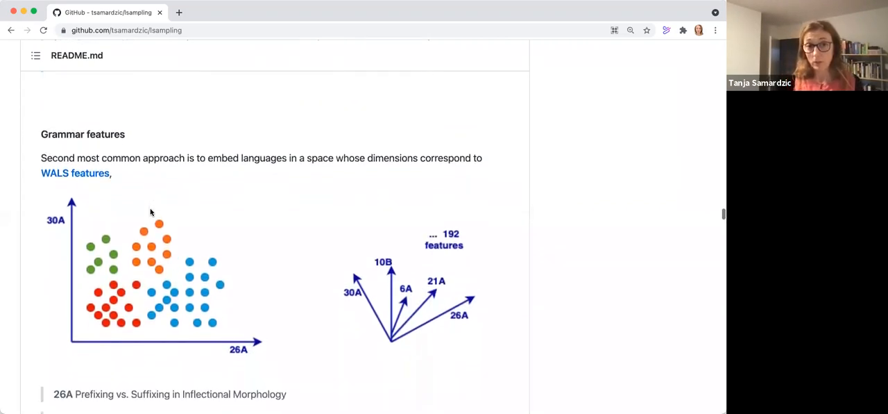
{"action": "scroll", "scroll_direction": "down", "scroll_amount": 3}
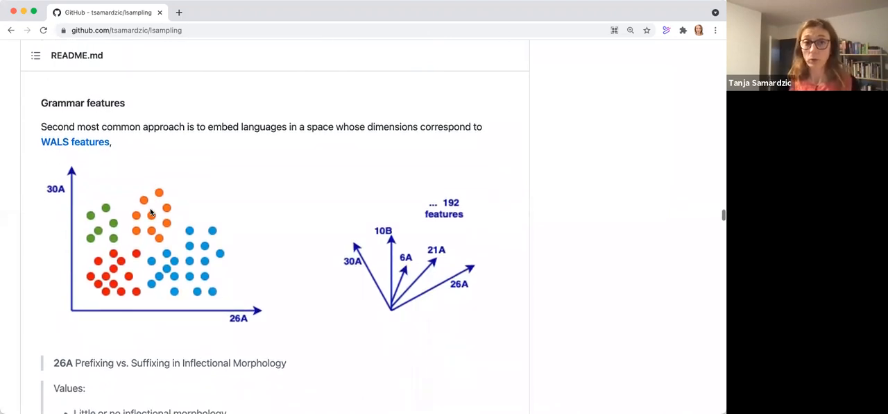
{"action": "mouse_move", "coordinate": [89, 144]}
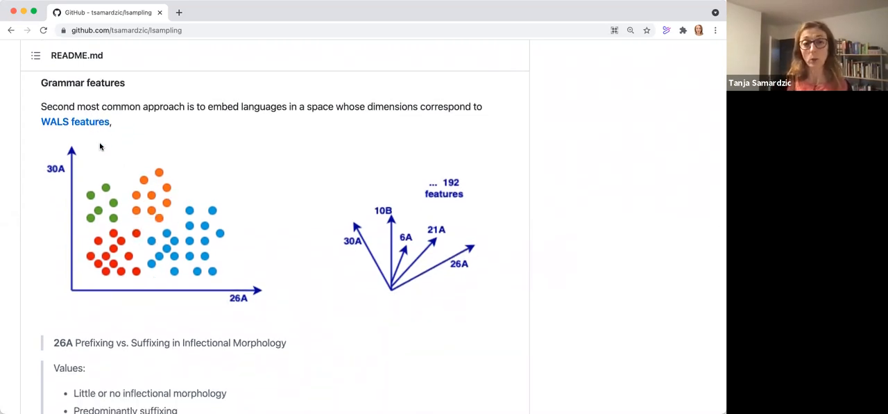
{"action": "scroll", "scroll_direction": "down", "scroll_amount": 3}
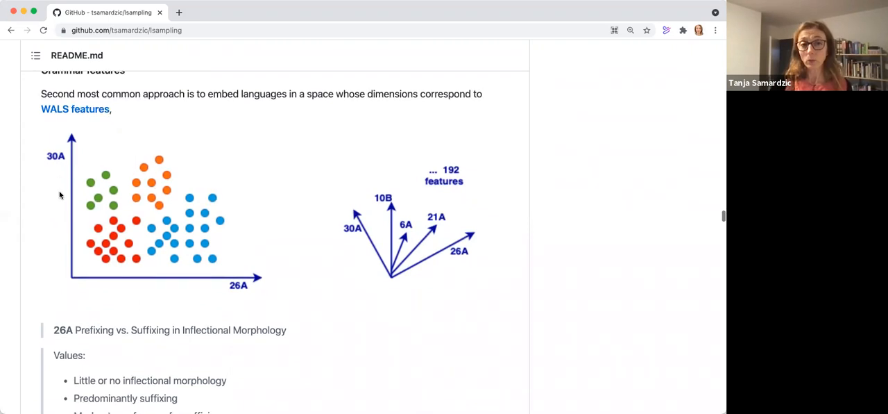
{"action": "mouse_move", "coordinate": [69, 192]}
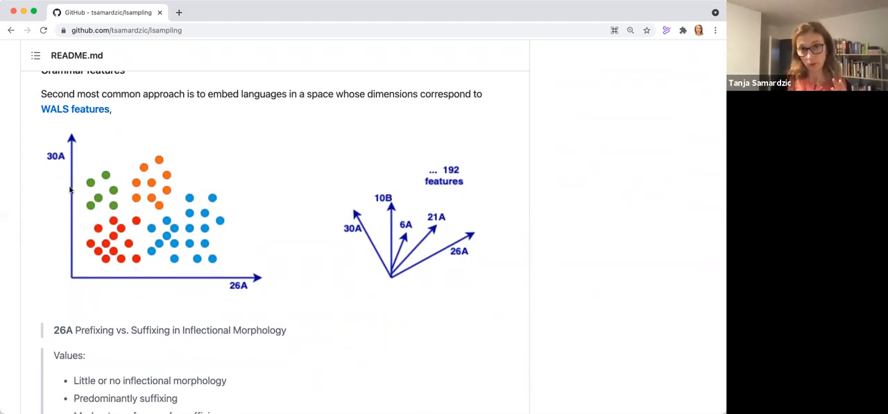
{"action": "mouse_move", "coordinate": [120, 180]}
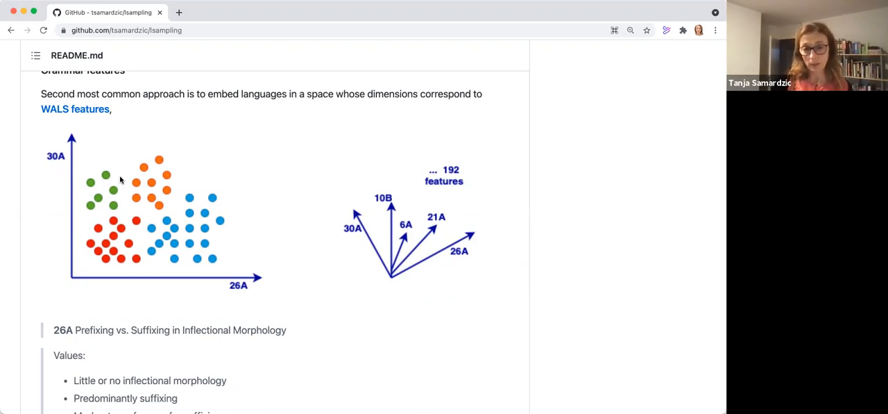
{"action": "mouse_move", "coordinate": [62, 194]}
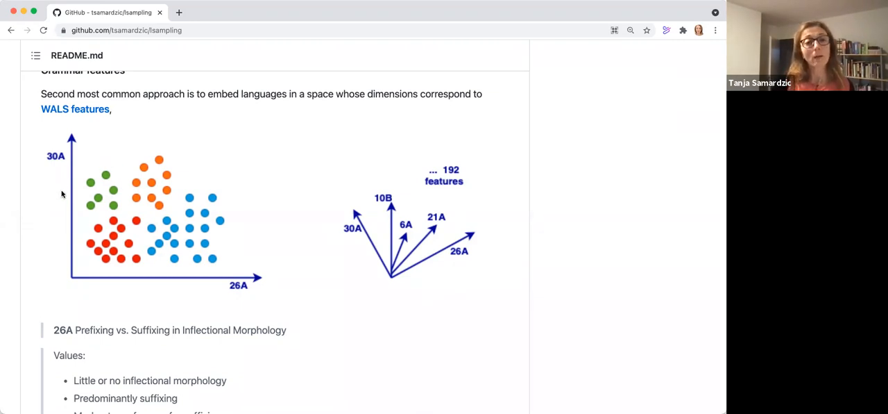
{"action": "mouse_move", "coordinate": [72, 222]}
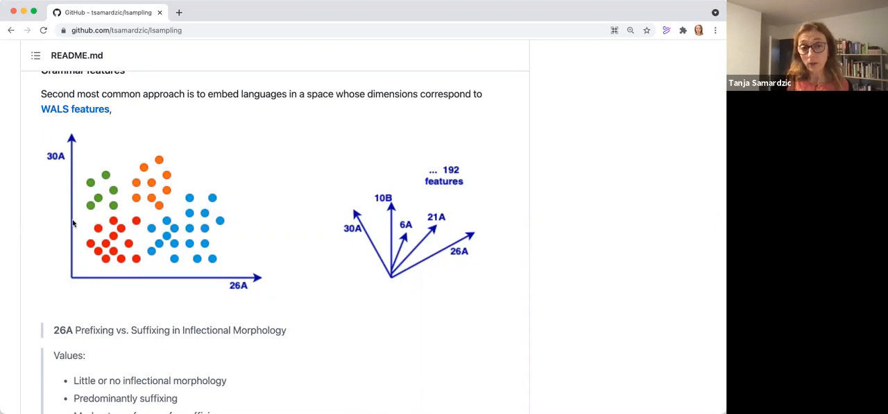
{"action": "mouse_move", "coordinate": [67, 241]}
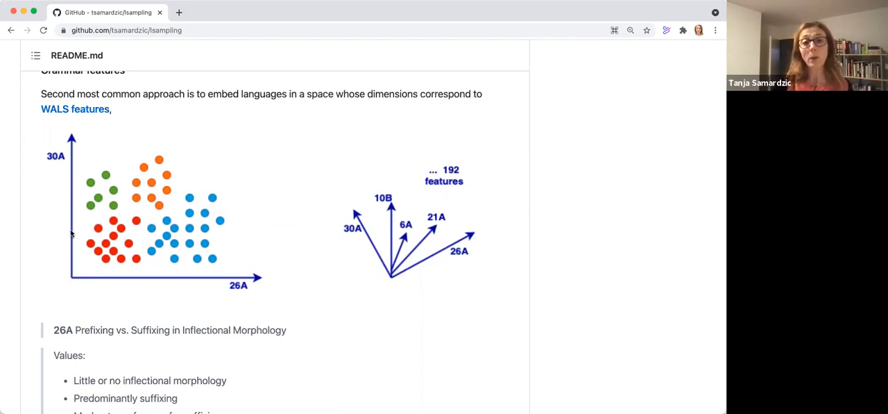
{"action": "mouse_move", "coordinate": [419, 272]}
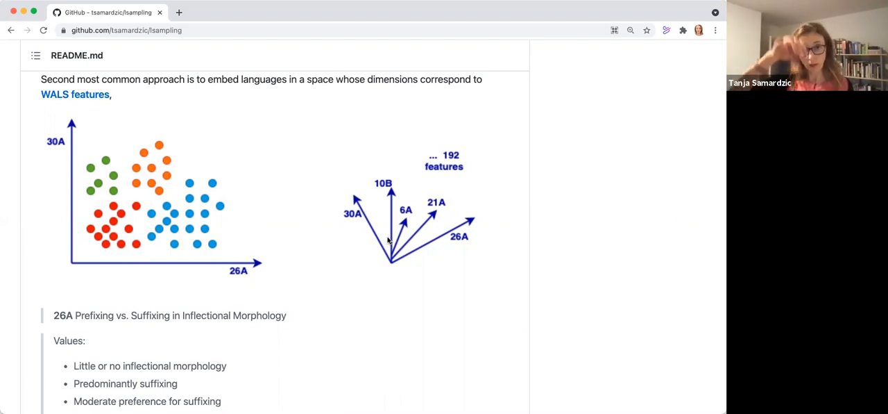
{"action": "mouse_move", "coordinate": [340, 233]}
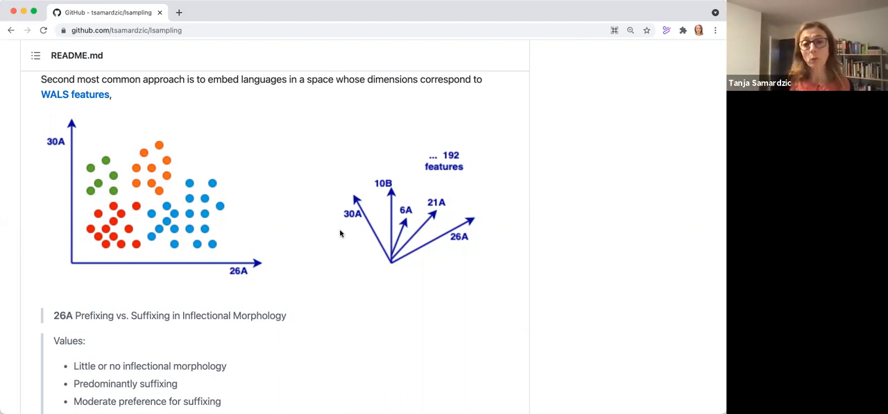
{"action": "mouse_move", "coordinate": [68, 151]}
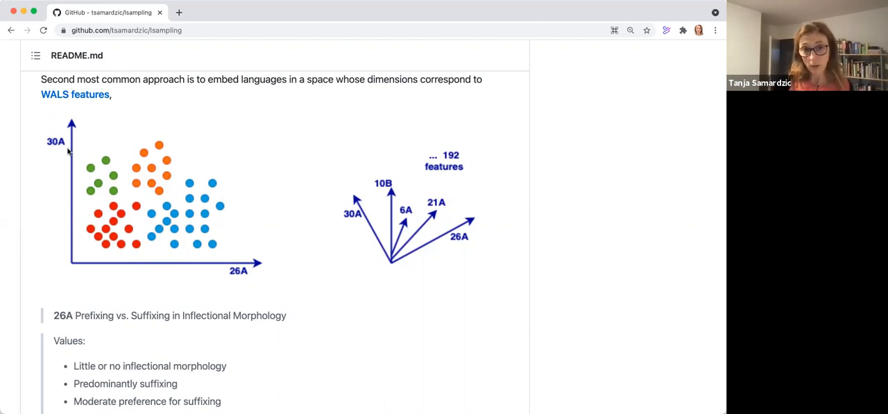
{"action": "mouse_move", "coordinate": [142, 191]}
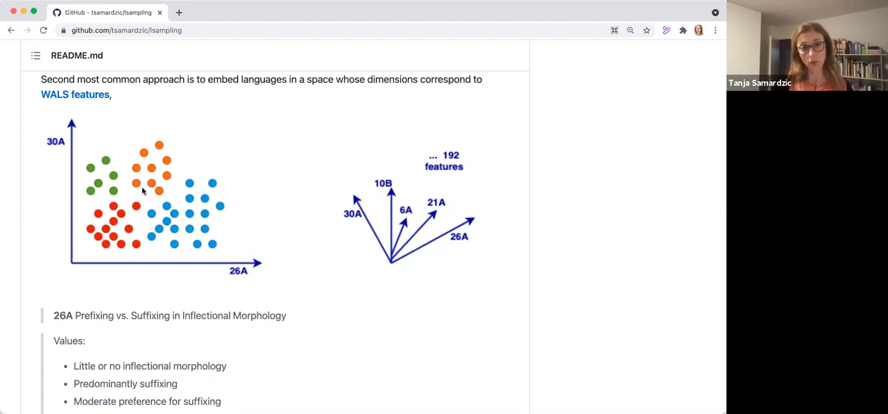
{"action": "mouse_move", "coordinate": [125, 183]}
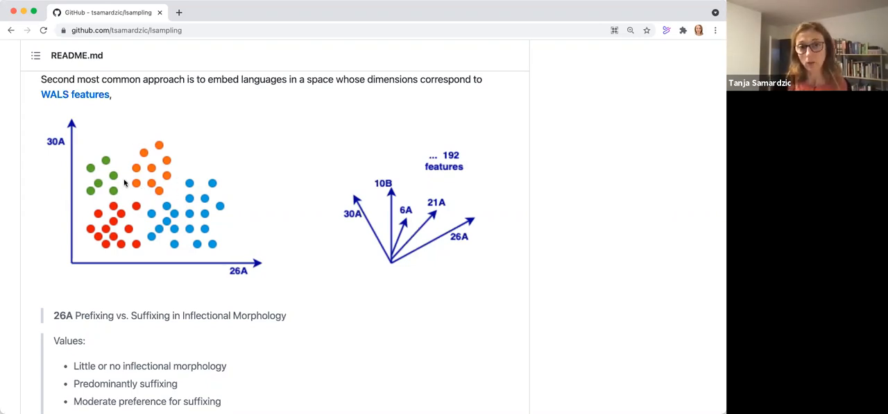
{"action": "scroll", "scroll_direction": "down", "scroll_amount": 3}
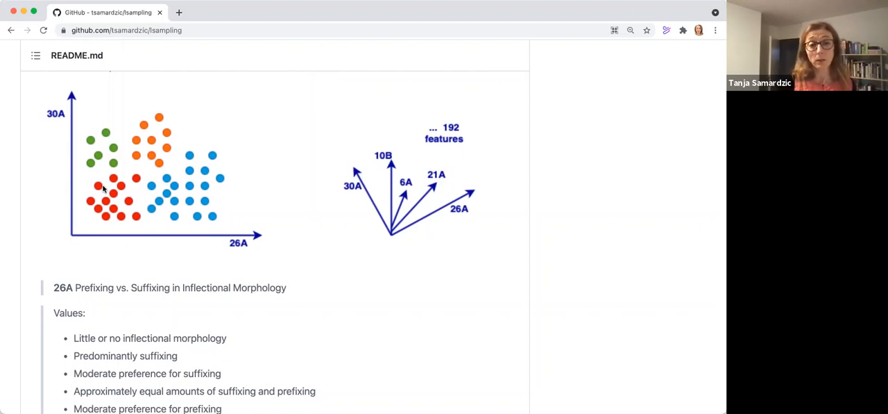
{"action": "scroll", "scroll_direction": "up", "scroll_amount": 3}
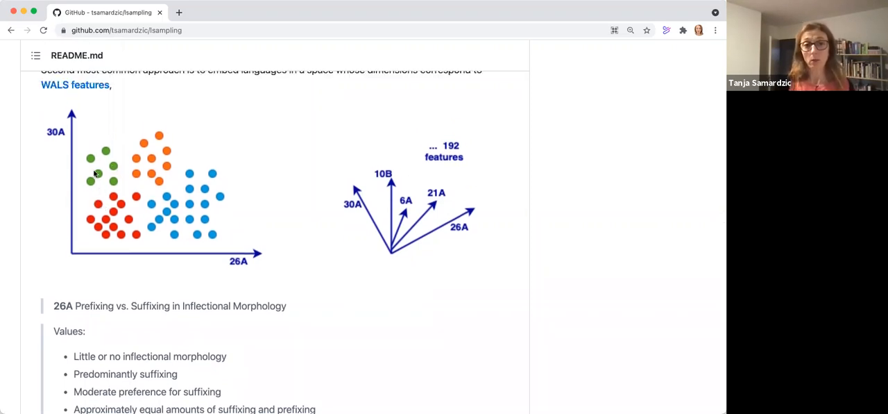
{"action": "mouse_move", "coordinate": [78, 179]}
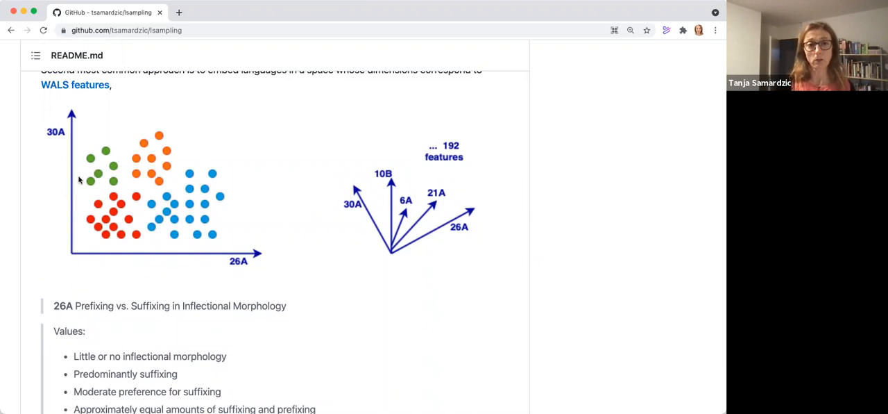
{"action": "mouse_move", "coordinate": [91, 181]}
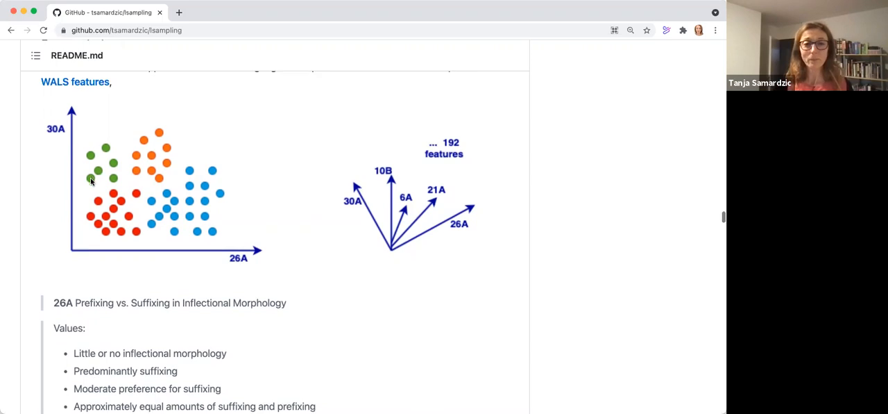
{"action": "scroll", "scroll_direction": "down", "scroll_amount": 3}
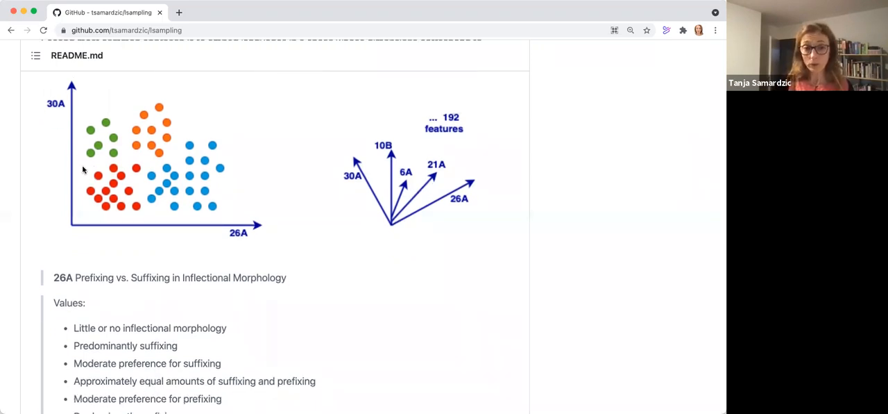
{"action": "scroll", "scroll_direction": "up", "scroll_amount": 3}
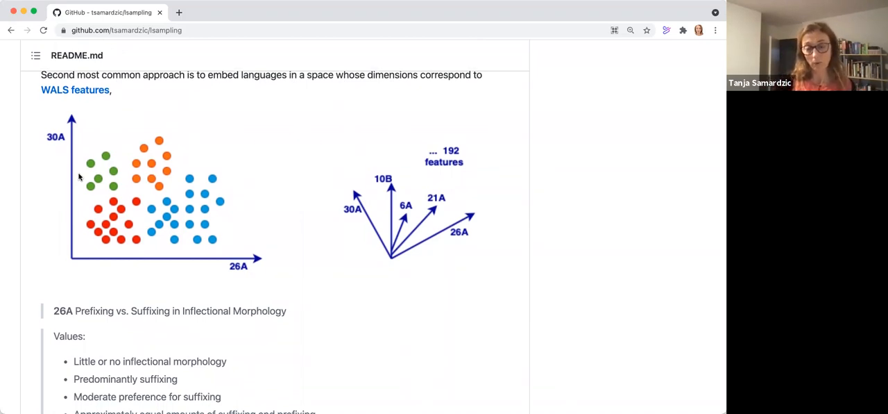
{"action": "scroll", "scroll_direction": "down", "scroll_amount": 3}
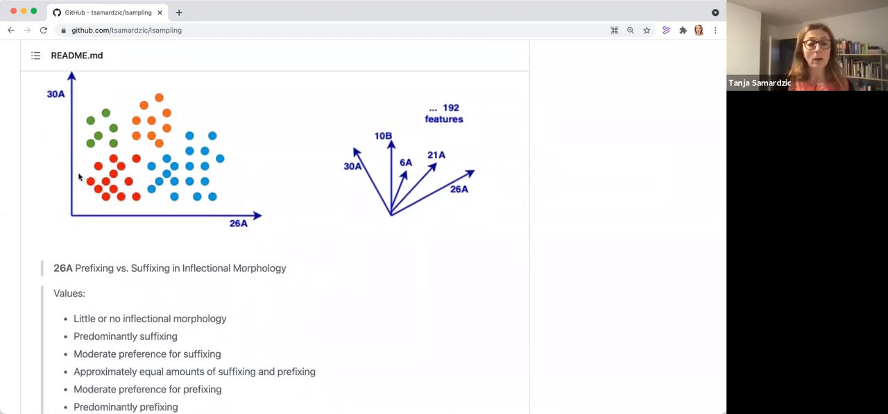
{"action": "scroll", "scroll_direction": "down", "scroll_amount": 3}
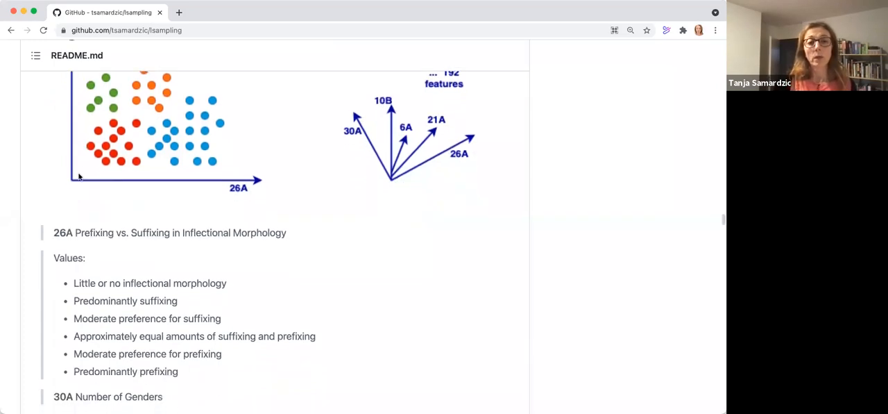
{"action": "scroll", "scroll_direction": "down", "scroll_amount": 3}
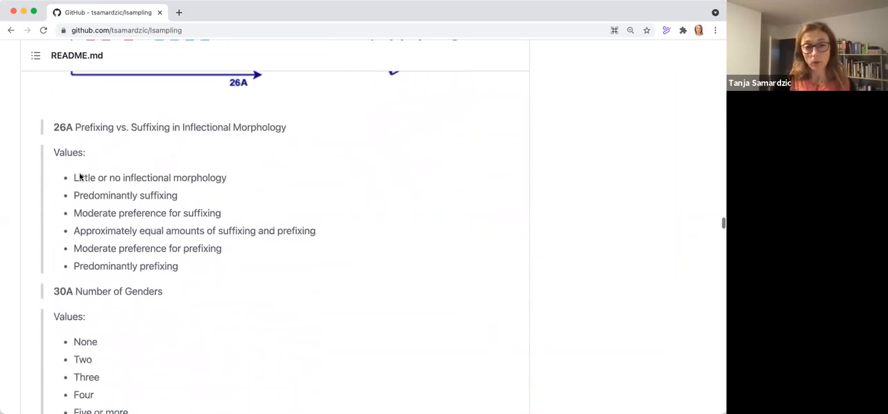
{"action": "scroll", "scroll_direction": "up", "scroll_amount": 3}
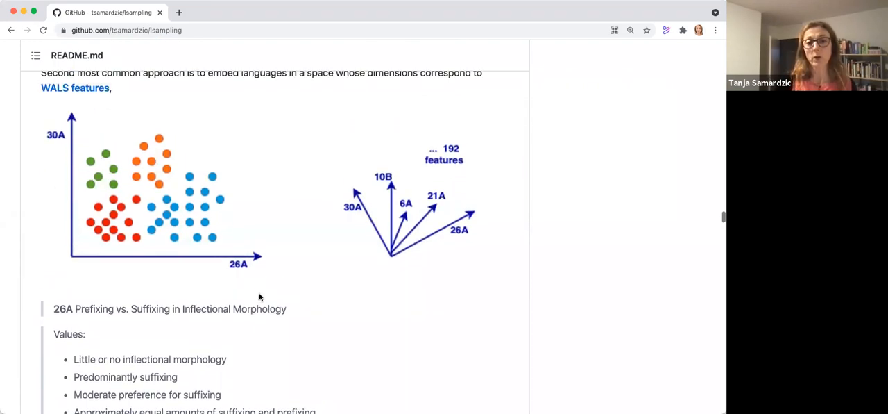
{"action": "mouse_move", "coordinate": [288, 309]}
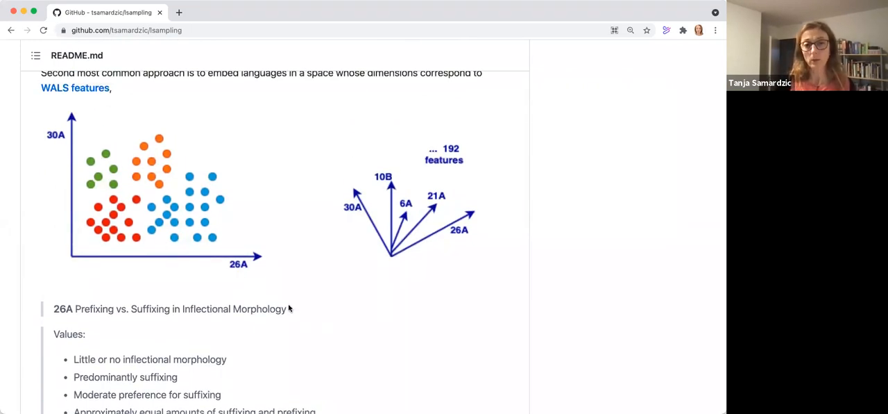
{"action": "scroll", "scroll_direction": "down", "scroll_amount": 3}
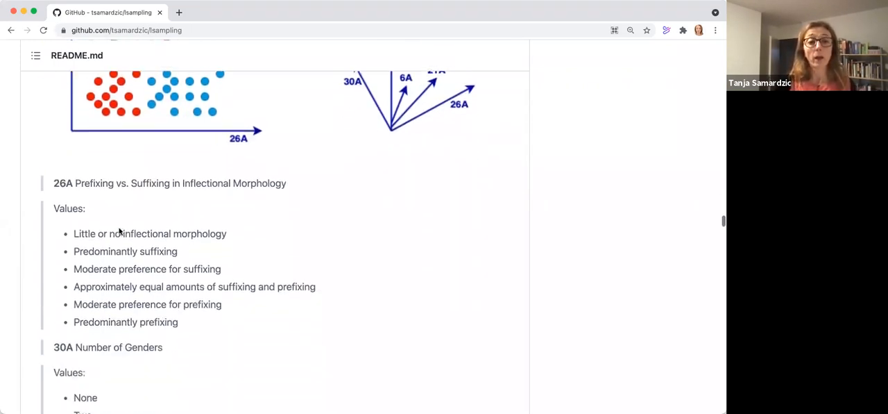
{"action": "scroll", "scroll_direction": "down", "scroll_amount": 3}
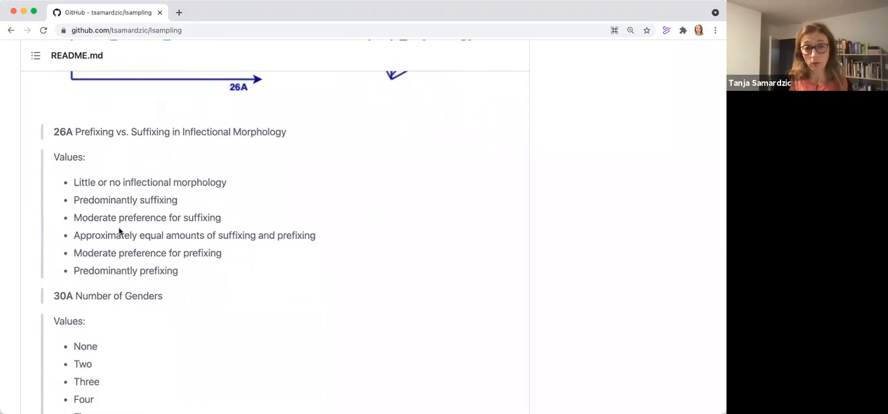
{"action": "scroll", "scroll_direction": "down", "scroll_amount": 3}
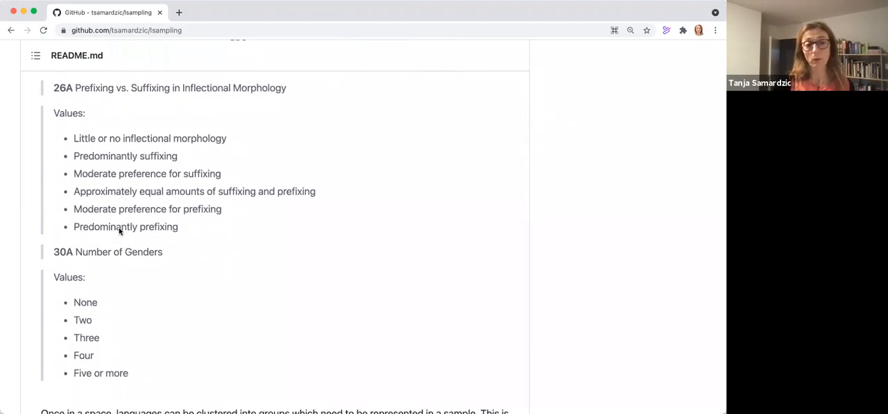
{"action": "scroll", "scroll_direction": "up", "scroll_amount": 3}
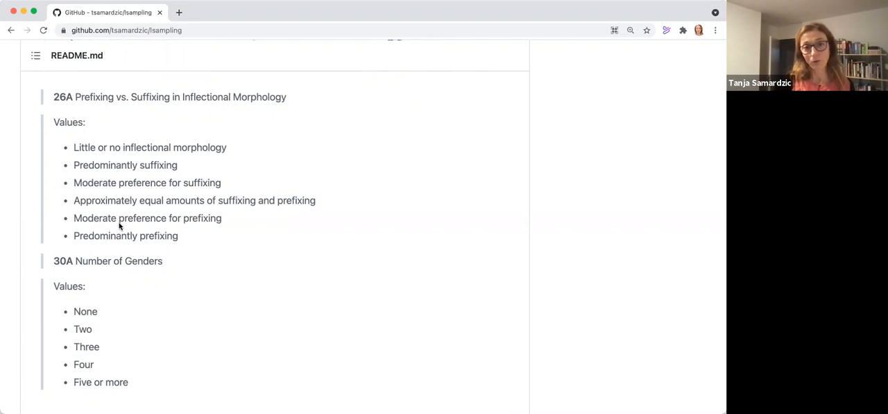
{"action": "mouse_move", "coordinate": [109, 164]}
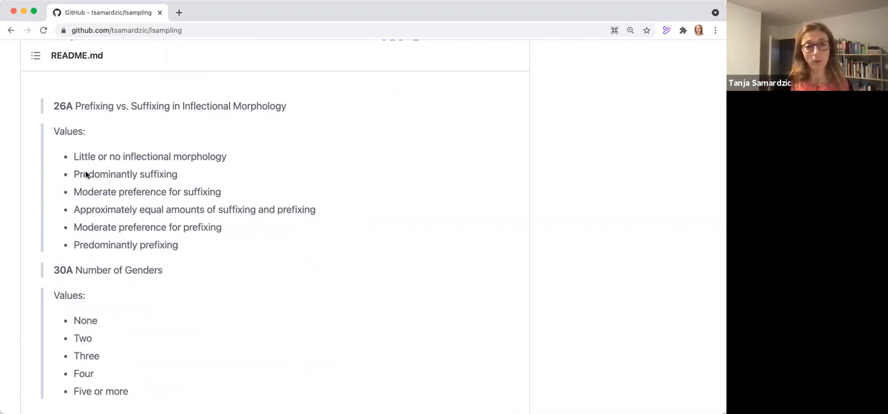
{"action": "scroll", "scroll_direction": "up", "scroll_amount": 3}
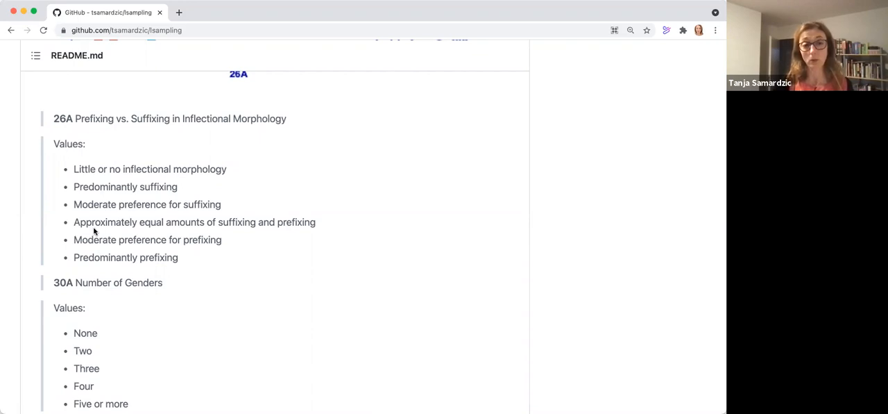
{"action": "scroll", "scroll_direction": "up", "scroll_amount": 3}
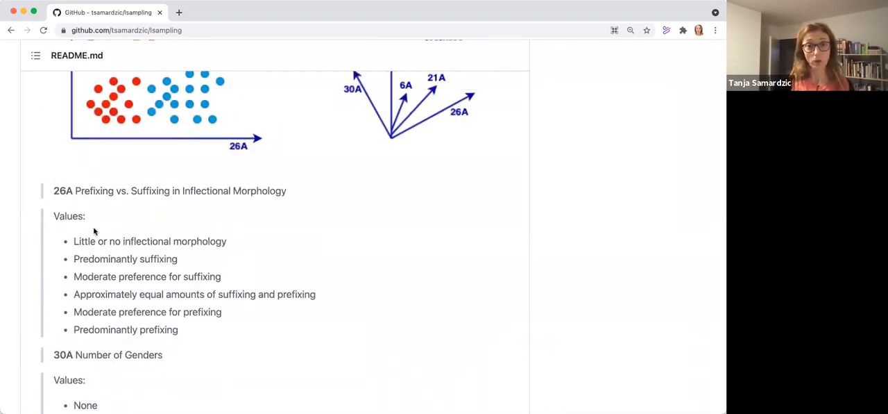
{"action": "mouse_move", "coordinate": [325, 185]}
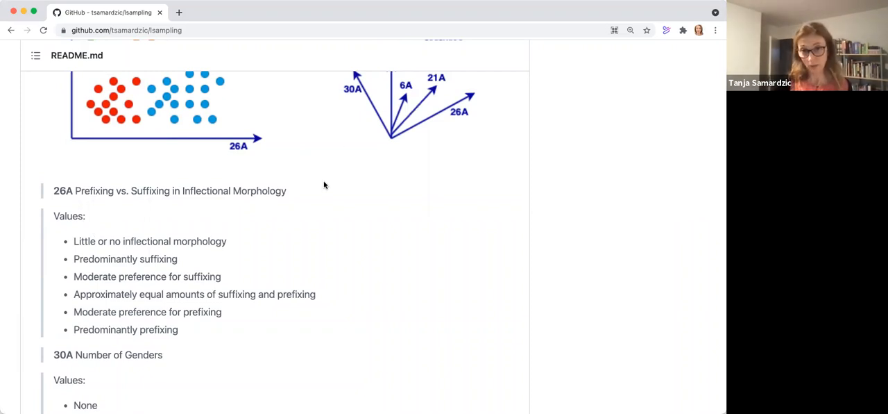
{"action": "scroll", "scroll_direction": "down", "scroll_amount": 3}
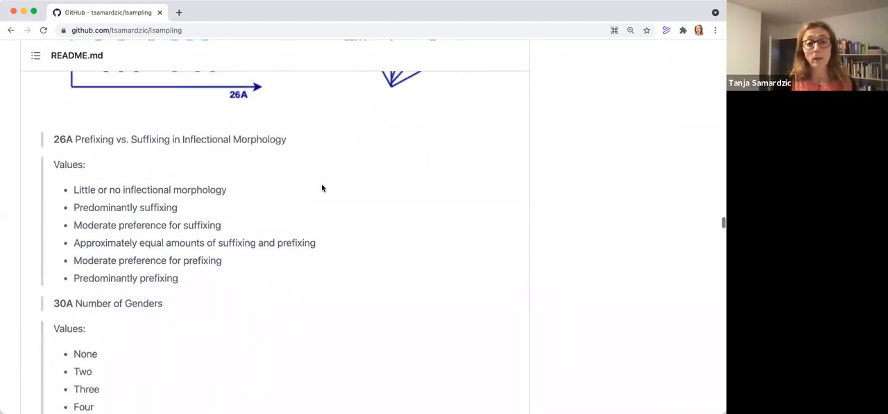
{"action": "scroll", "scroll_direction": "up", "scroll_amount": 3}
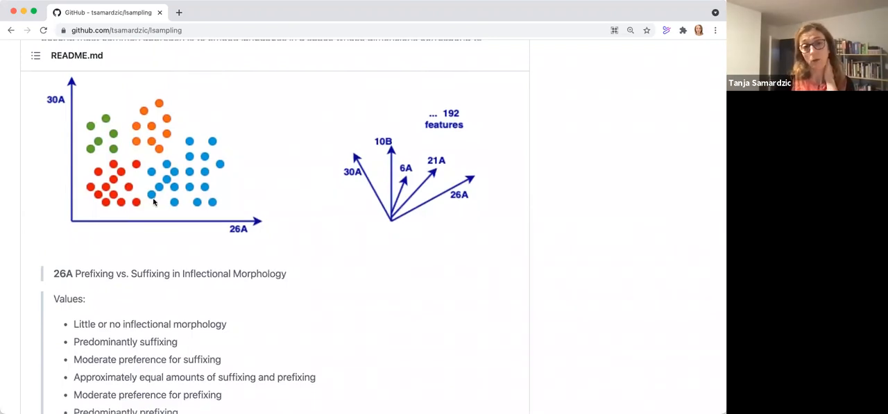
{"action": "mouse_move", "coordinate": [114, 197]}
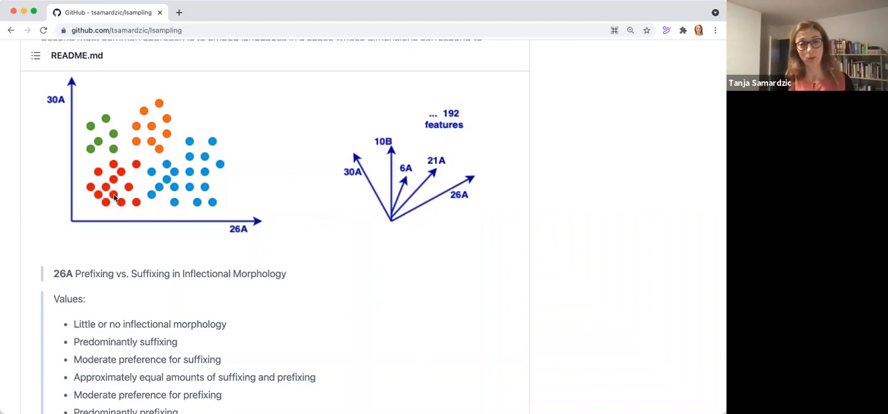
{"action": "scroll", "scroll_direction": "down", "scroll_amount": 3}
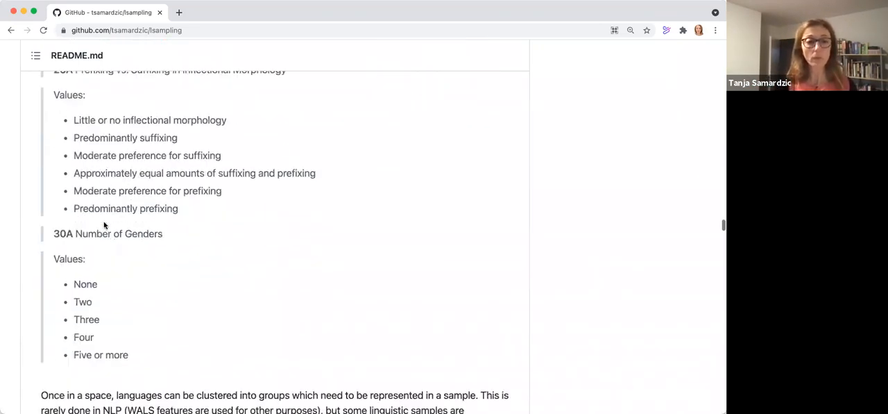
{"action": "scroll", "scroll_direction": "down", "scroll_amount": 3}
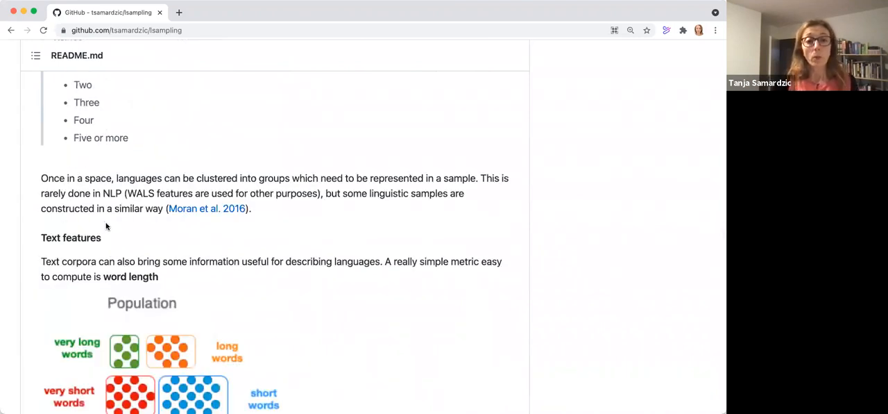
{"action": "scroll", "scroll_direction": "down", "scroll_amount": 3}
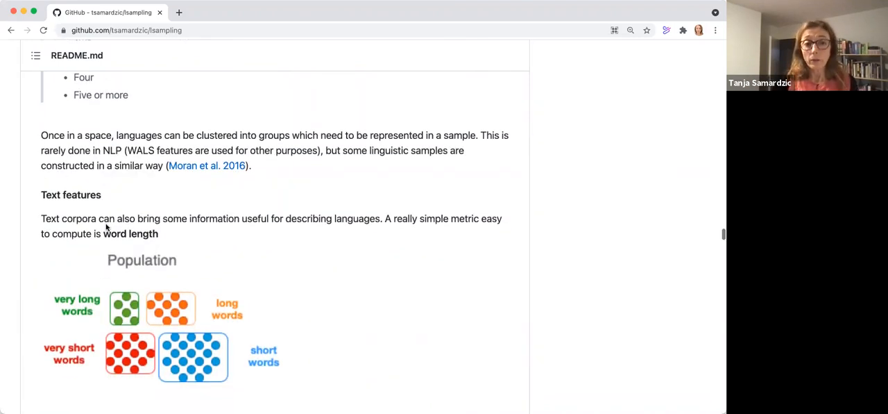
{"action": "scroll", "scroll_direction": "down", "scroll_amount": 3}
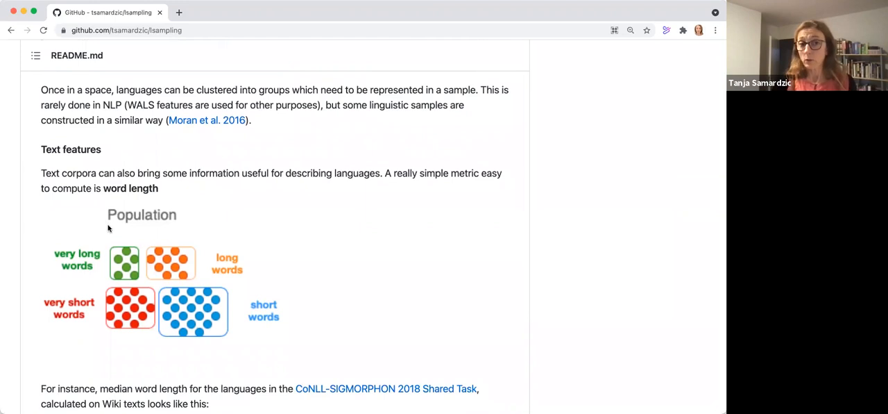
{"action": "scroll", "scroll_direction": "down", "scroll_amount": 3}
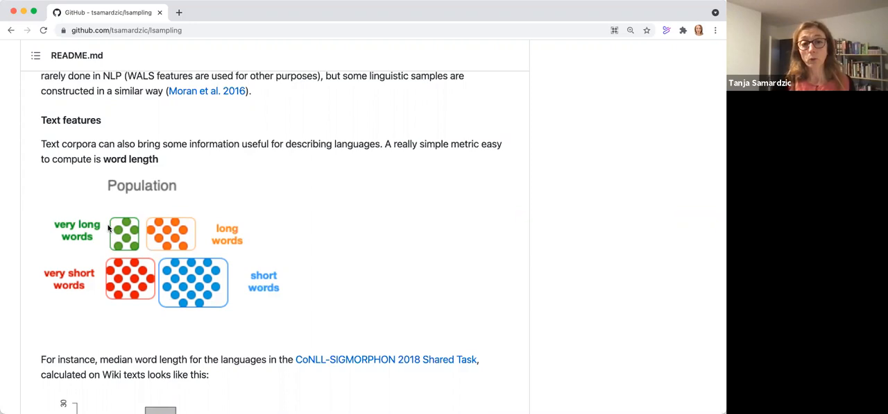
{"action": "scroll", "scroll_direction": "down", "scroll_amount": 3}
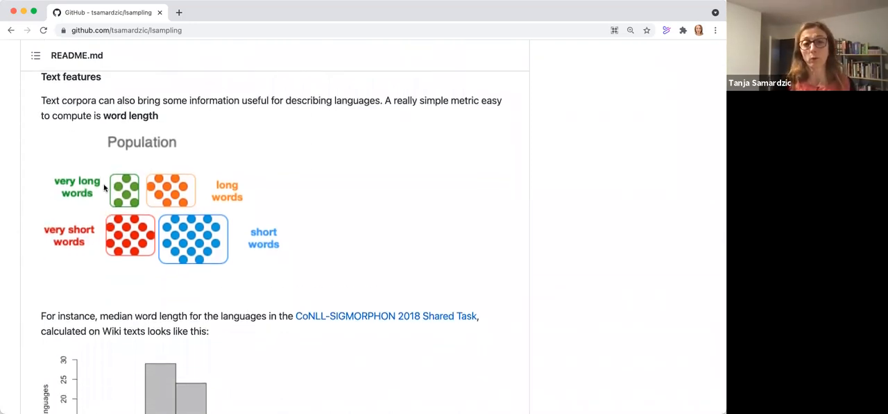
{"action": "mouse_move", "coordinate": [242, 197]}
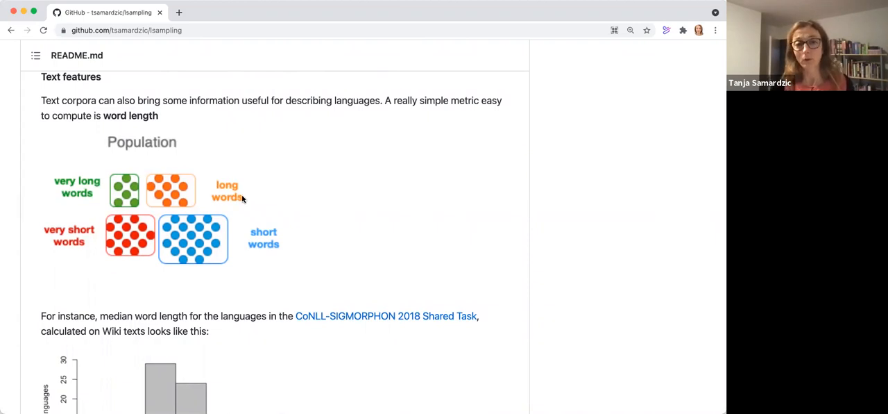
{"action": "mouse_move", "coordinate": [59, 248]}
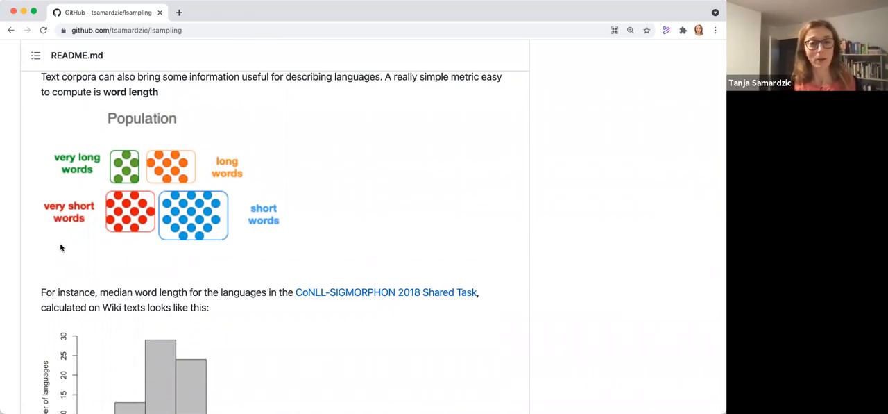
{"action": "scroll", "scroll_direction": "down", "scroll_amount": 3}
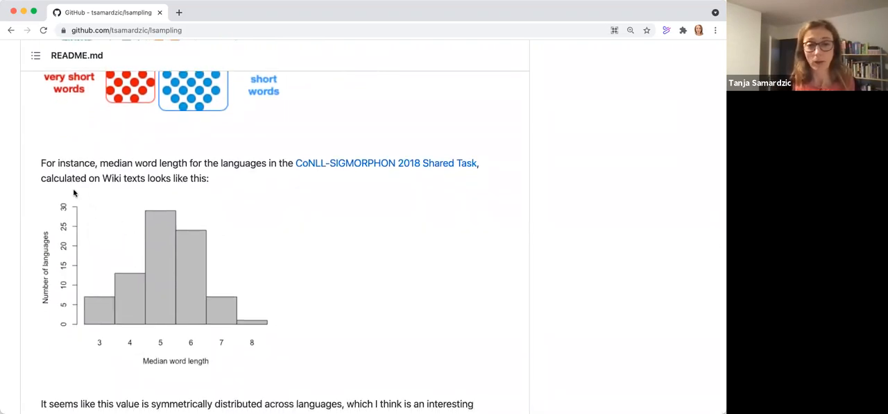
{"action": "scroll", "scroll_direction": "down", "scroll_amount": 3}
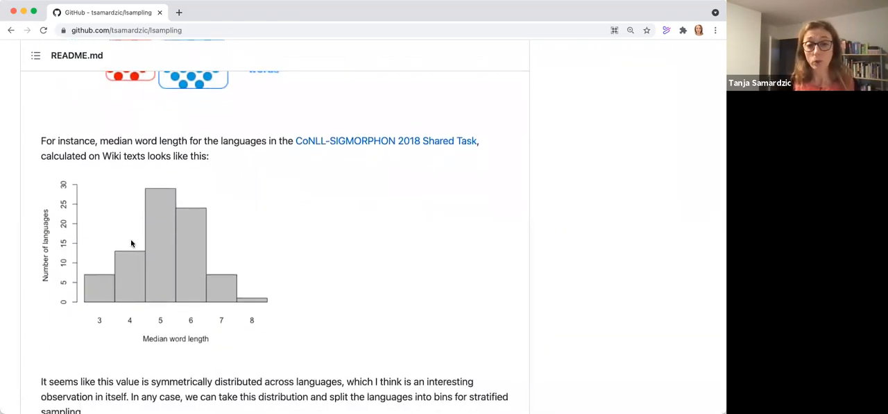
{"action": "mouse_move", "coordinate": [288, 193]}
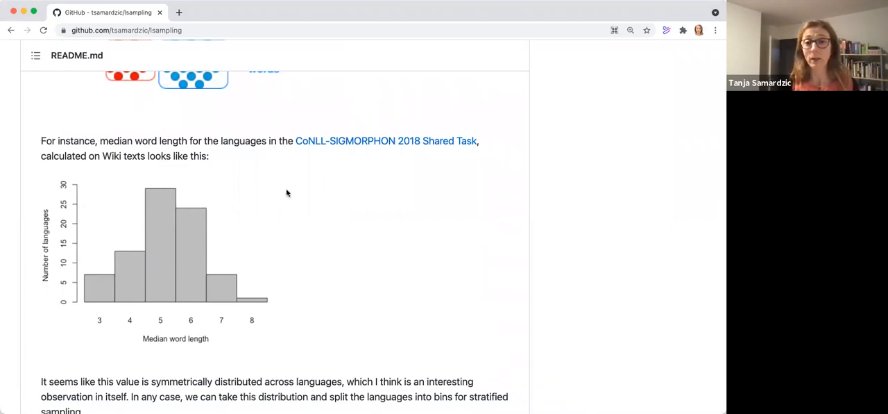
{"action": "mouse_move", "coordinate": [328, 153]}
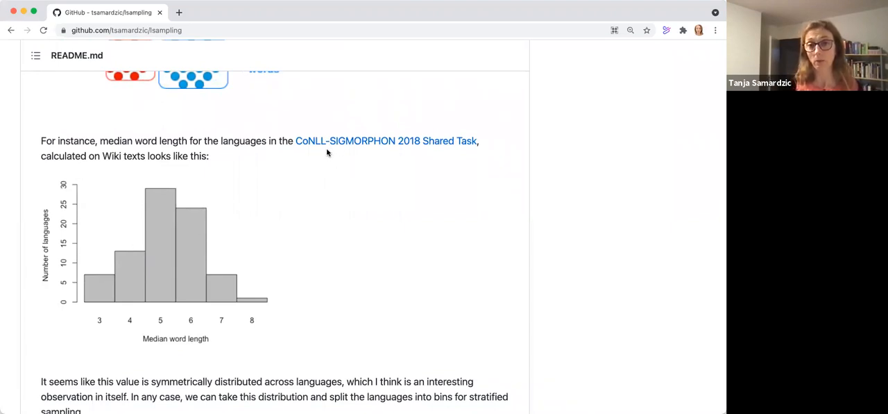
{"action": "mouse_move", "coordinate": [229, 232]}
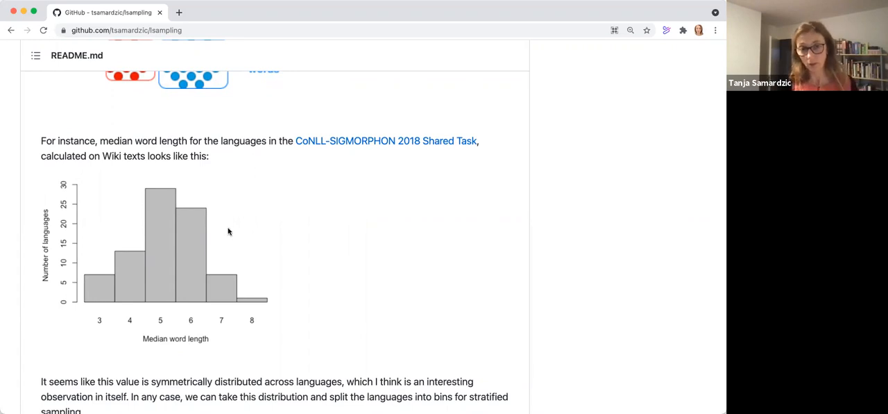
{"action": "mouse_move", "coordinate": [104, 242]}
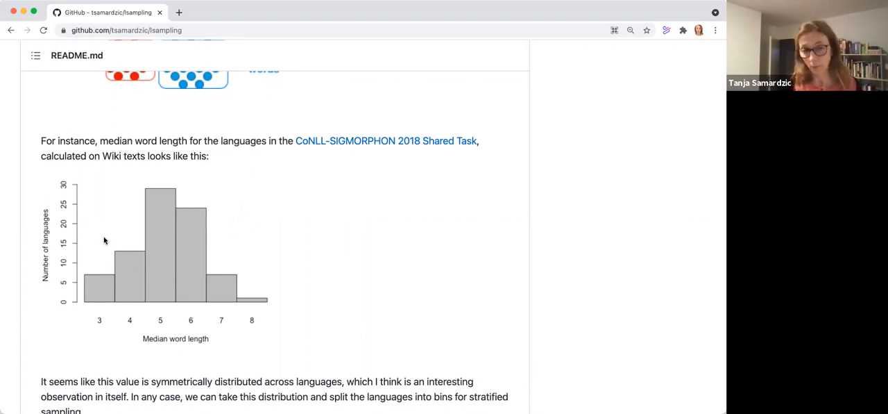
{"action": "mouse_move", "coordinate": [155, 239]}
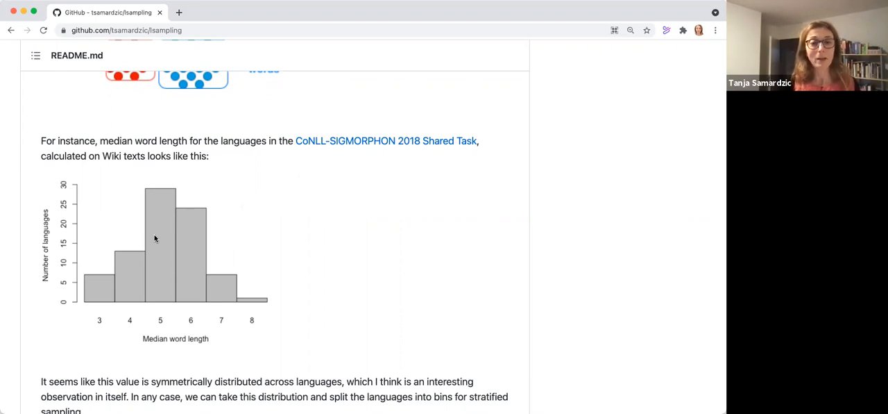
{"action": "scroll", "scroll_direction": "down", "scroll_amount": 3}
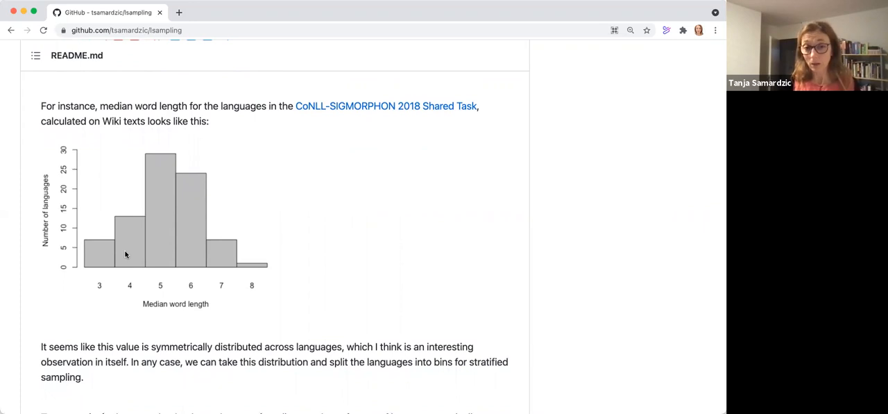
{"action": "mouse_move", "coordinate": [132, 254]}
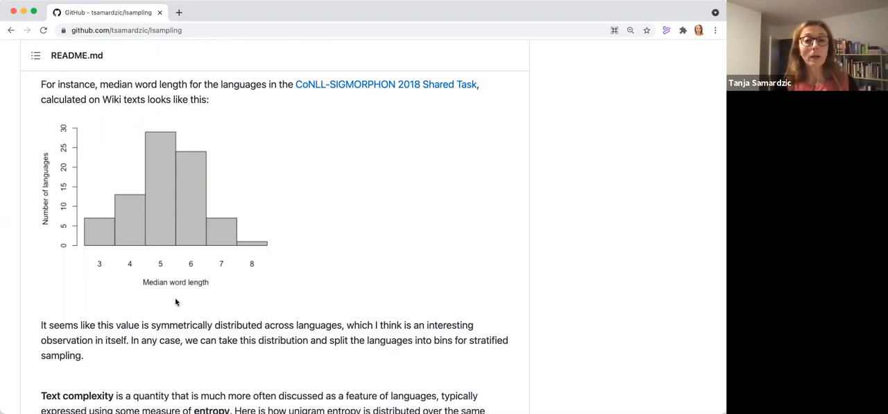
{"action": "mouse_move", "coordinate": [153, 236]}
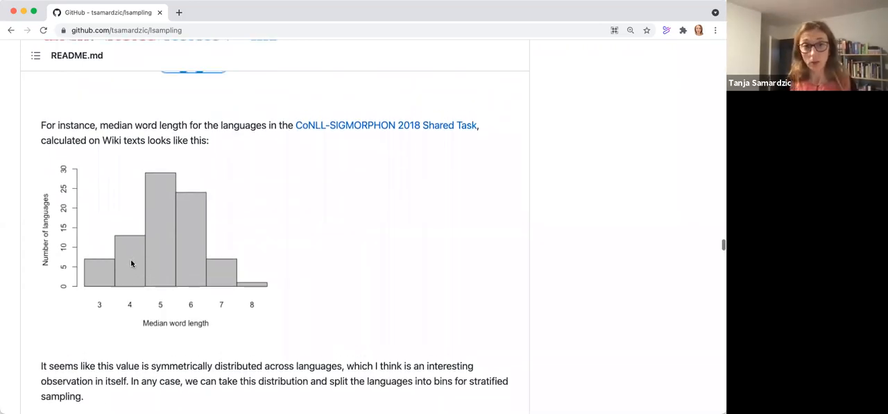
{"action": "scroll", "scroll_direction": "up", "scroll_amount": 3}
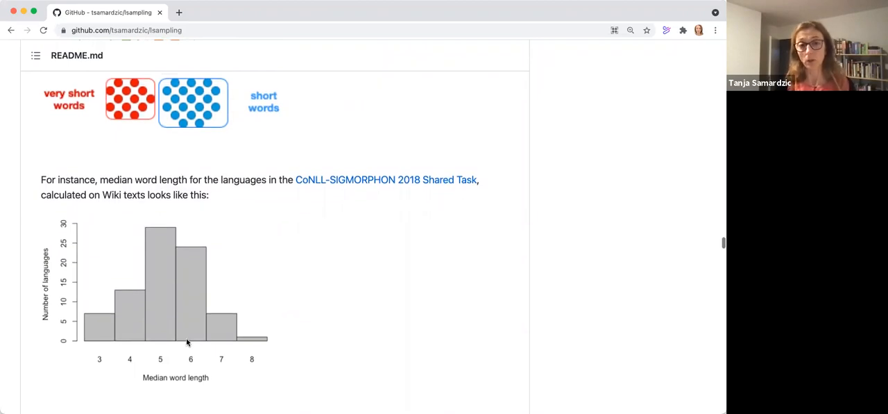
{"action": "scroll", "scroll_direction": "down", "scroll_amount": 3}
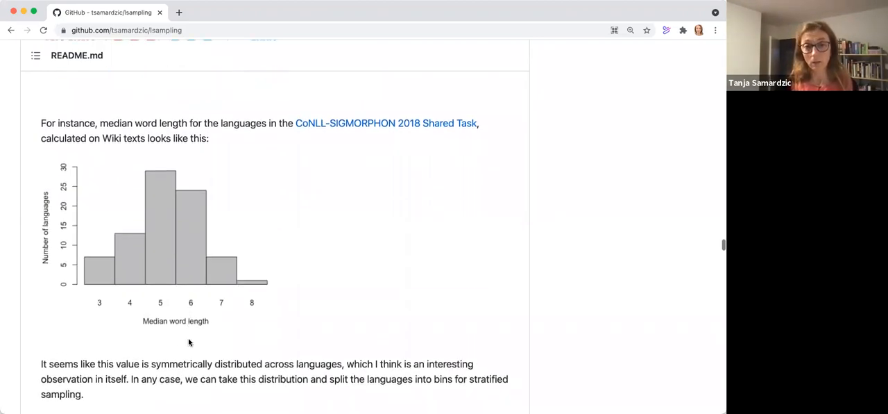
{"action": "scroll", "scroll_direction": "down", "scroll_amount": 3}
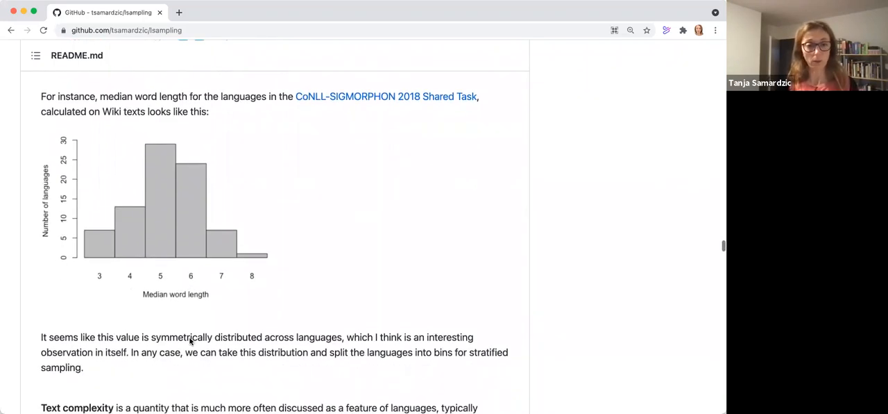
{"action": "scroll", "scroll_direction": "down", "scroll_amount": 3}
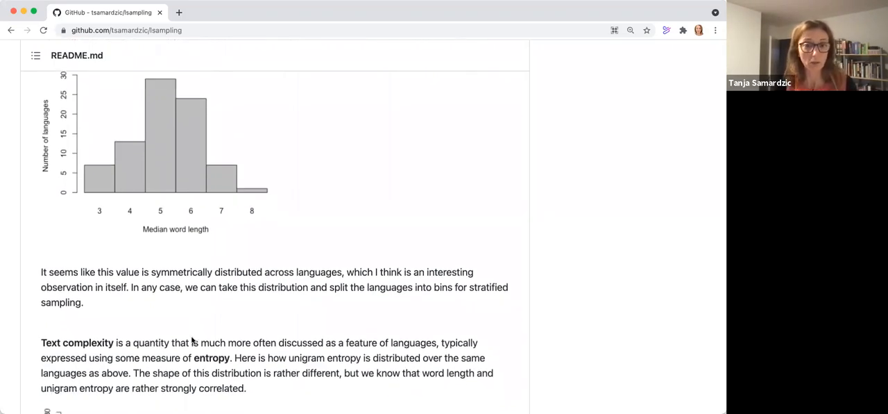
{"action": "scroll", "scroll_direction": "down", "scroll_amount": 3}
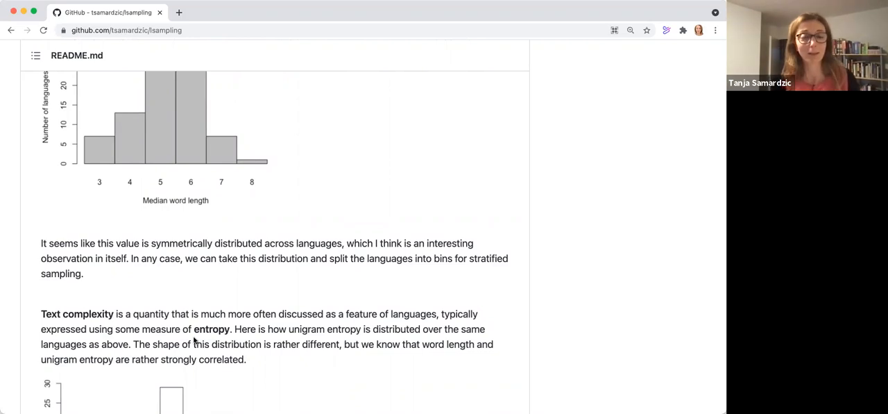
{"action": "scroll", "scroll_direction": "down", "scroll_amount": 3}
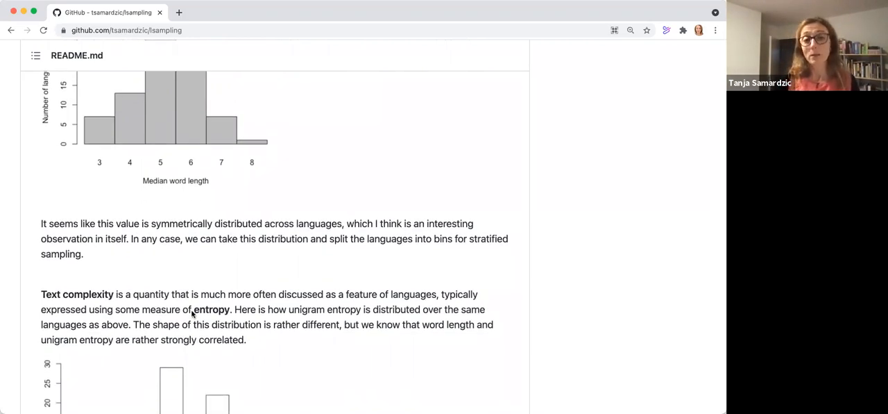
{"action": "scroll", "scroll_direction": "up", "scroll_amount": 3}
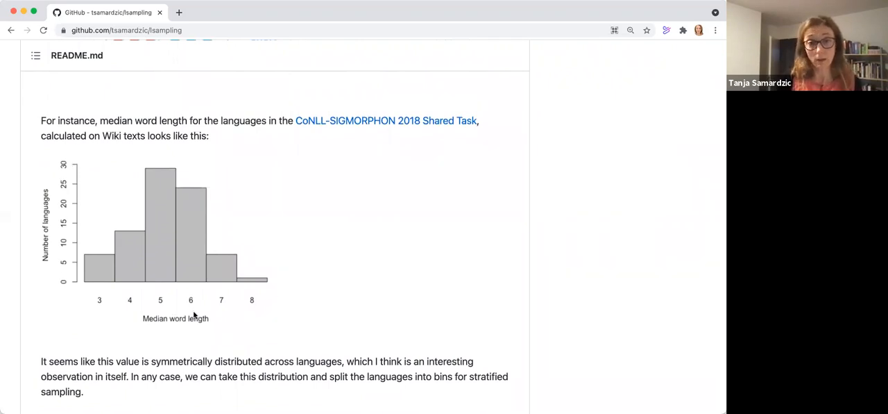
{"action": "scroll", "scroll_direction": "down", "scroll_amount": 3}
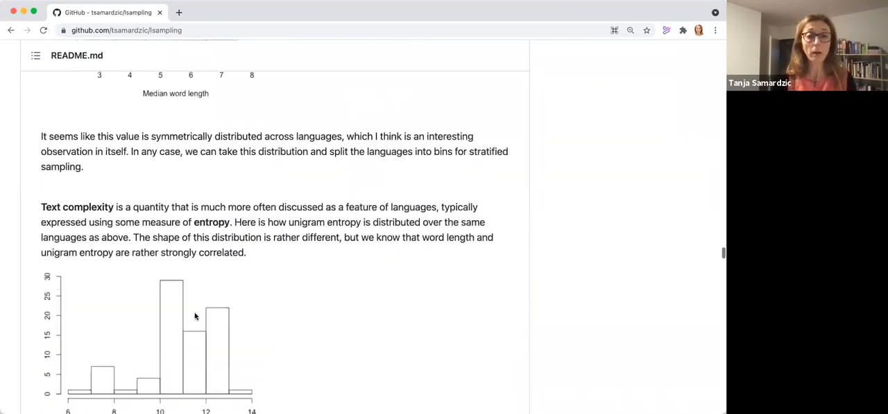
{"action": "scroll", "scroll_direction": "down", "scroll_amount": 3}
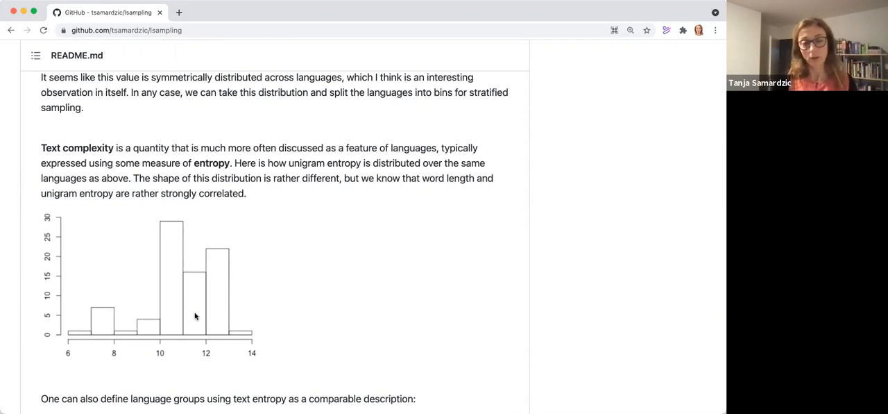
{"action": "mouse_move", "coordinate": [189, 314]}
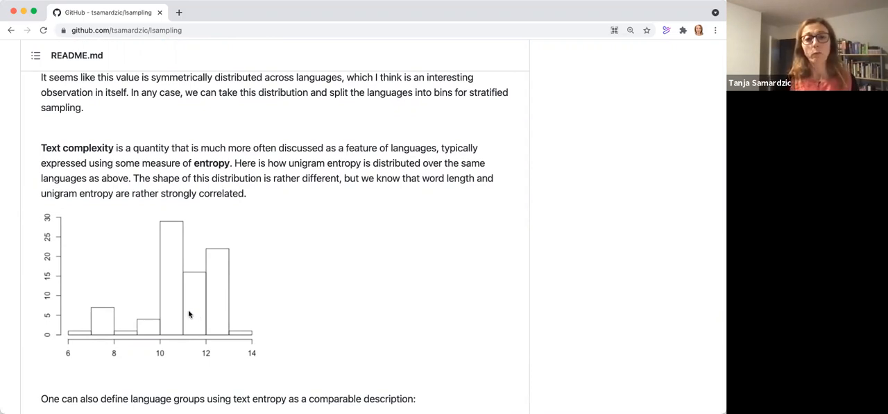
{"action": "scroll", "scroll_direction": "down", "scroll_amount": 3}
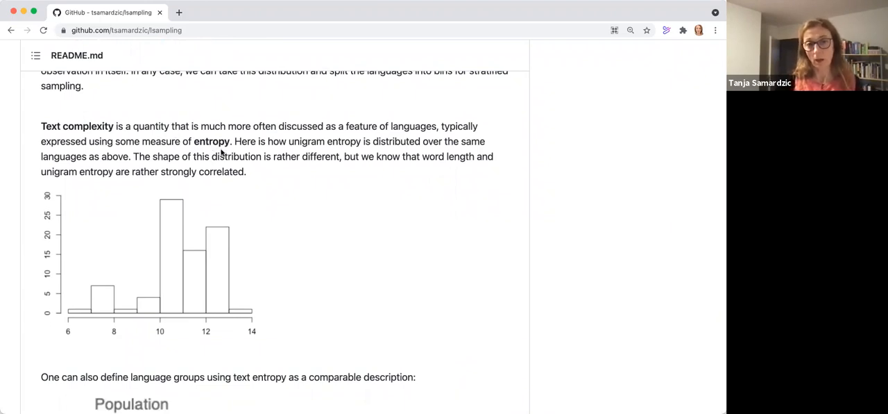
{"action": "mouse_move", "coordinate": [192, 246]}
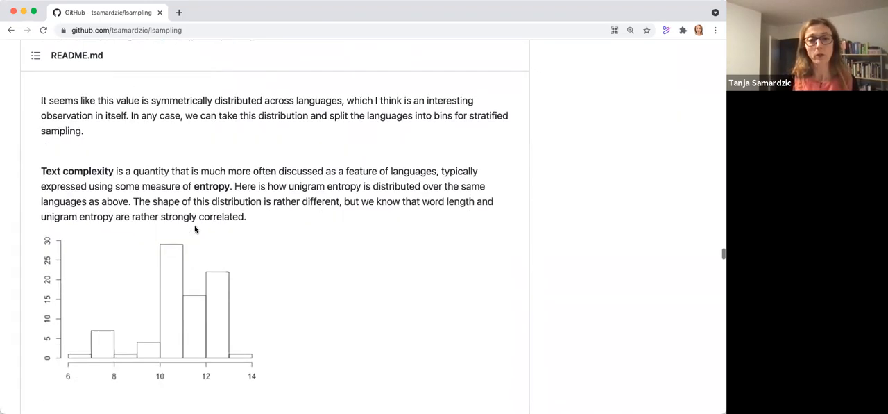
{"action": "scroll", "scroll_direction": "down", "scroll_amount": 3}
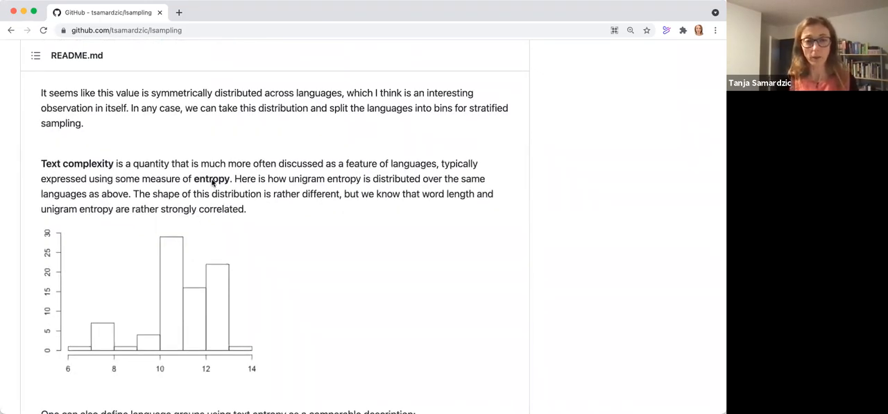
{"action": "scroll", "scroll_direction": "up", "scroll_amount": 3}
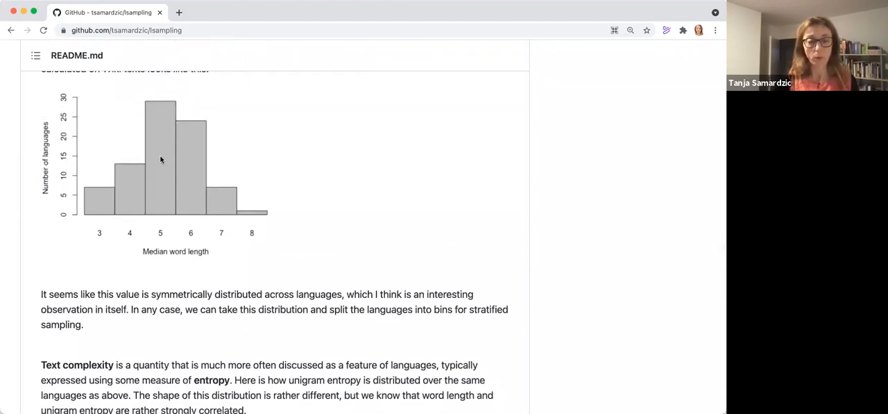
{"action": "scroll", "scroll_direction": "down", "scroll_amount": 3}
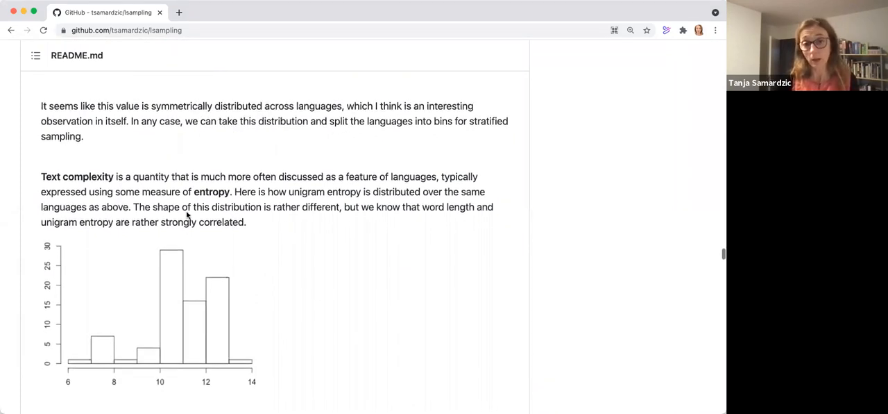
{"action": "mouse_move", "coordinate": [197, 267]}
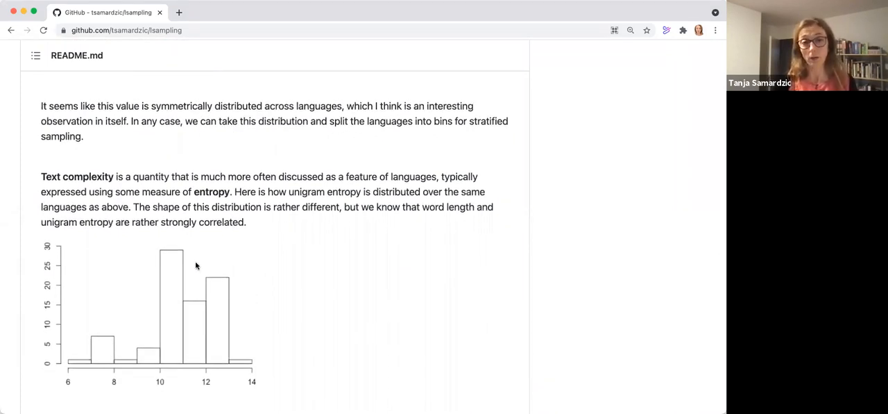
{"action": "scroll", "scroll_direction": "down", "scroll_amount": 3}
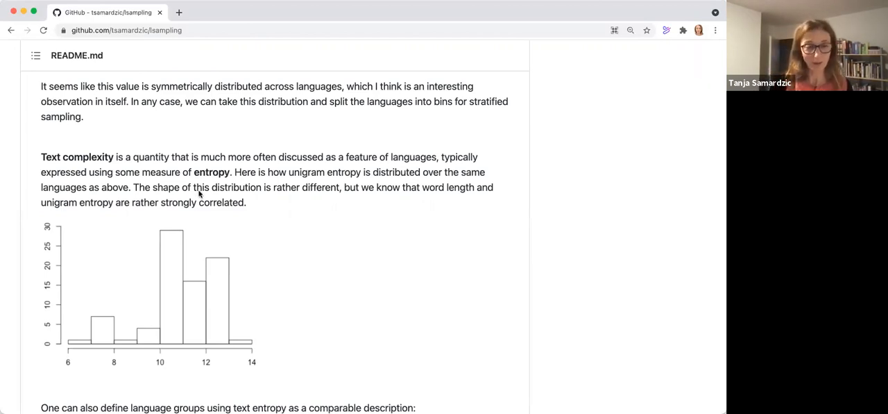
{"action": "scroll", "scroll_direction": "down", "scroll_amount": 3}
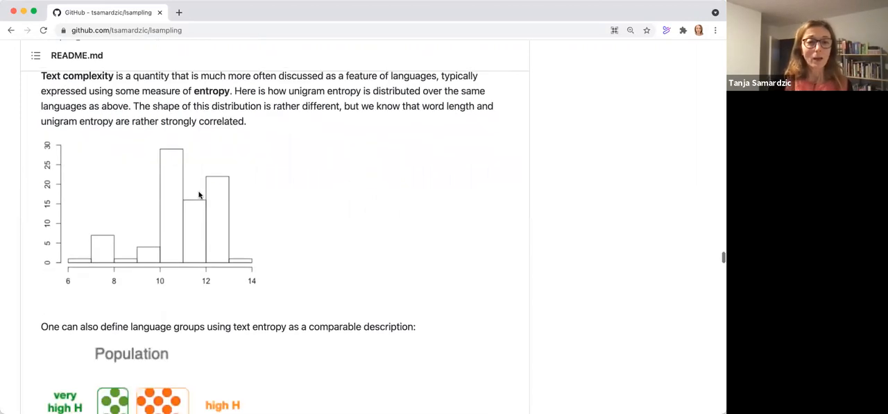
{"action": "scroll", "scroll_direction": "down", "scroll_amount": 3}
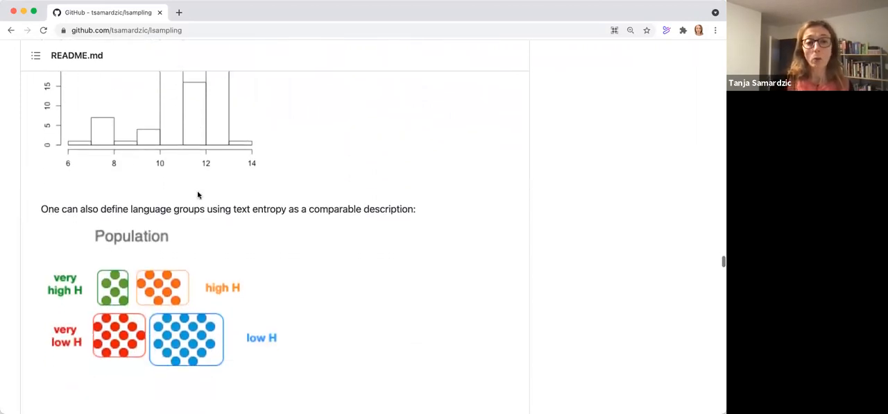
{"action": "scroll", "scroll_direction": "down", "scroll_amount": 3}
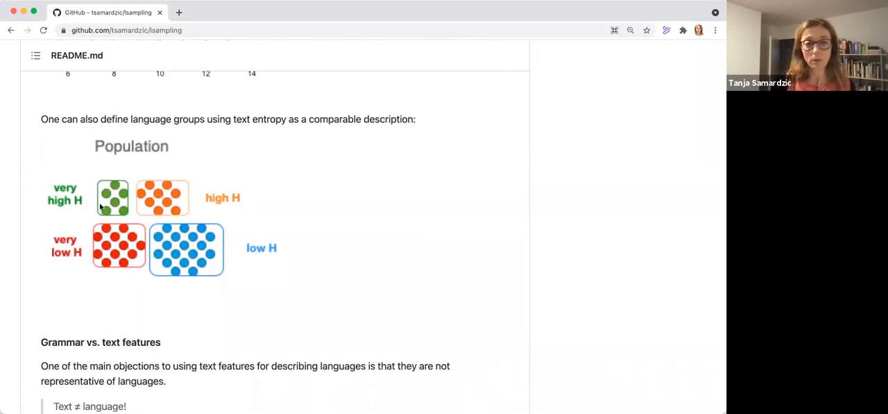
{"action": "mouse_move", "coordinate": [102, 247]}
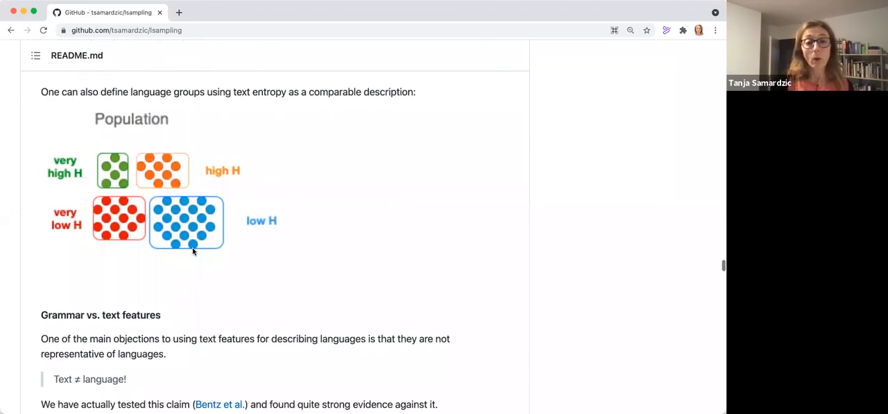
{"action": "scroll", "scroll_direction": "down", "scroll_amount": 3}
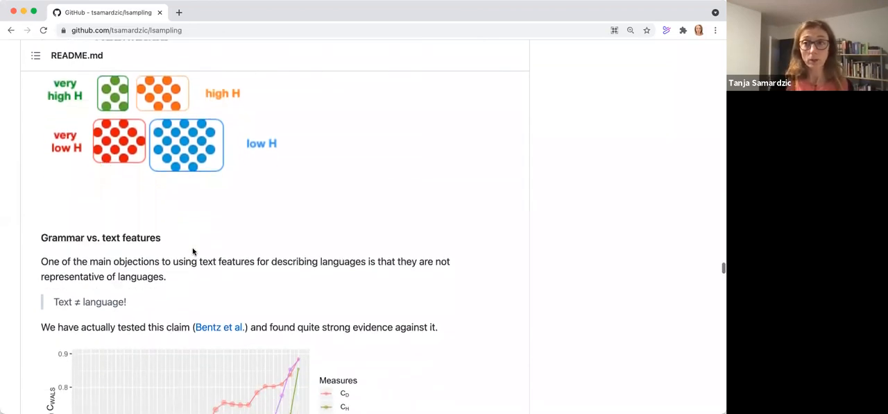
{"action": "scroll", "scroll_direction": "down", "scroll_amount": 3}
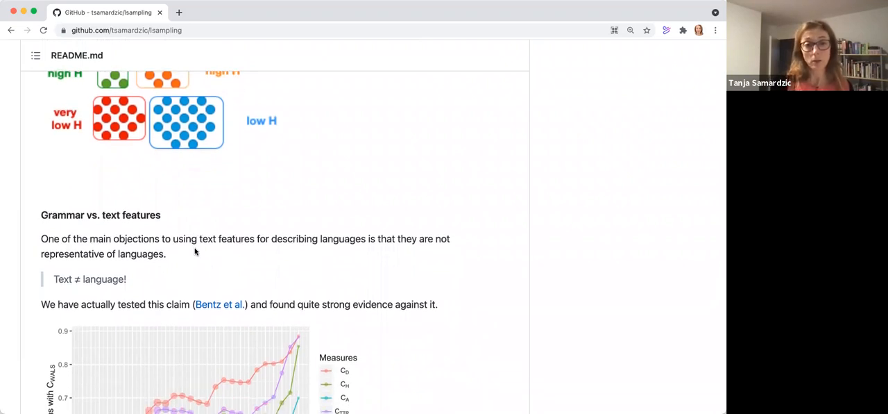
{"action": "scroll", "scroll_direction": "down", "scroll_amount": 3}
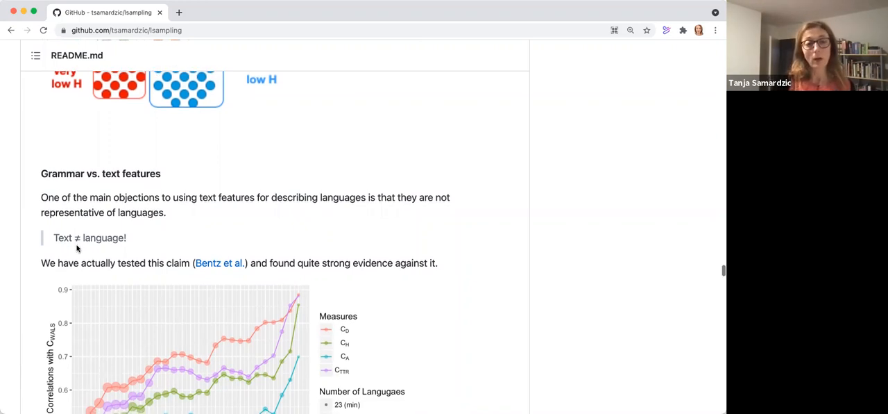
{"action": "scroll", "scroll_direction": "down", "scroll_amount": 3}
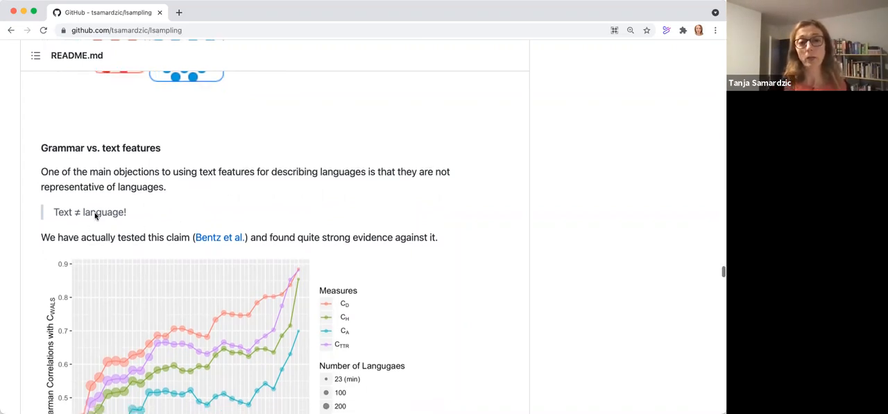
{"action": "scroll", "scroll_direction": "down", "scroll_amount": 3}
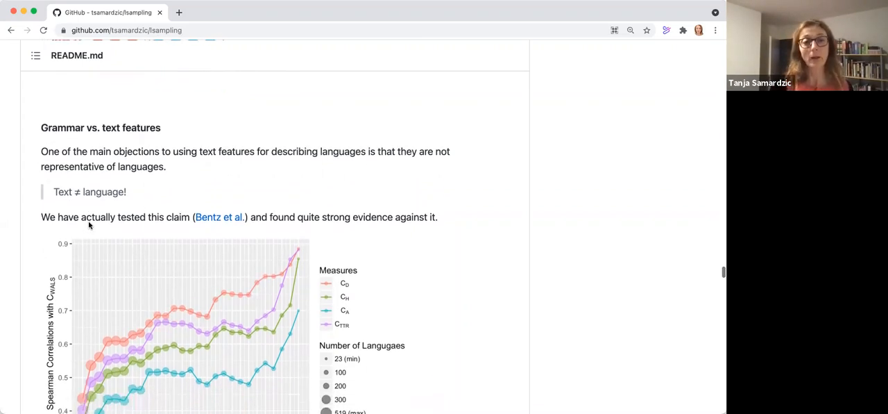
{"action": "scroll", "scroll_direction": "down", "scroll_amount": 3}
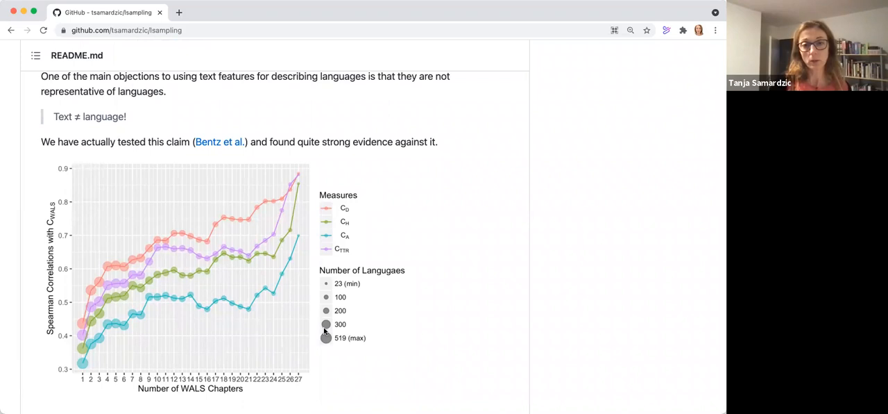
{"action": "mouse_move", "coordinate": [233, 286]}
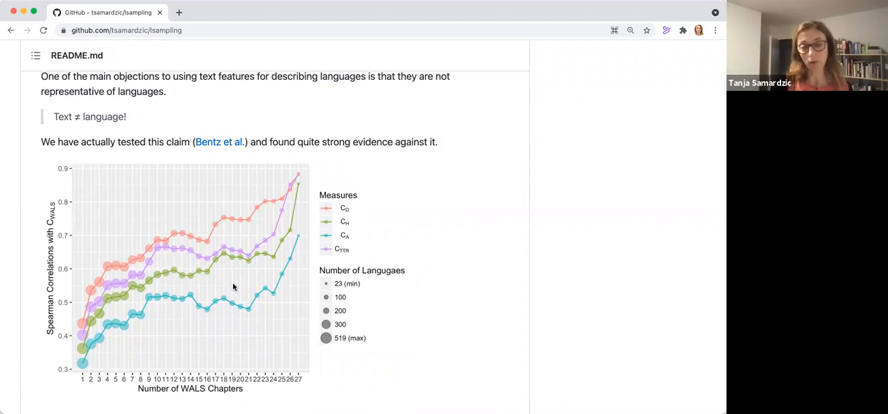
{"action": "mouse_move", "coordinate": [146, 285]}
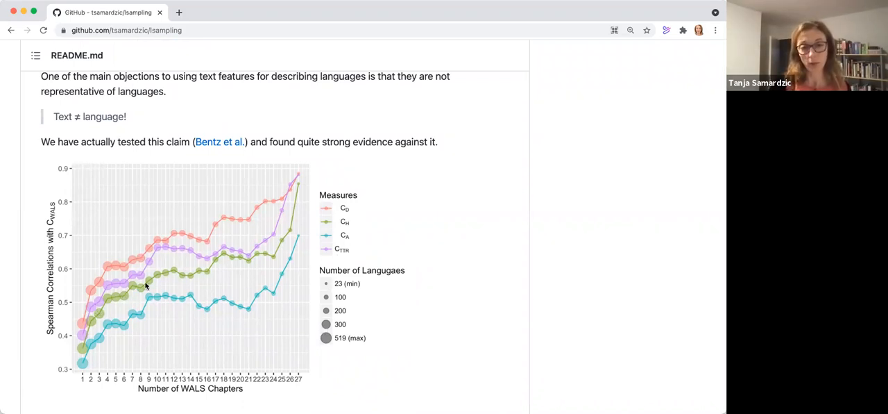
{"action": "mouse_move", "coordinate": [140, 283]}
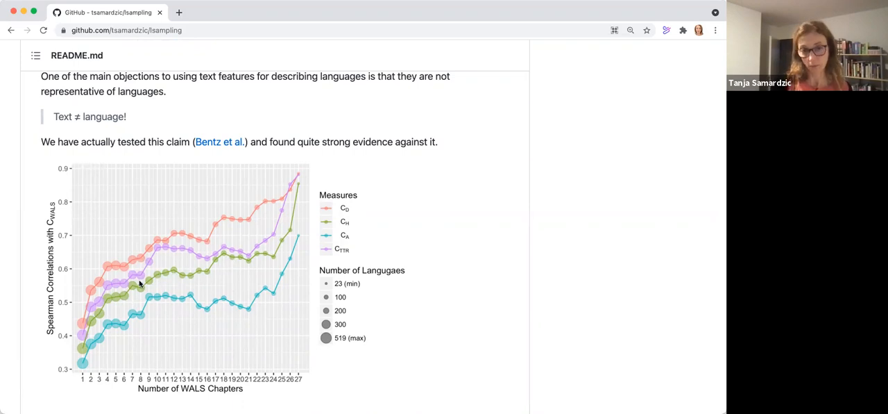
{"action": "mouse_move", "coordinate": [94, 344]}
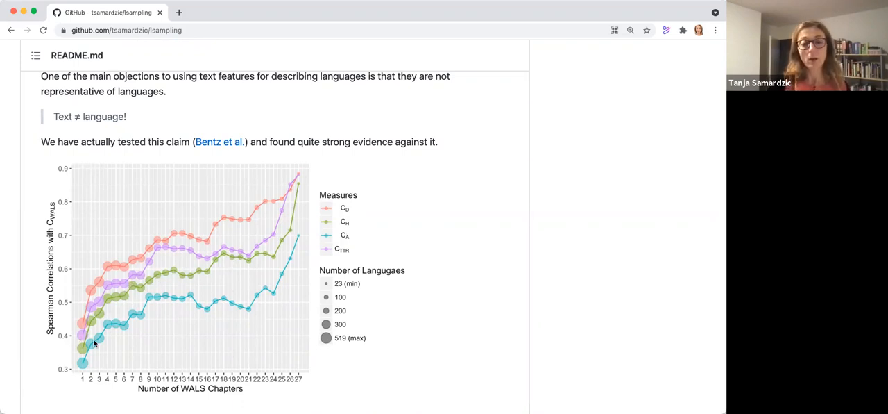
{"action": "mouse_move", "coordinate": [108, 330]}
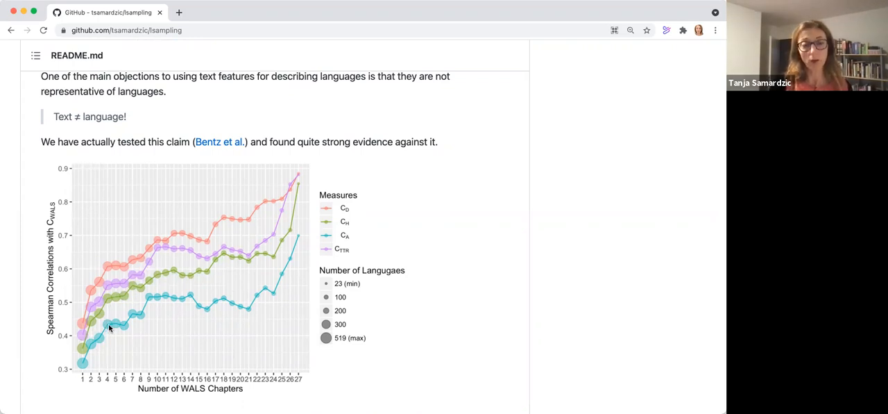
{"action": "mouse_move", "coordinate": [46, 307]}
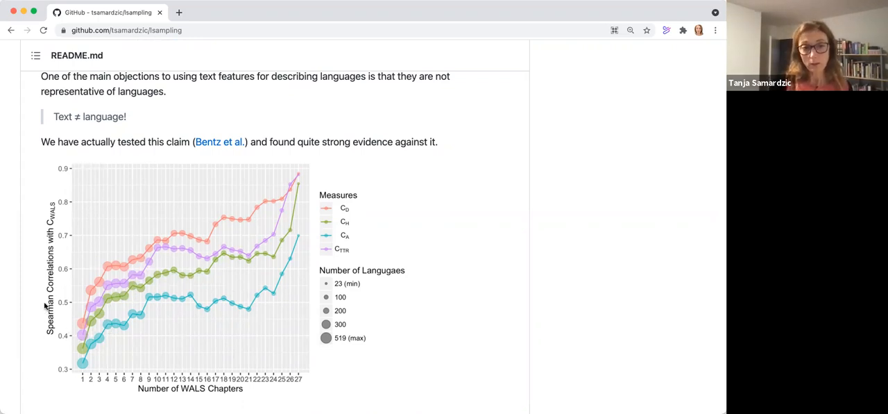
{"action": "scroll", "scroll_direction": "down", "scroll_amount": 3}
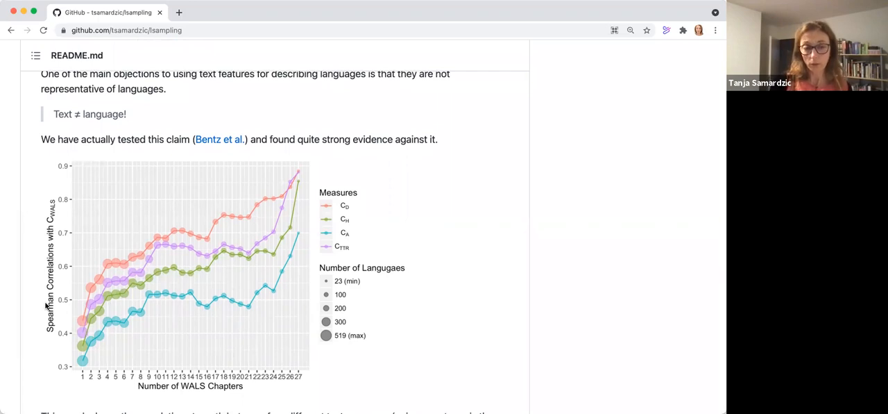
{"action": "scroll", "scroll_direction": "down", "scroll_amount": 3}
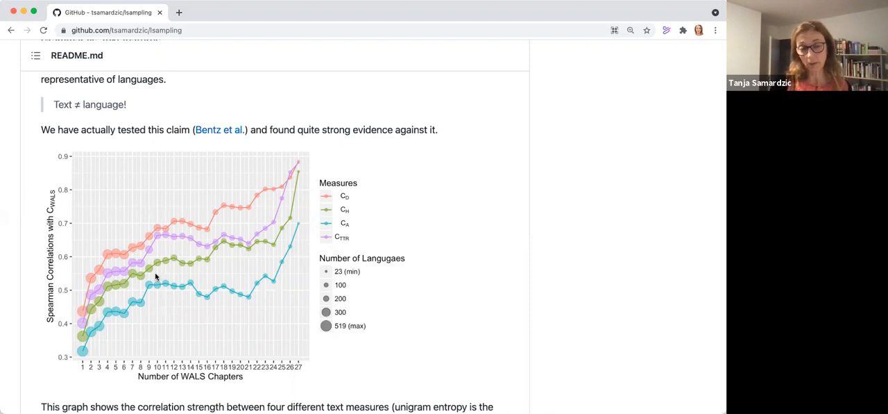
{"action": "mouse_move", "coordinate": [100, 339]}
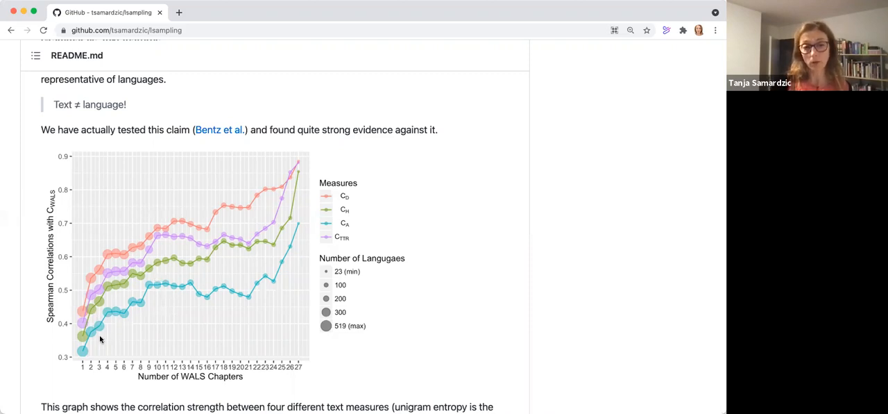
{"action": "scroll", "scroll_direction": "down", "scroll_amount": 3}
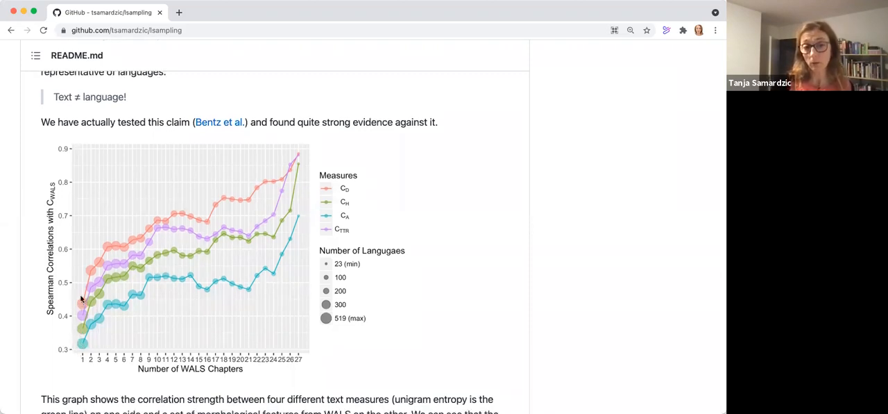
{"action": "mouse_move", "coordinate": [82, 337]}
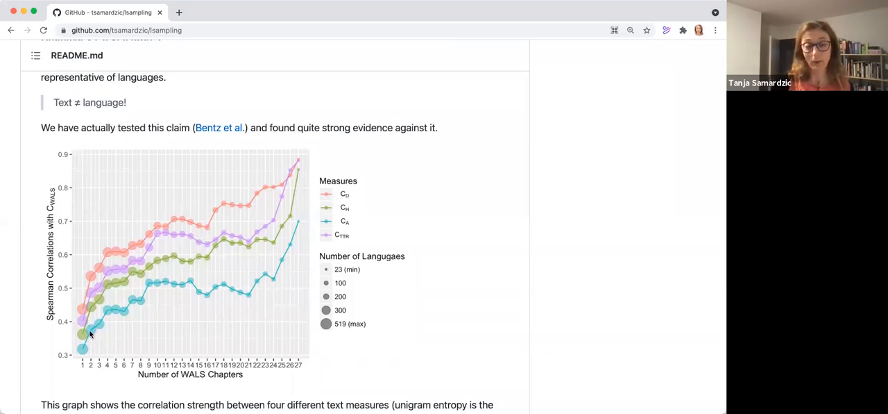
{"action": "scroll", "scroll_direction": "down", "scroll_amount": 3}
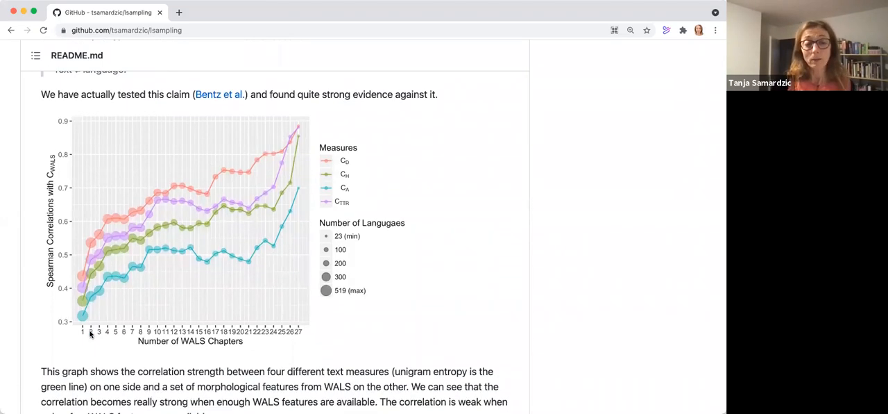
{"action": "mouse_move", "coordinate": [90, 300]}
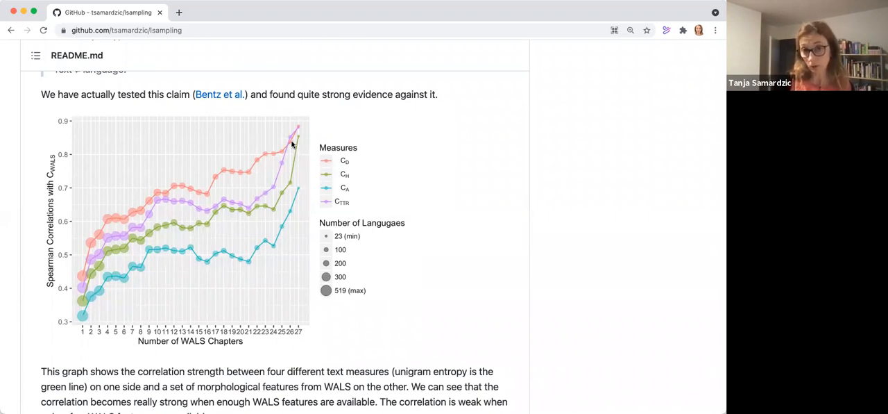
{"action": "mouse_move", "coordinate": [300, 131]}
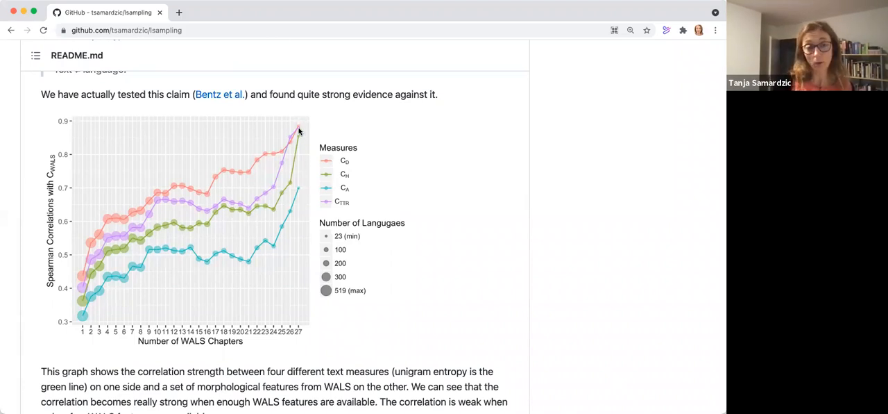
{"action": "mouse_move", "coordinate": [68, 133]}
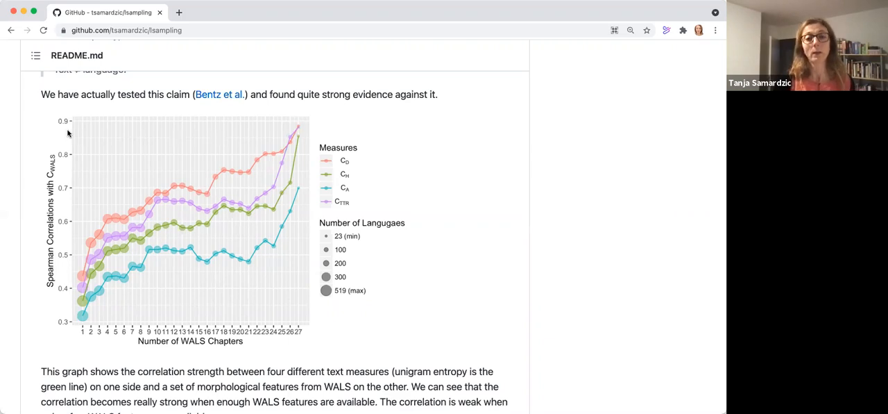
{"action": "mouse_move", "coordinate": [61, 176]}
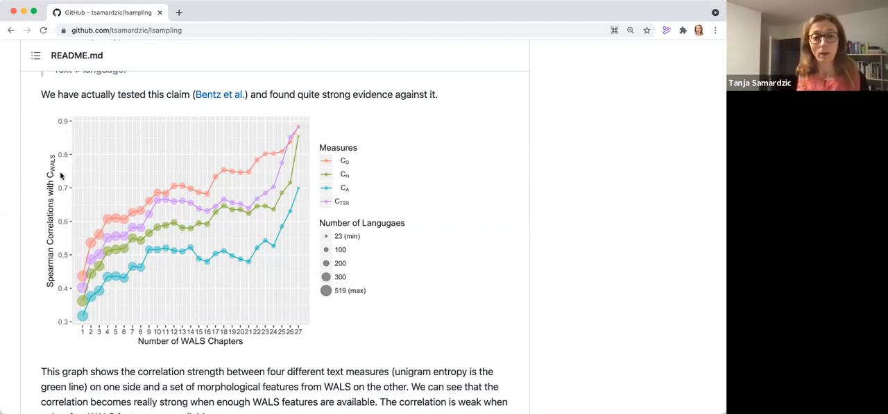
{"action": "mouse_move", "coordinate": [100, 239]}
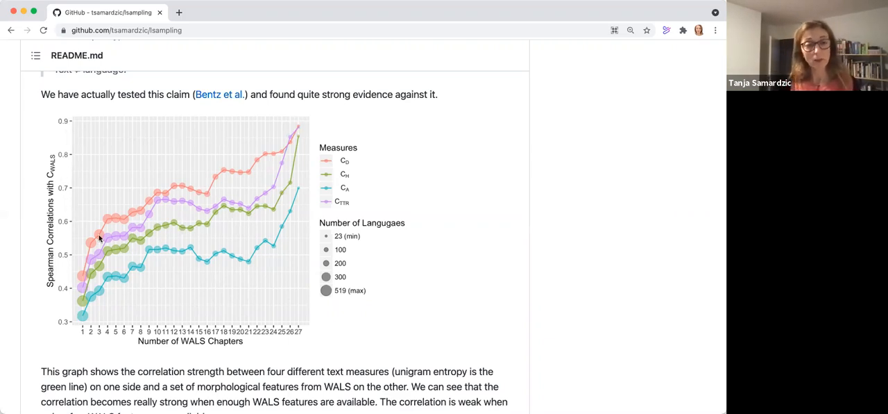
{"action": "mouse_move", "coordinate": [234, 167]}
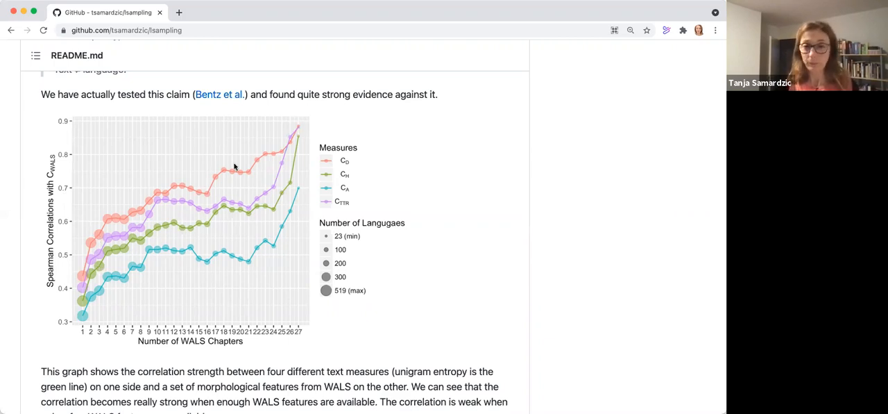
{"action": "mouse_move", "coordinate": [247, 167]}
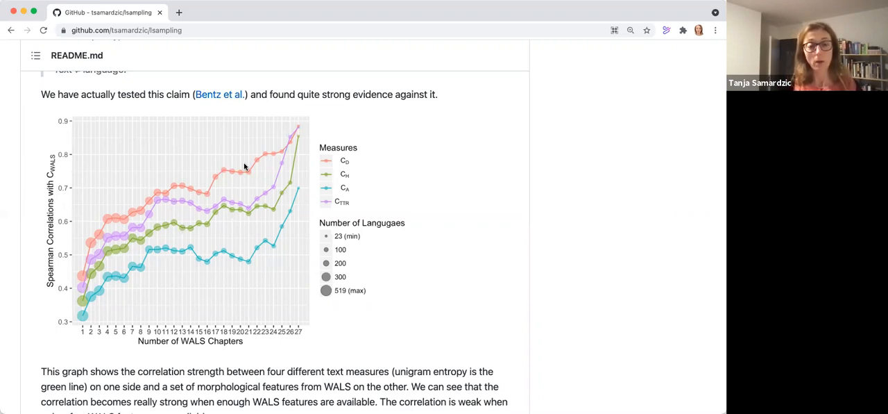
{"action": "mouse_move", "coordinate": [225, 165]}
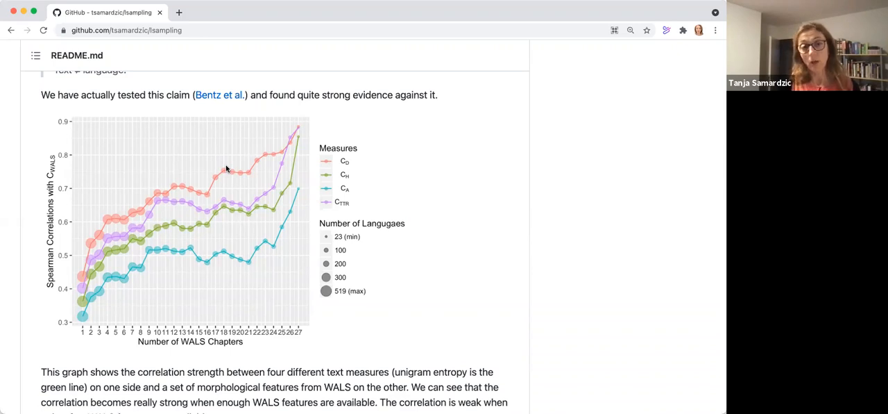
{"action": "mouse_move", "coordinate": [277, 139]}
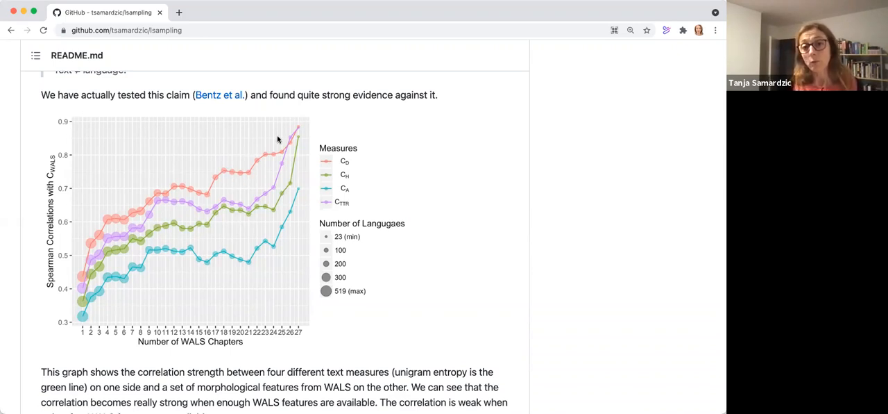
{"action": "mouse_move", "coordinate": [283, 147]}
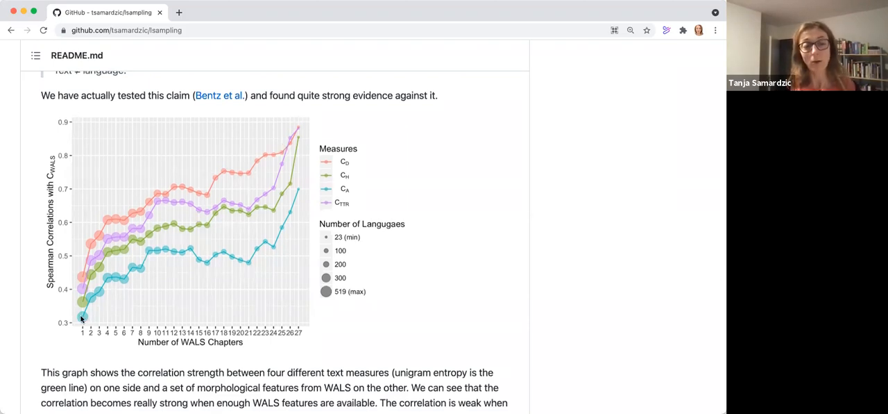
{"action": "scroll", "scroll_direction": "down", "scroll_amount": 3}
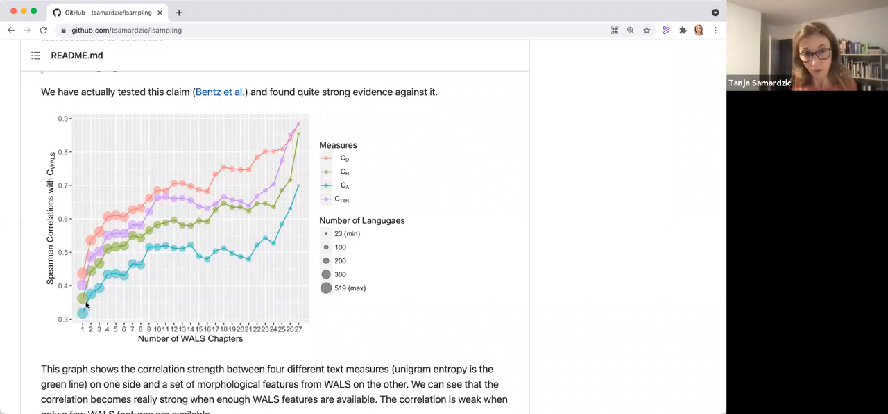
{"action": "mouse_move", "coordinate": [81, 314]}
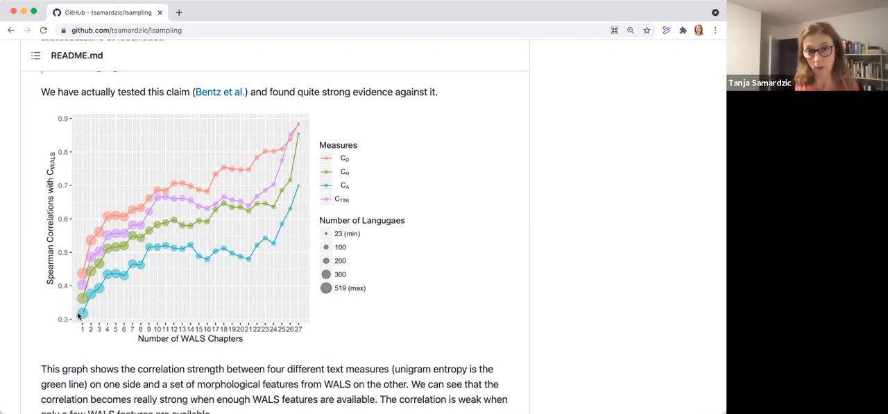
{"action": "mouse_move", "coordinate": [294, 136]}
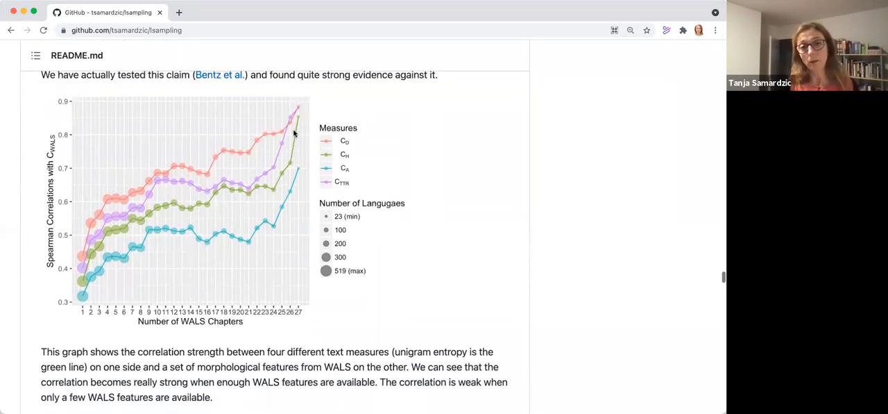
{"action": "scroll", "scroll_direction": "up", "scroll_amount": 3}
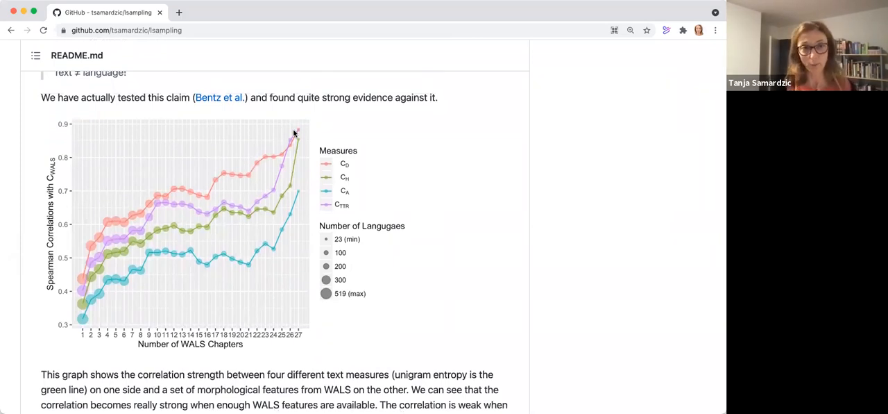
{"action": "scroll", "scroll_direction": "down", "scroll_amount": 3}
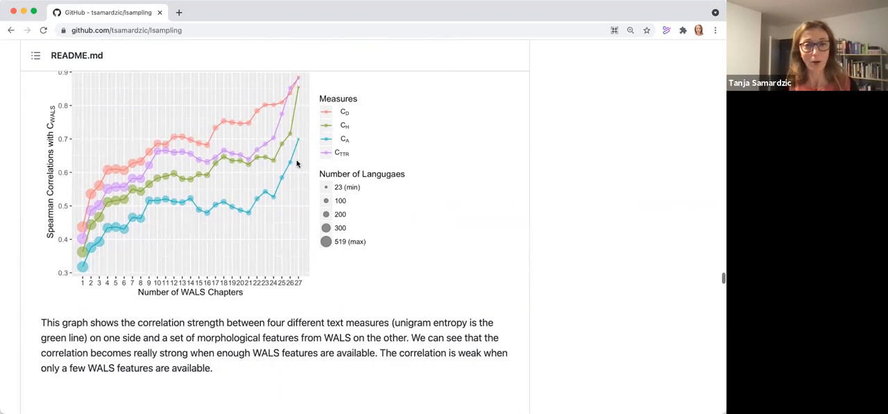
{"action": "scroll", "scroll_direction": "down", "scroll_amount": 3}
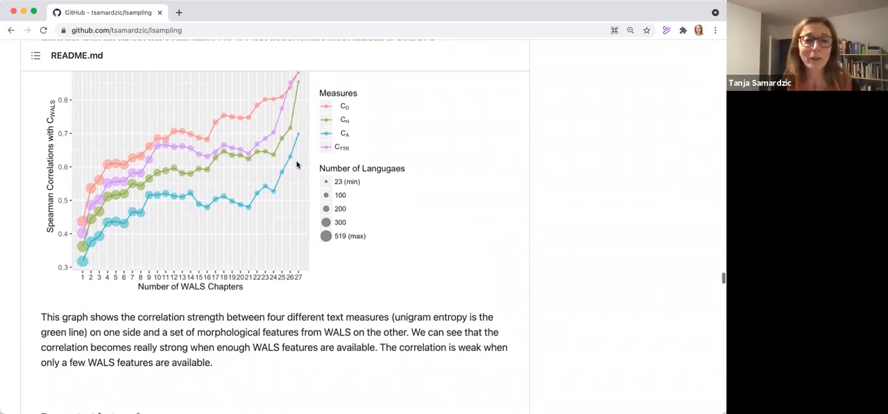
{"action": "scroll", "scroll_direction": "down", "scroll_amount": 3}
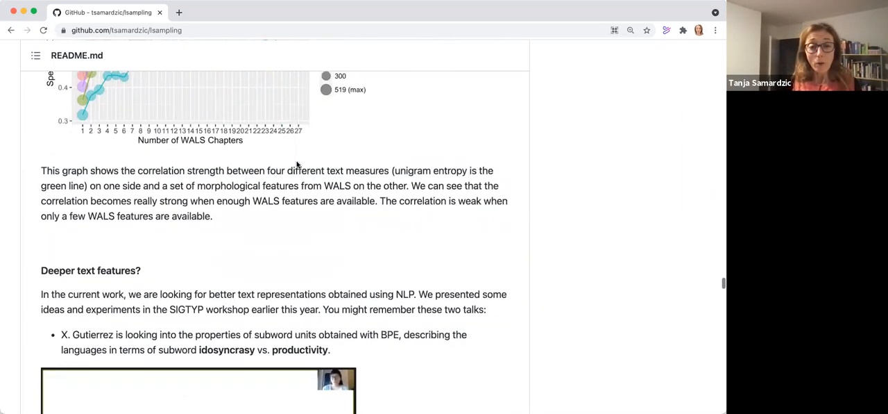
{"action": "scroll", "scroll_direction": "down", "scroll_amount": 3}
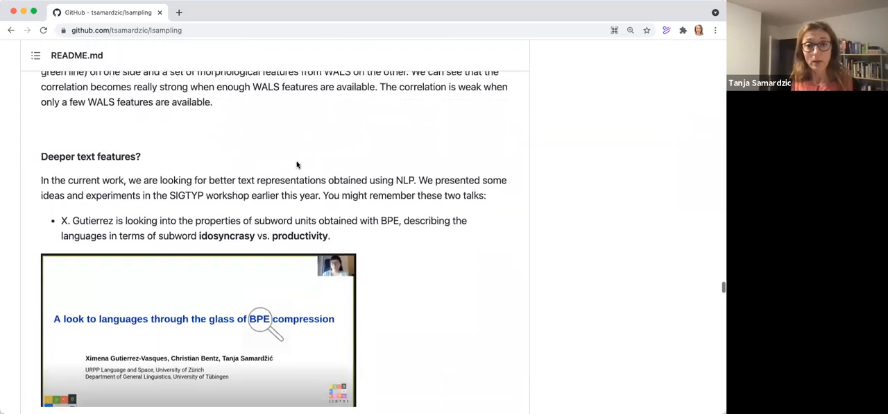
{"action": "scroll", "scroll_direction": "down", "scroll_amount": 3}
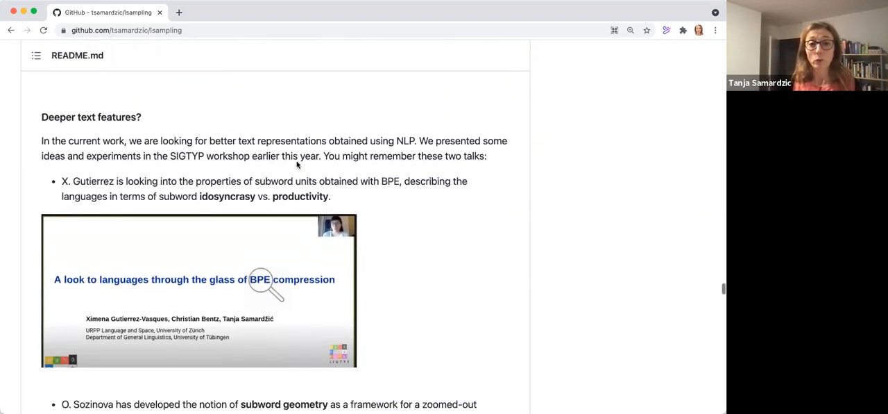
{"action": "scroll", "scroll_direction": "down", "scroll_amount": 3}
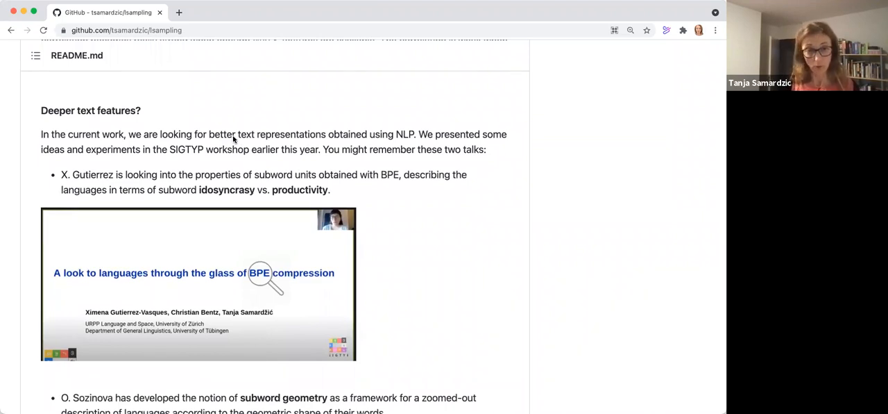
{"action": "mouse_move", "coordinate": [311, 139]}
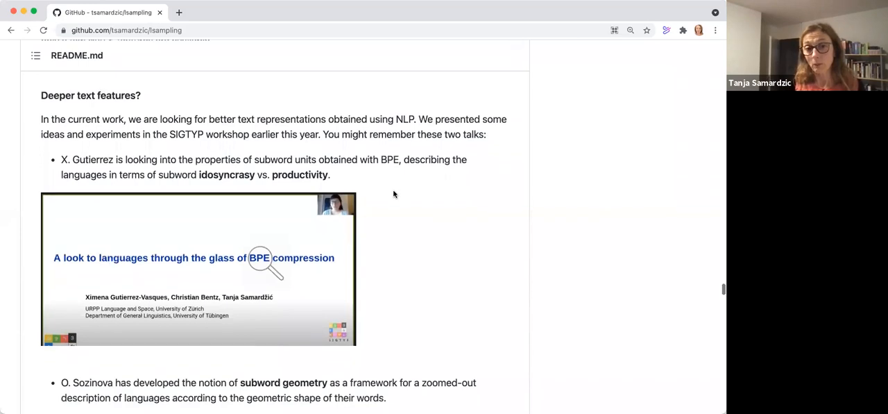
{"action": "scroll", "scroll_direction": "down", "scroll_amount": 3}
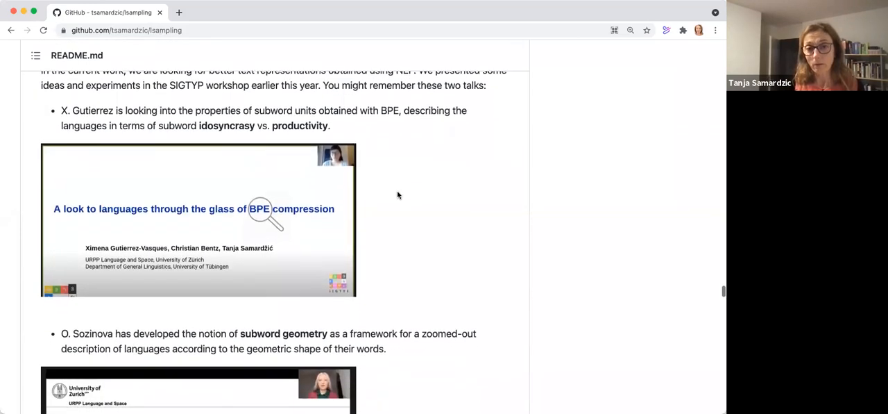
{"action": "scroll", "scroll_direction": "down", "scroll_amount": 3}
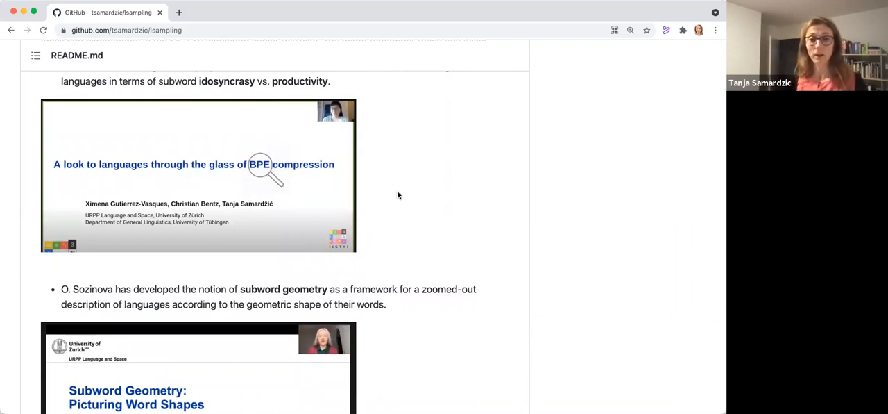
{"action": "mouse_move", "coordinate": [372, 192]}
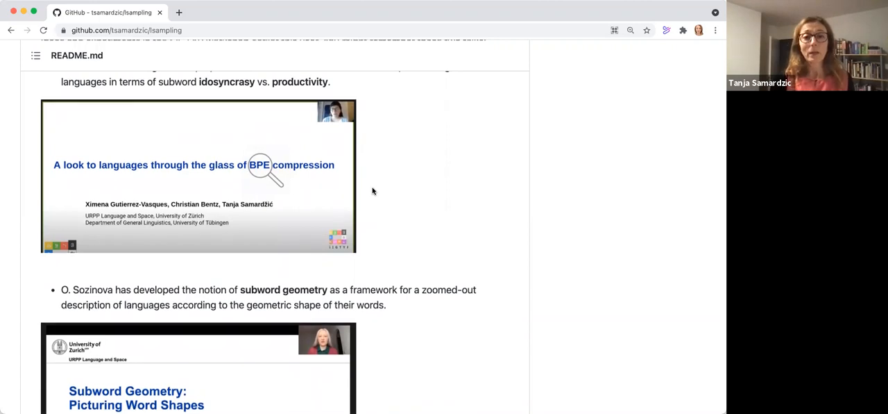
{"action": "scroll", "scroll_direction": "up", "scroll_amount": 3}
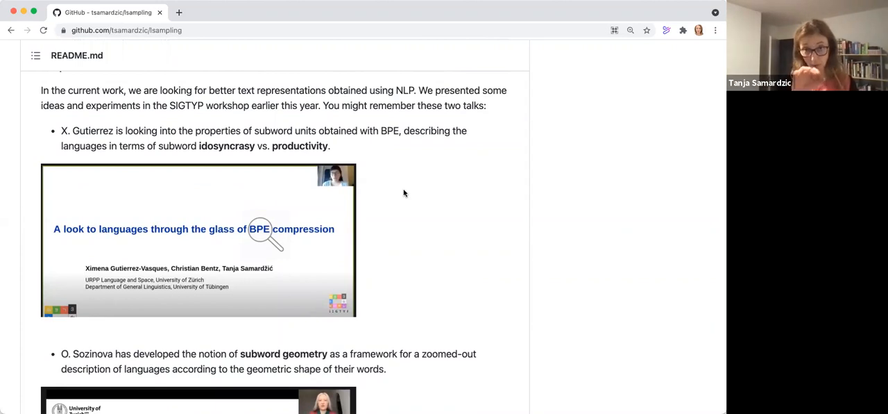
{"action": "mouse_move", "coordinate": [394, 193]}
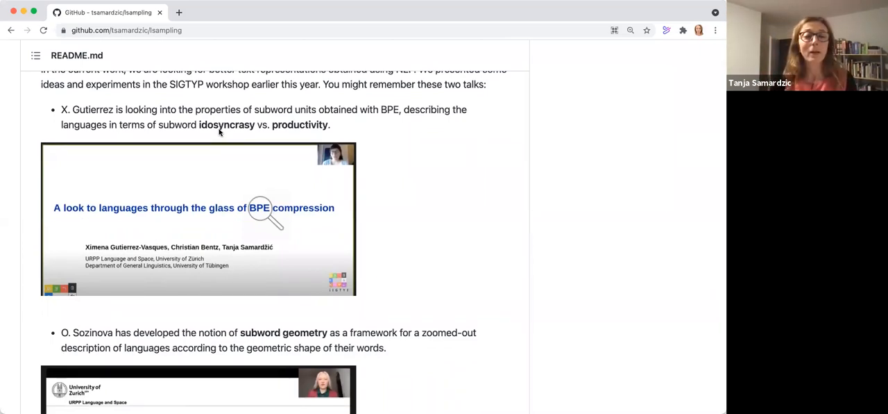
{"action": "scroll", "scroll_direction": "down", "scroll_amount": 3}
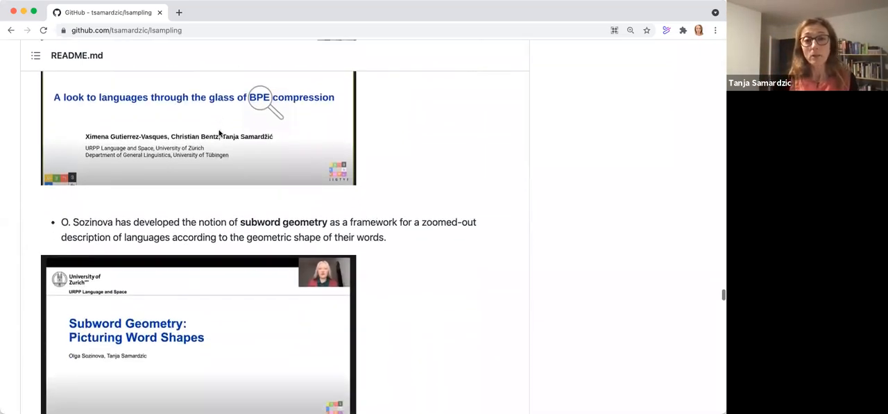
{"action": "scroll", "scroll_direction": "down", "scroll_amount": 3}
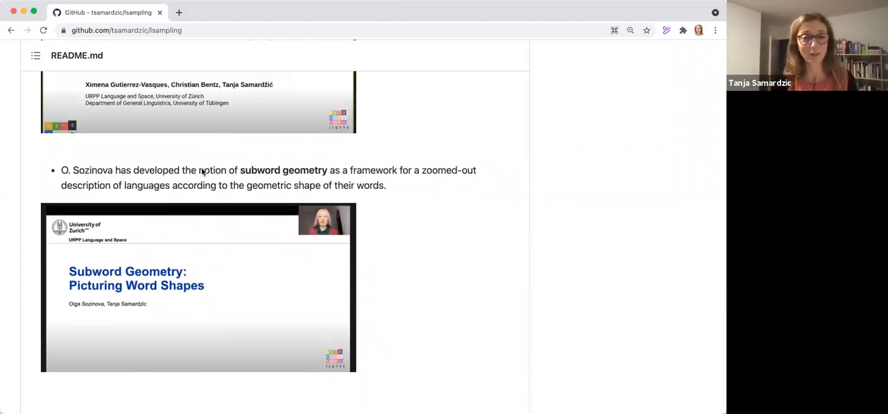
{"action": "mouse_move", "coordinate": [200, 166]}
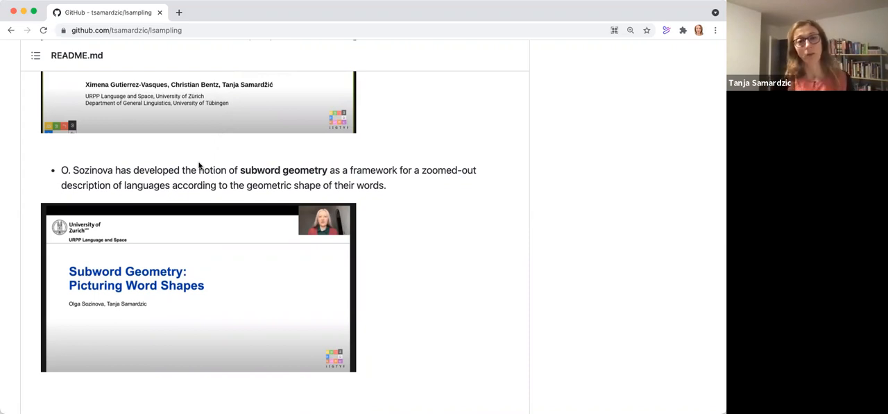
{"action": "mouse_move", "coordinate": [153, 144]}
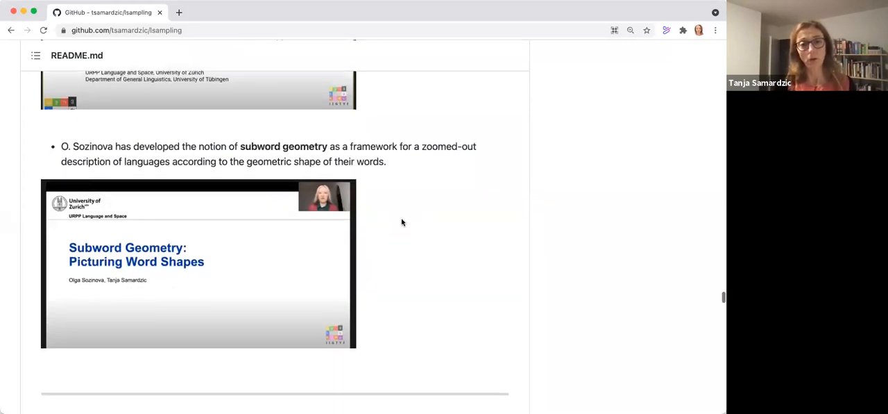
{"action": "scroll", "scroll_direction": "down", "scroll_amount": 3}
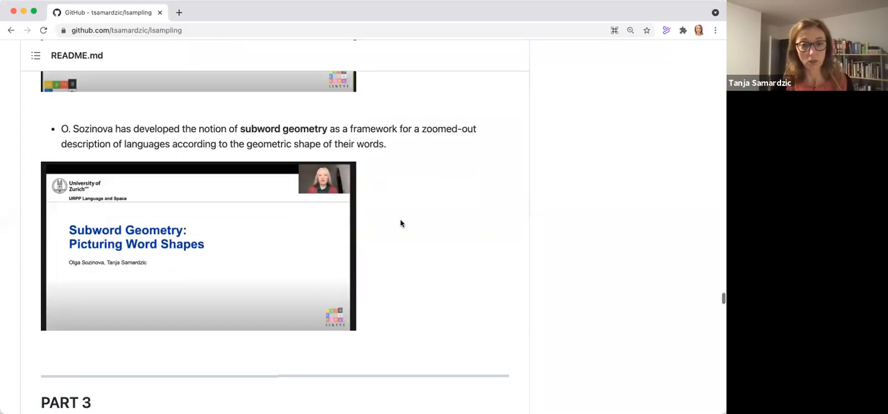
{"action": "scroll", "scroll_direction": "up", "scroll_amount": 3}
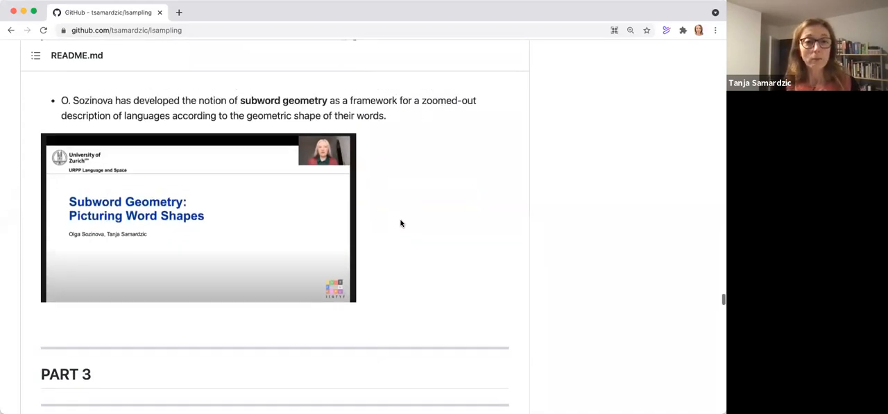